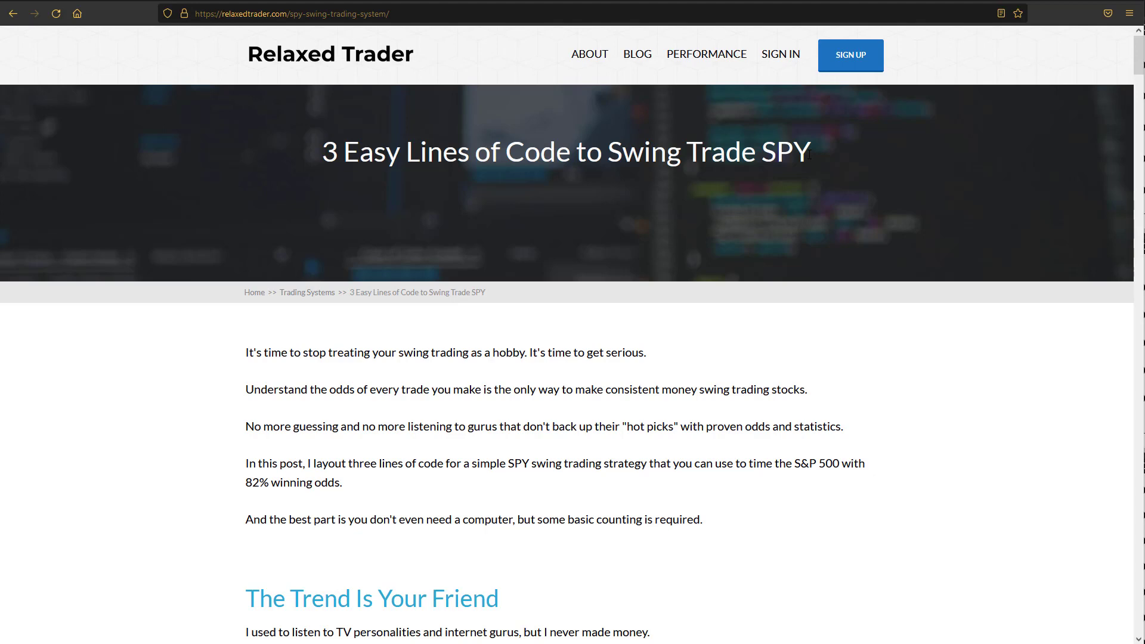
{"action": "mouse_move", "coordinate": [668, 320]}
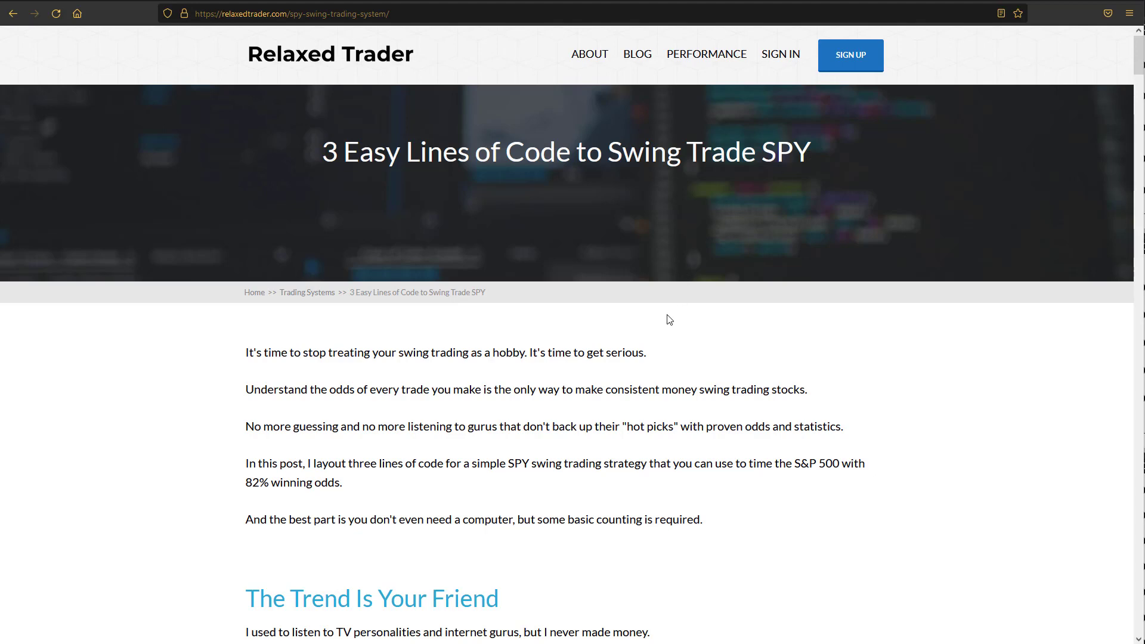
{"action": "mouse_move", "coordinate": [672, 385]}
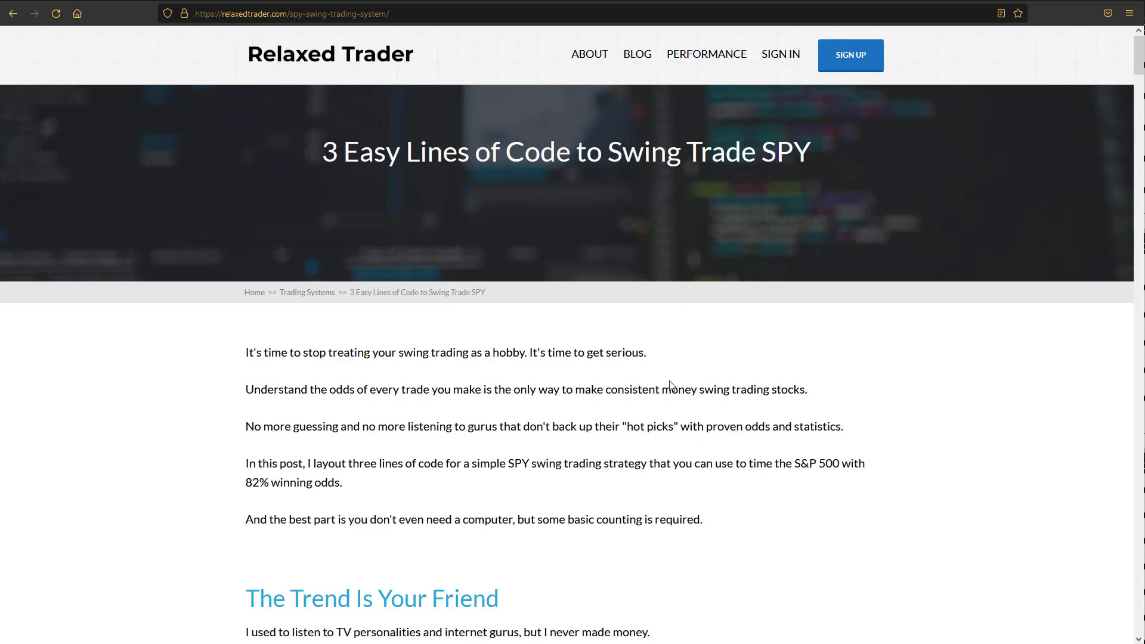
{"action": "mouse_move", "coordinate": [664, 378]}
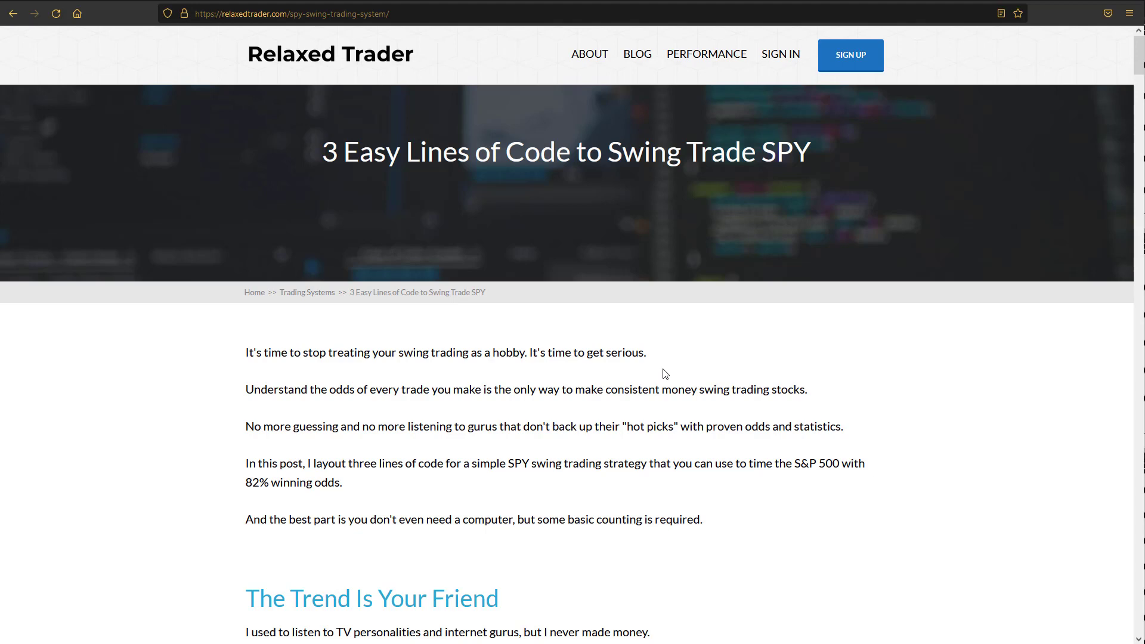
{"action": "mouse_move", "coordinate": [733, 474]}
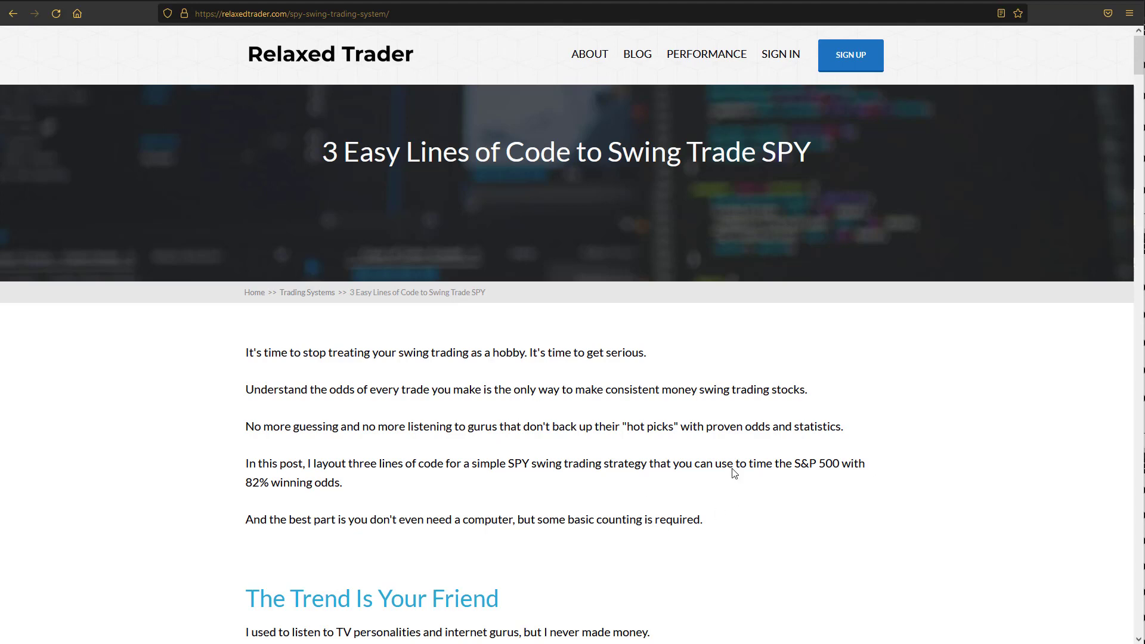
{"action": "mouse_move", "coordinate": [663, 411]}
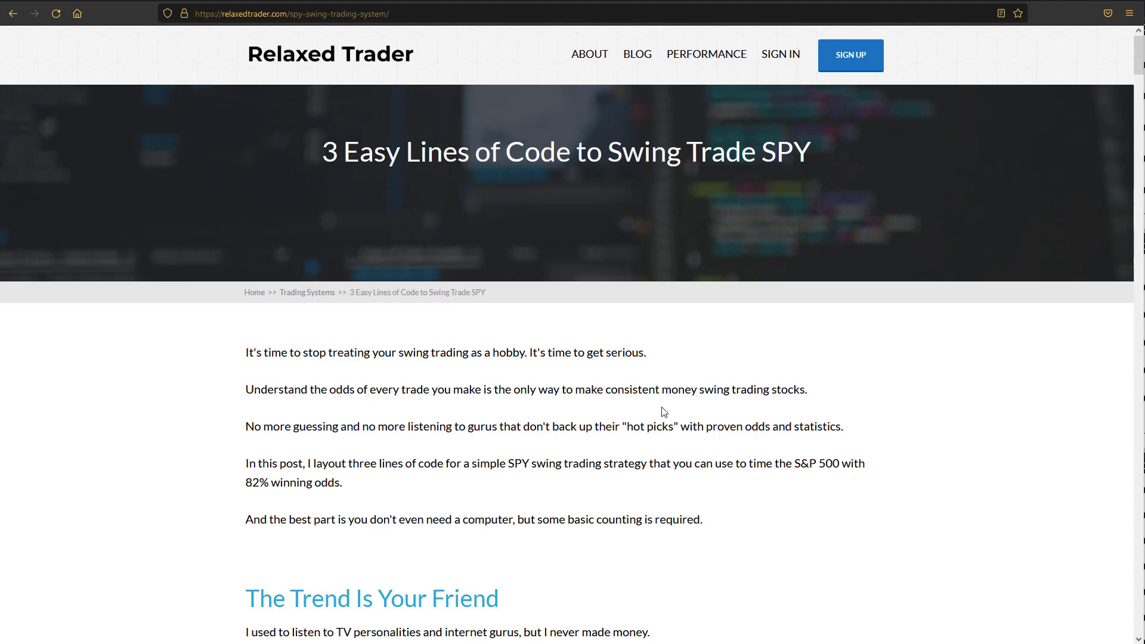
Scroll down to the 200- and 100-day moving-average explanation under The Trend Is Your Friend.
{"action": "scroll", "scroll_direction": "down", "scroll_amount": 3}
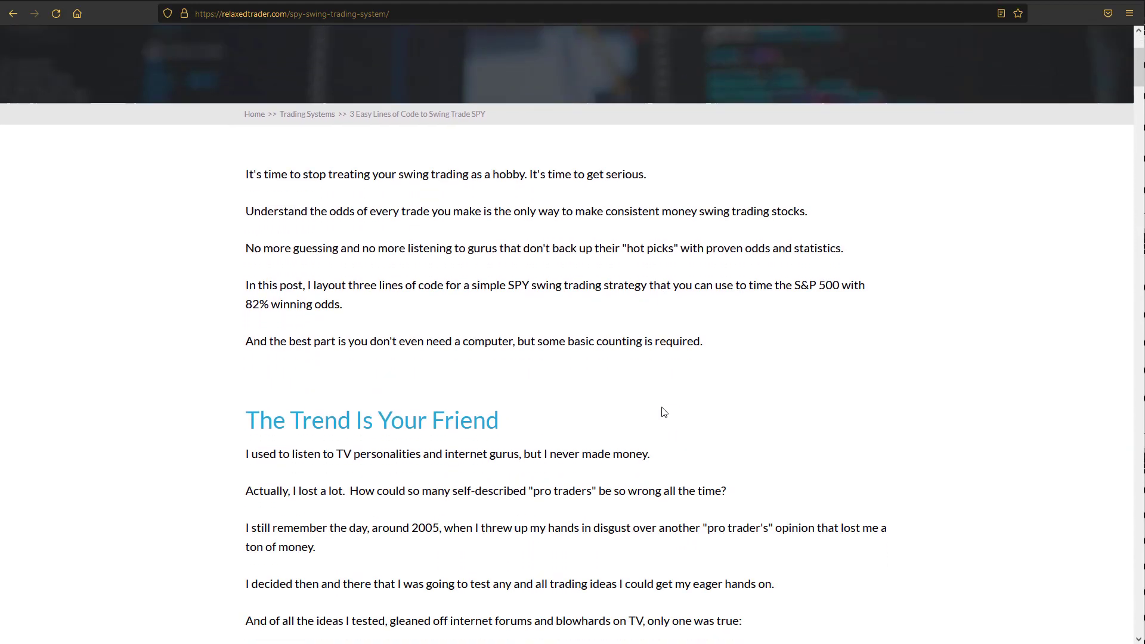
{"action": "scroll", "scroll_direction": "down", "scroll_amount": 3}
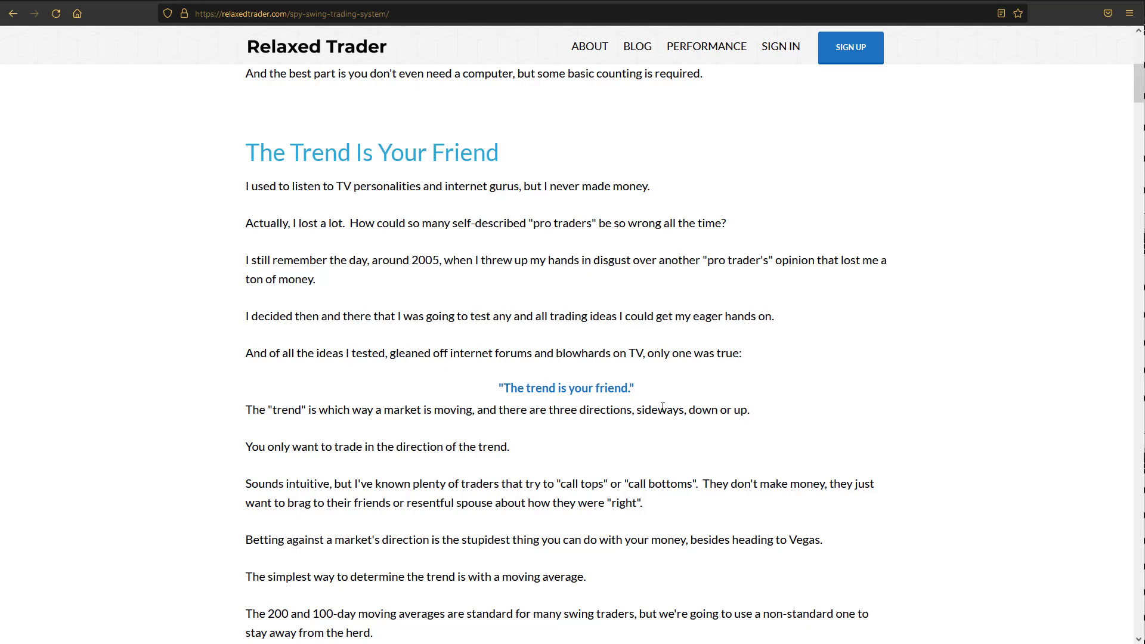
Reach the first code line and highlight, then clear, the sentence about 200 and 100-day averages.
{"action": "scroll", "scroll_direction": "down", "scroll_amount": 3}
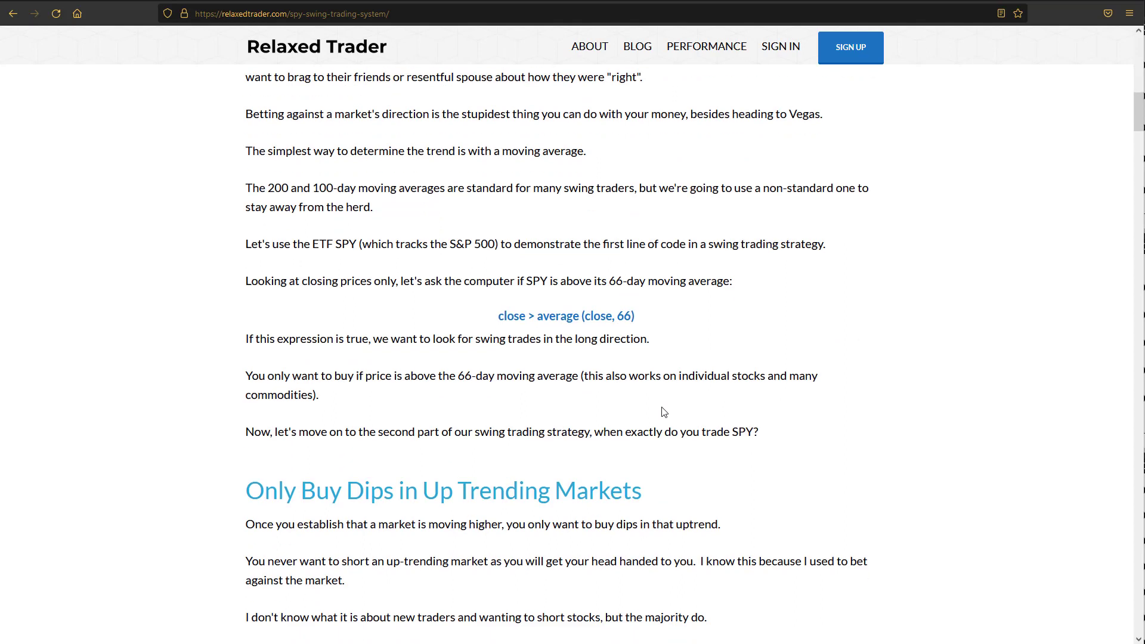
{"action": "mouse_move", "coordinate": [663, 360]}
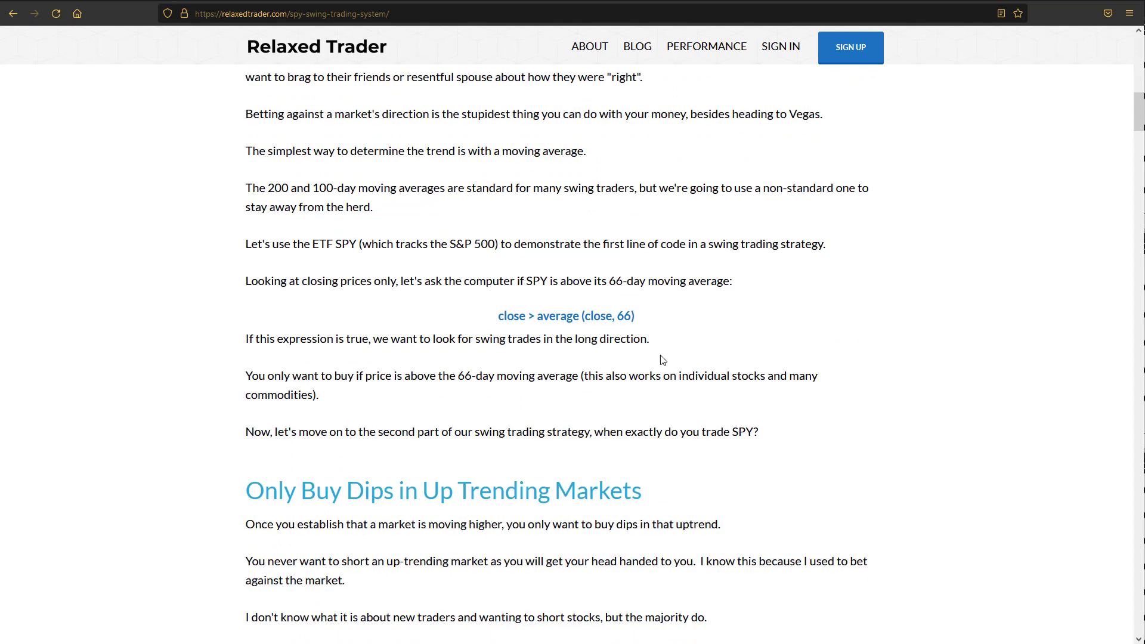
{"action": "double_click", "coordinate": [322, 189]}
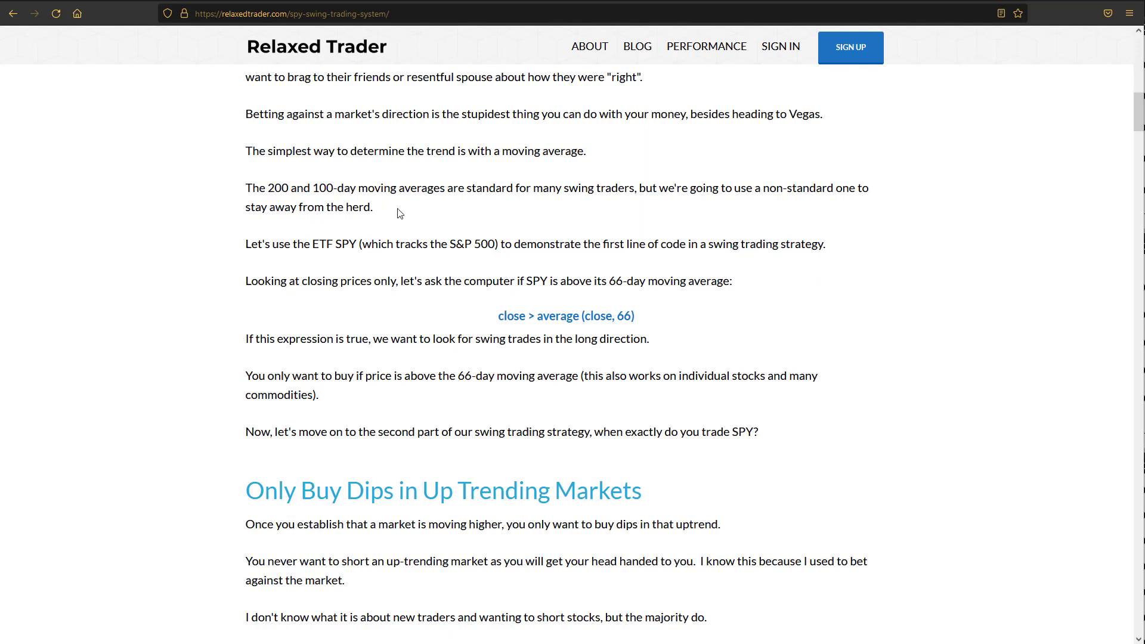
{"action": "left_click_drag", "start_coordinate": [246, 188], "coordinate": [372, 207]}
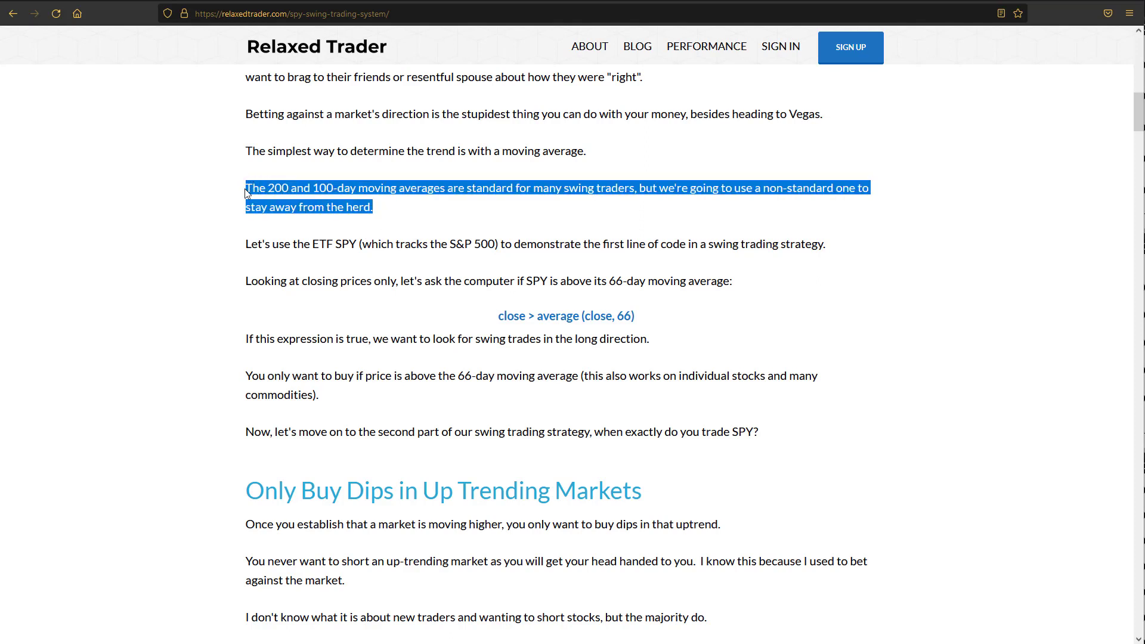
{"action": "mouse_move", "coordinate": [379, 212]}
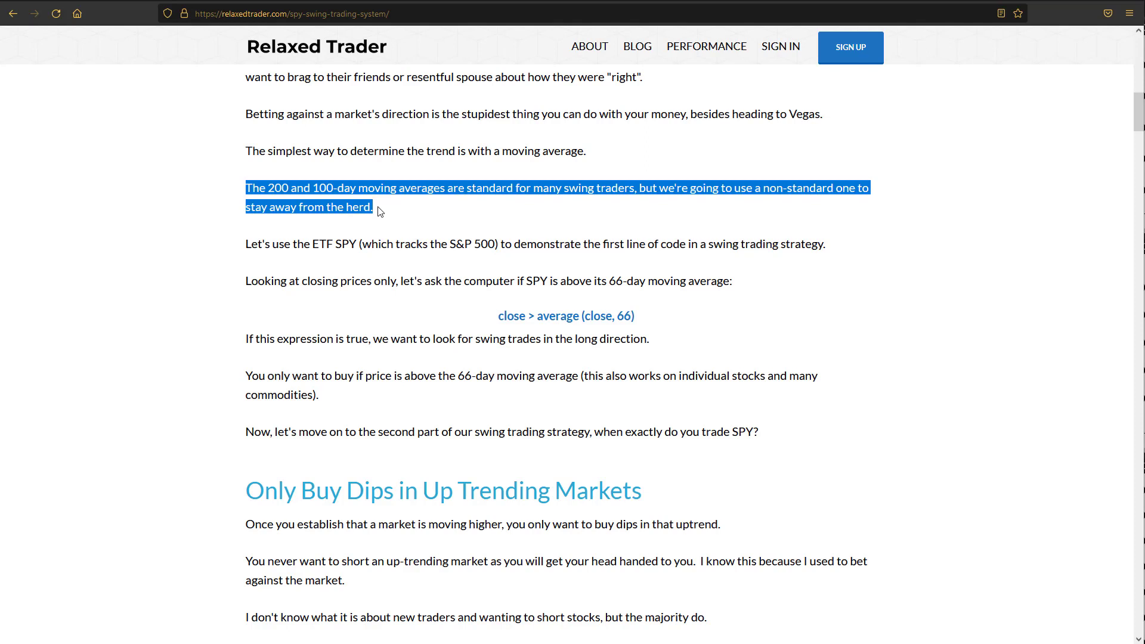
{"action": "left_click", "coordinate": [379, 212]}
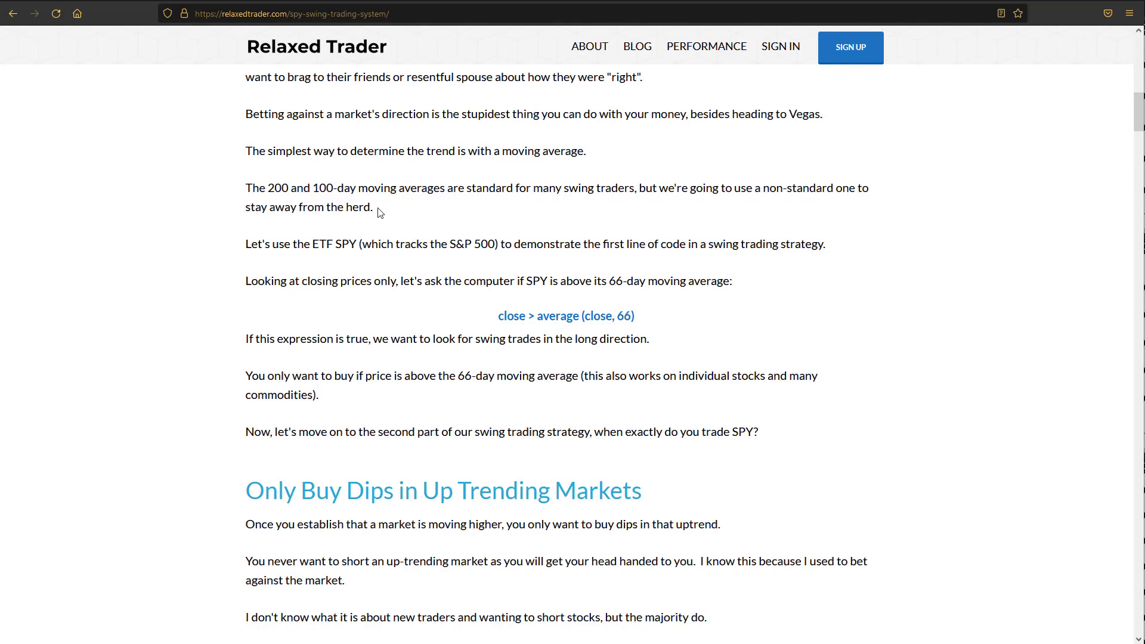
Highlight the word average and most of the close > average (close, 66) rule, then clear it.
{"action": "double_click", "coordinate": [624, 315]}
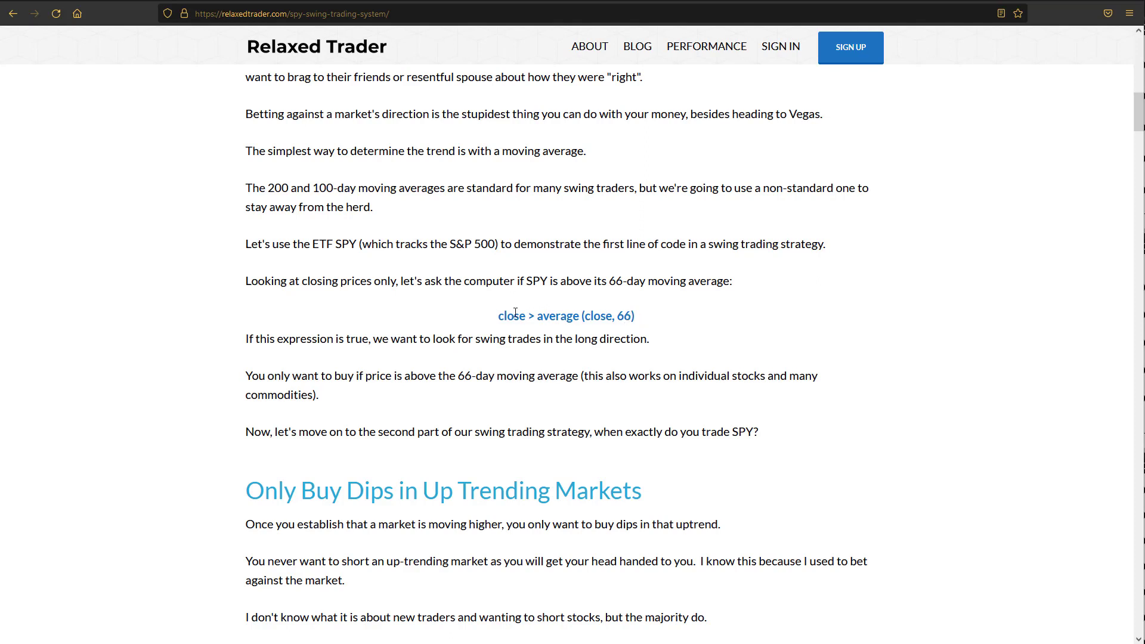
{"action": "double_click", "coordinate": [557, 315]}
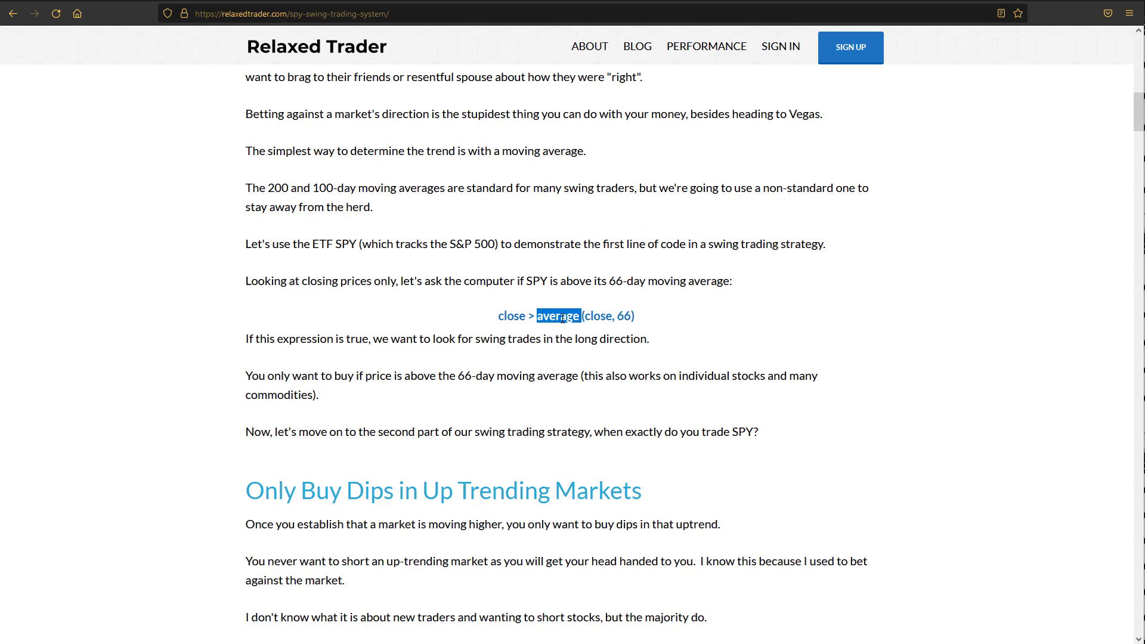
{"action": "double_click", "coordinate": [598, 315]}
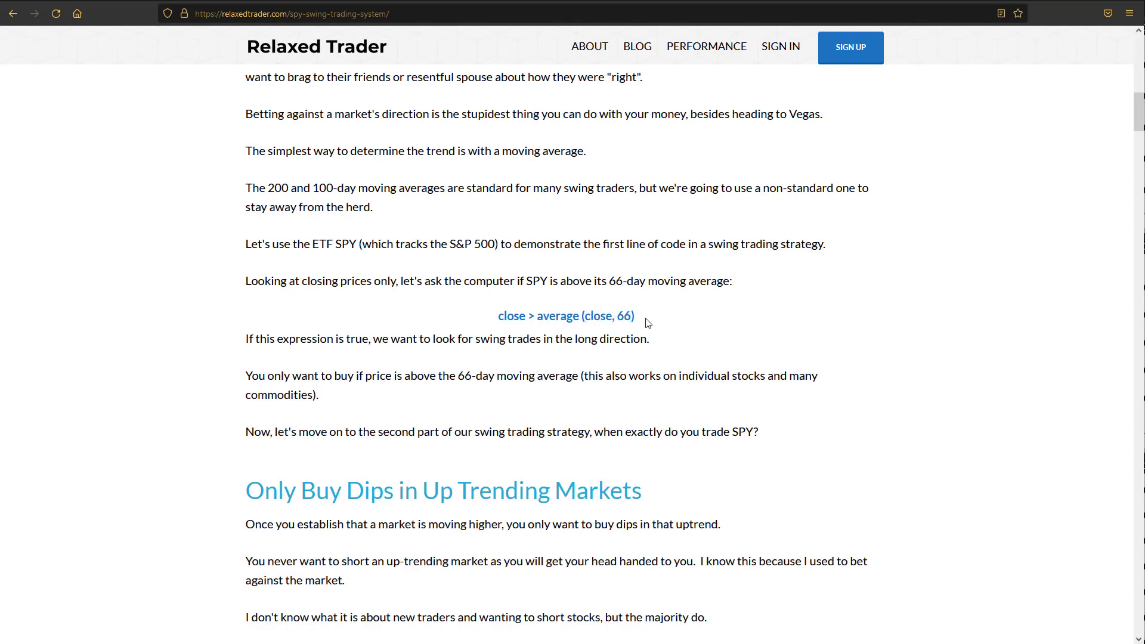
{"action": "double_click", "coordinate": [565, 315]}
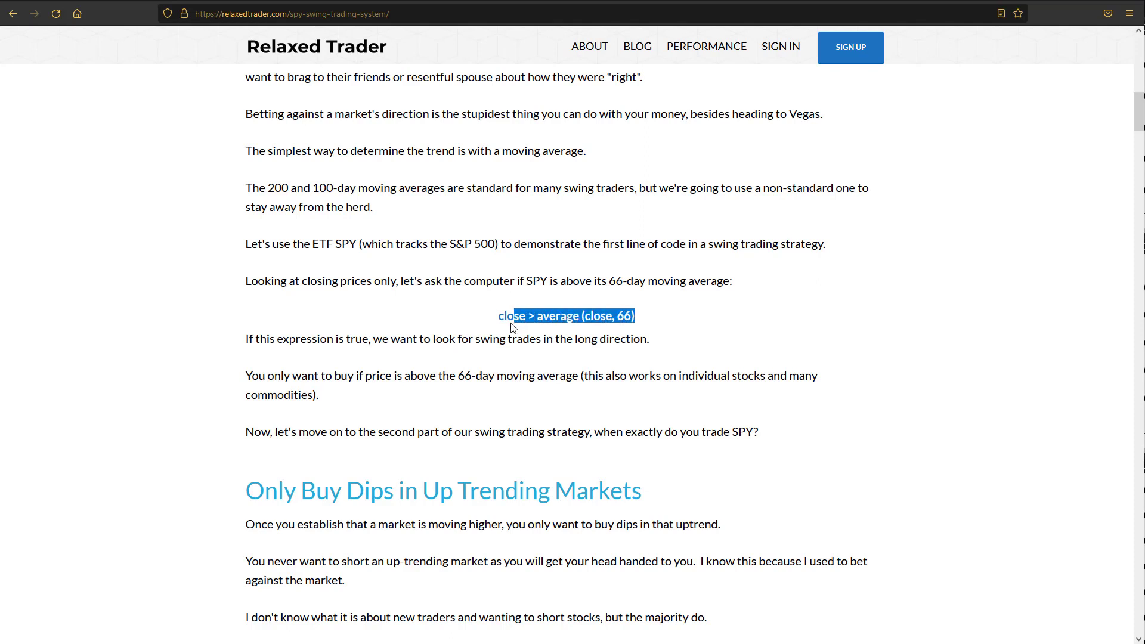
{"action": "left_click", "coordinate": [456, 317]}
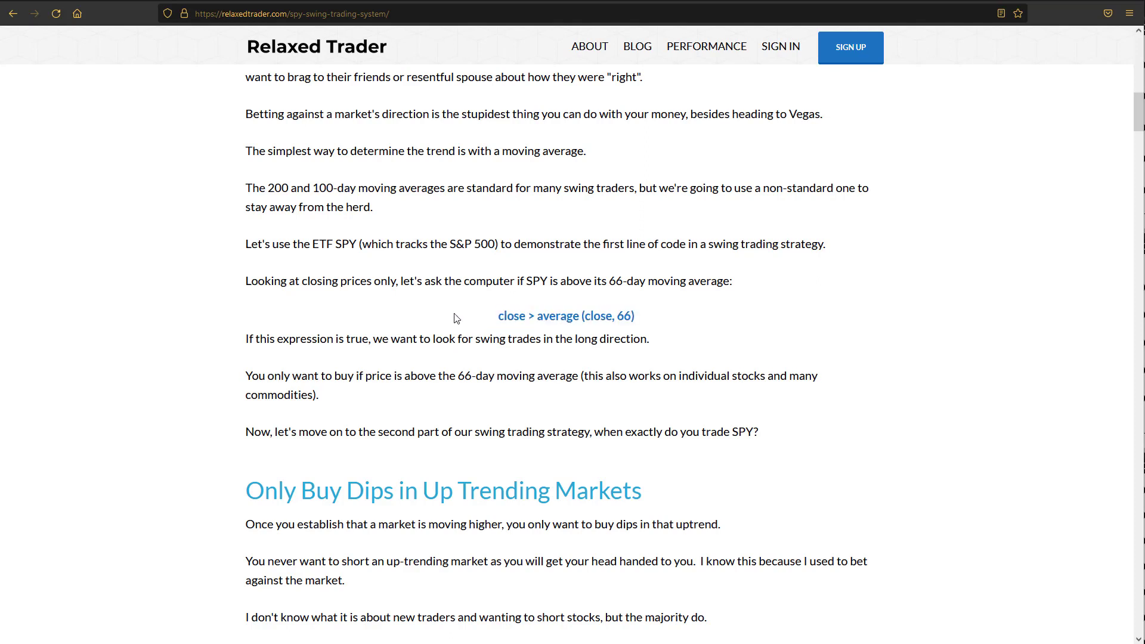
Select across the code rule and highlight its greater-than sign.
{"action": "left_click_drag", "start_coordinate": [498, 315], "coordinate": [634, 315]}
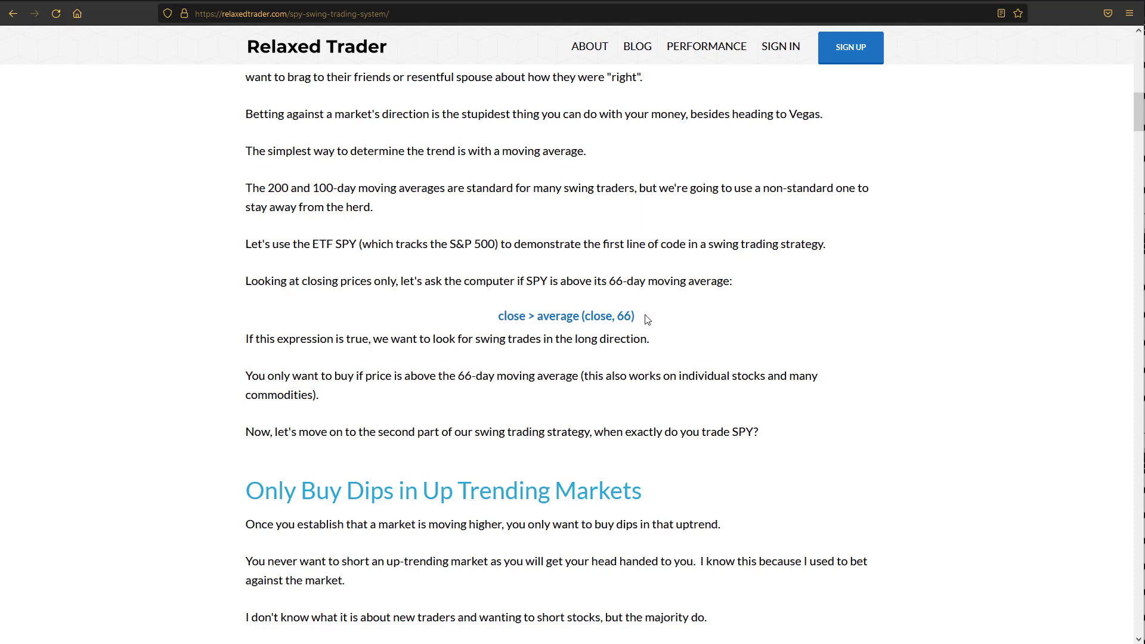
{"action": "mouse_move", "coordinate": [561, 316]}
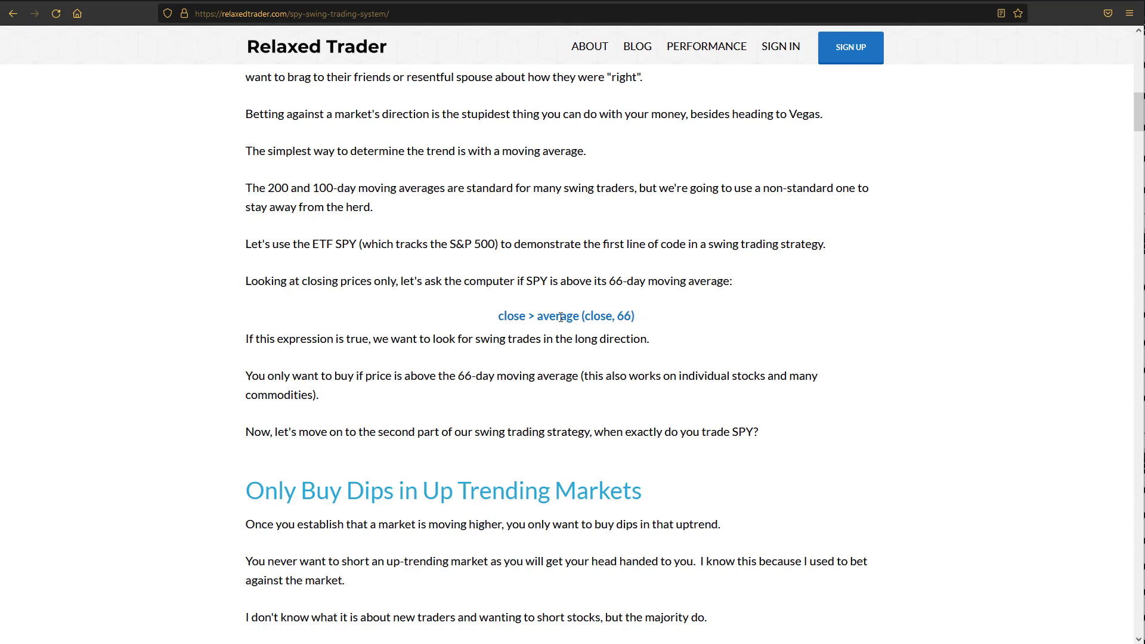
{"action": "double_click", "coordinate": [530, 317]}
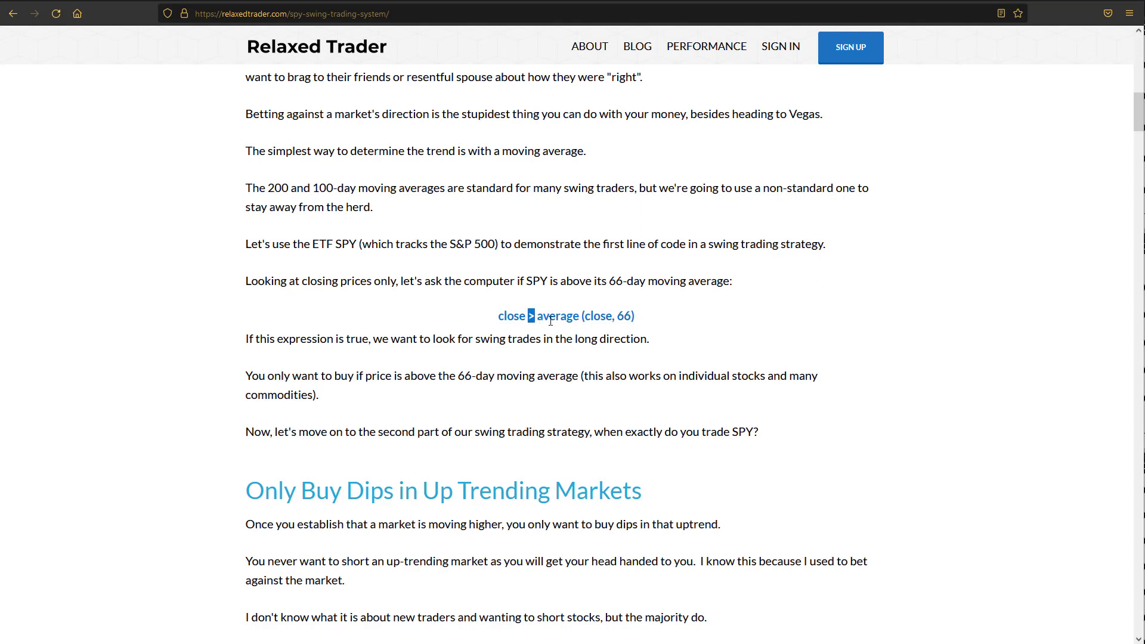
Scroll to the Only Buy Dips in Up Trending Markets heading and highlight it.
{"action": "scroll", "scroll_direction": "down", "scroll_amount": 3}
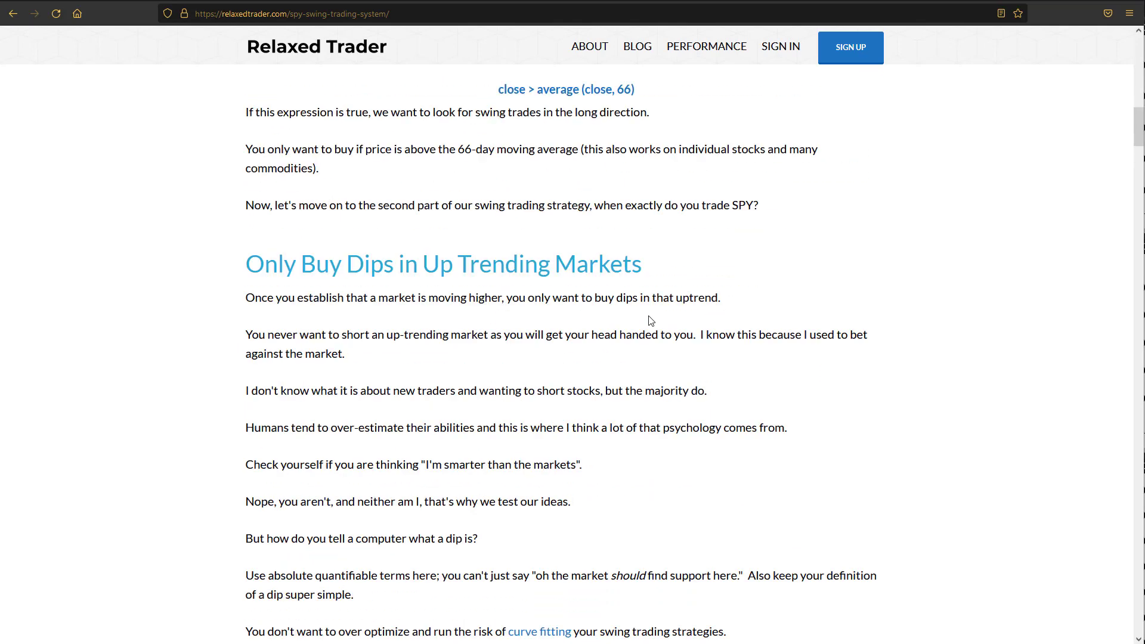
{"action": "scroll", "scroll_direction": "down", "scroll_amount": 3}
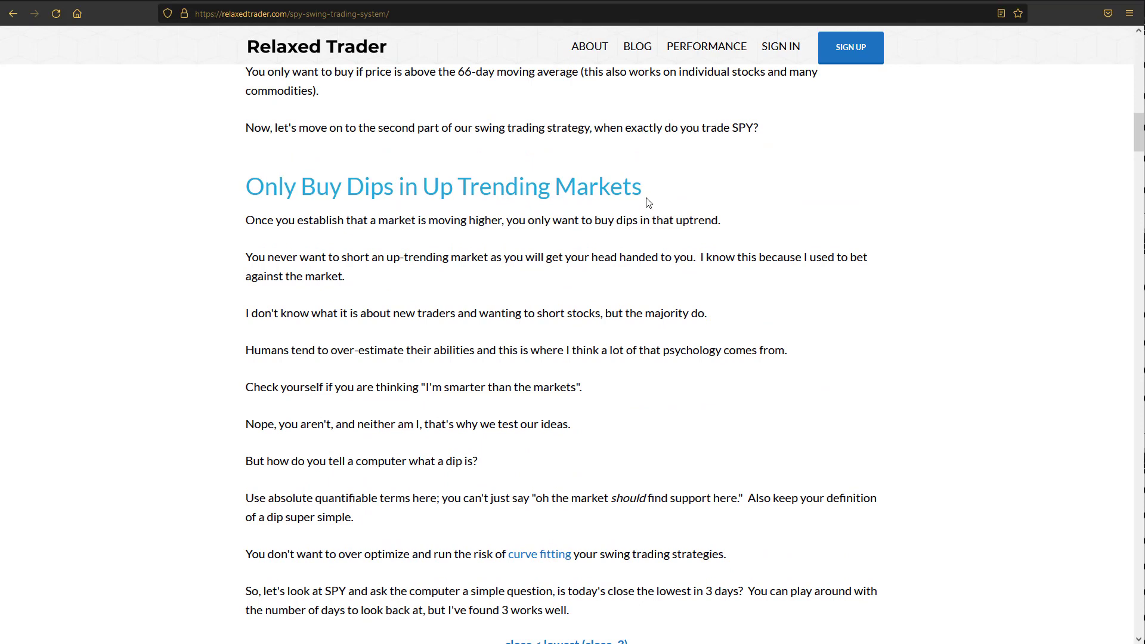
{"action": "mouse_move", "coordinate": [219, 212]}
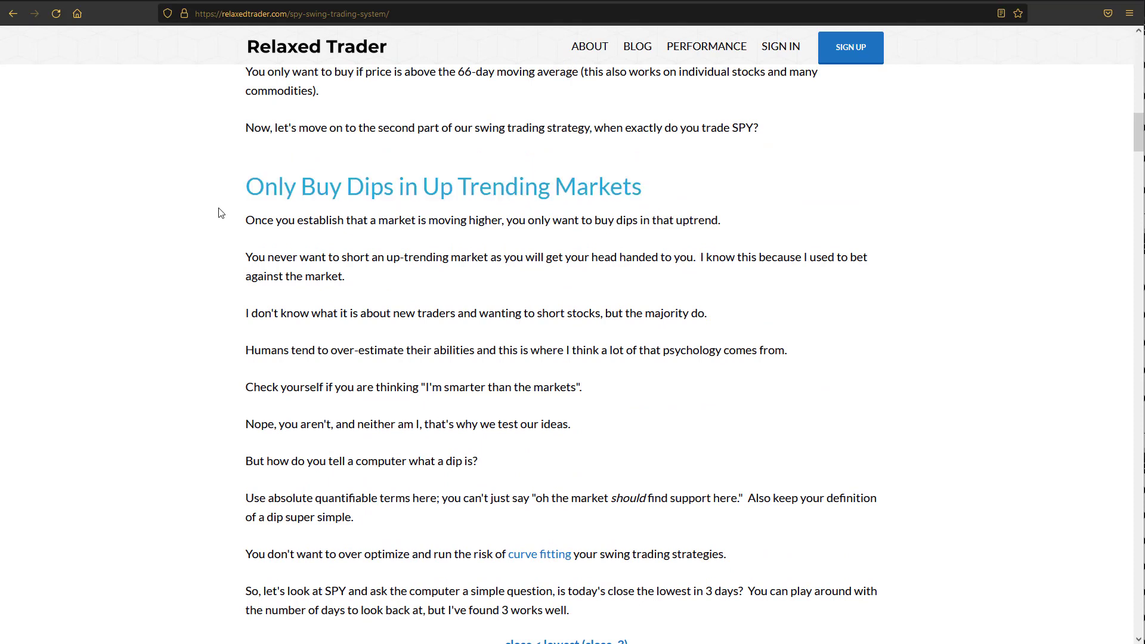
{"action": "mouse_move", "coordinate": [217, 235]}
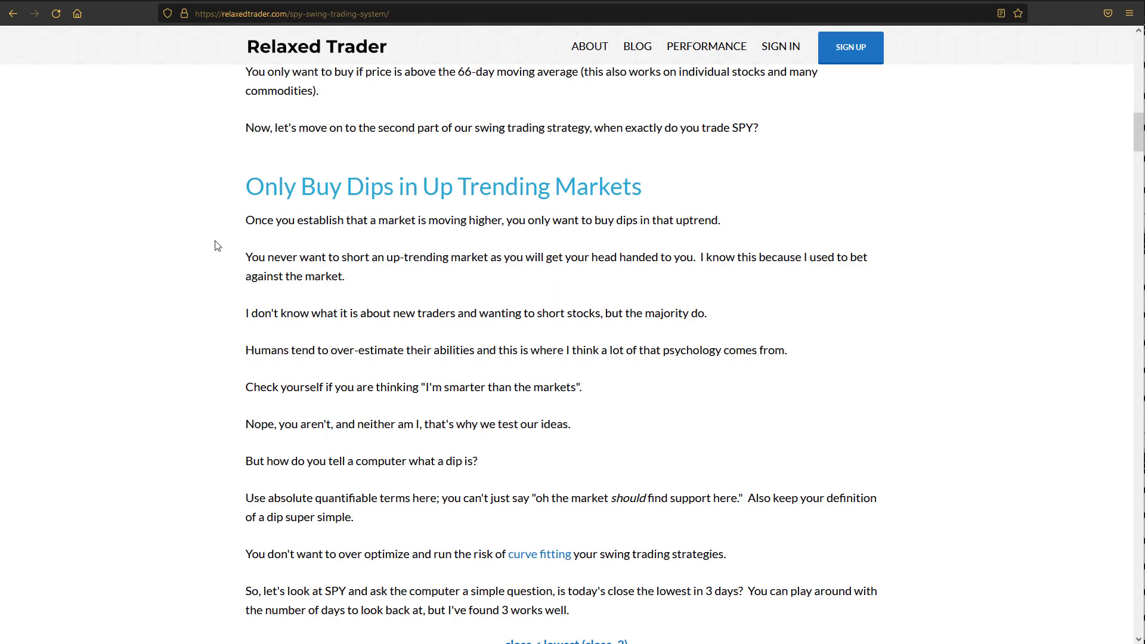
{"action": "left_click_drag", "start_coordinate": [246, 186], "coordinate": [641, 186]}
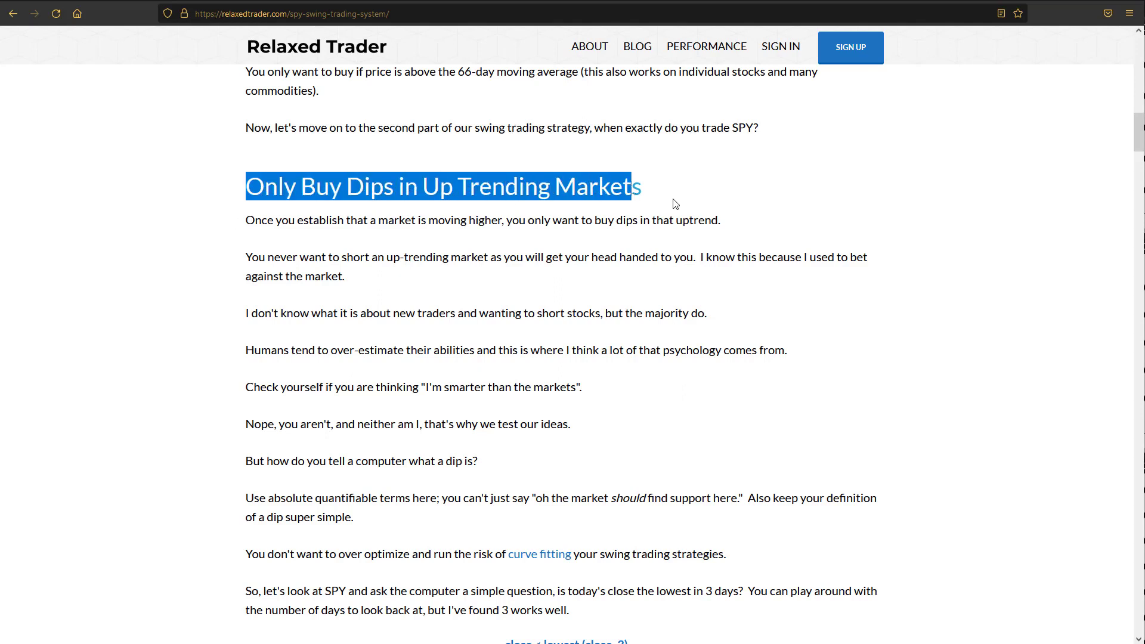
{"action": "scroll", "scroll_direction": "down", "scroll_amount": 3}
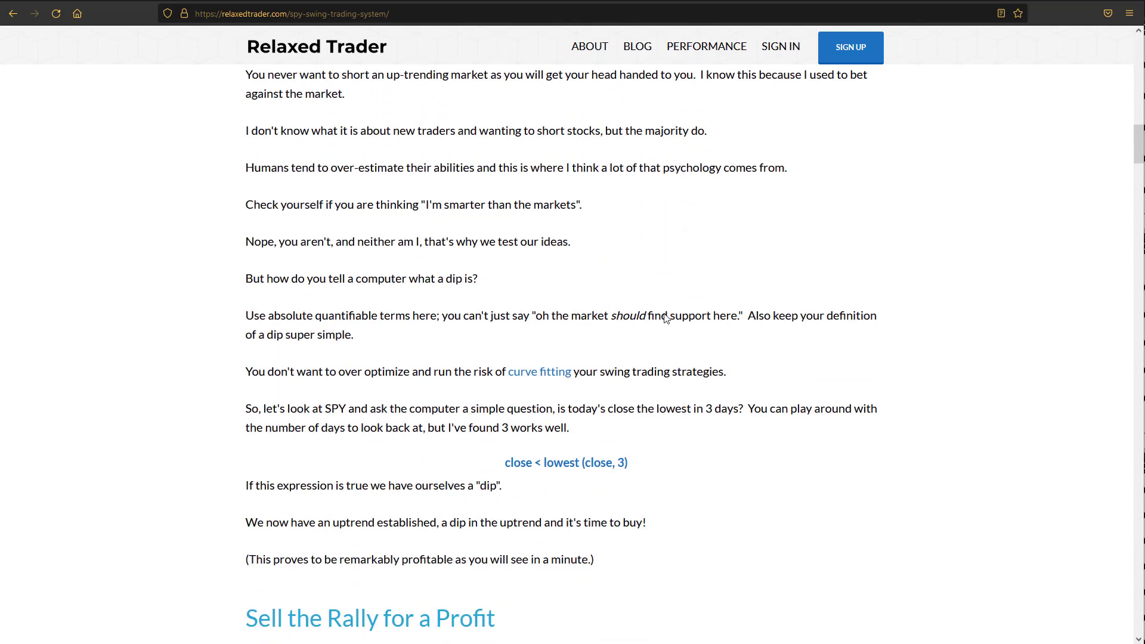
{"action": "mouse_move", "coordinate": [596, 351]}
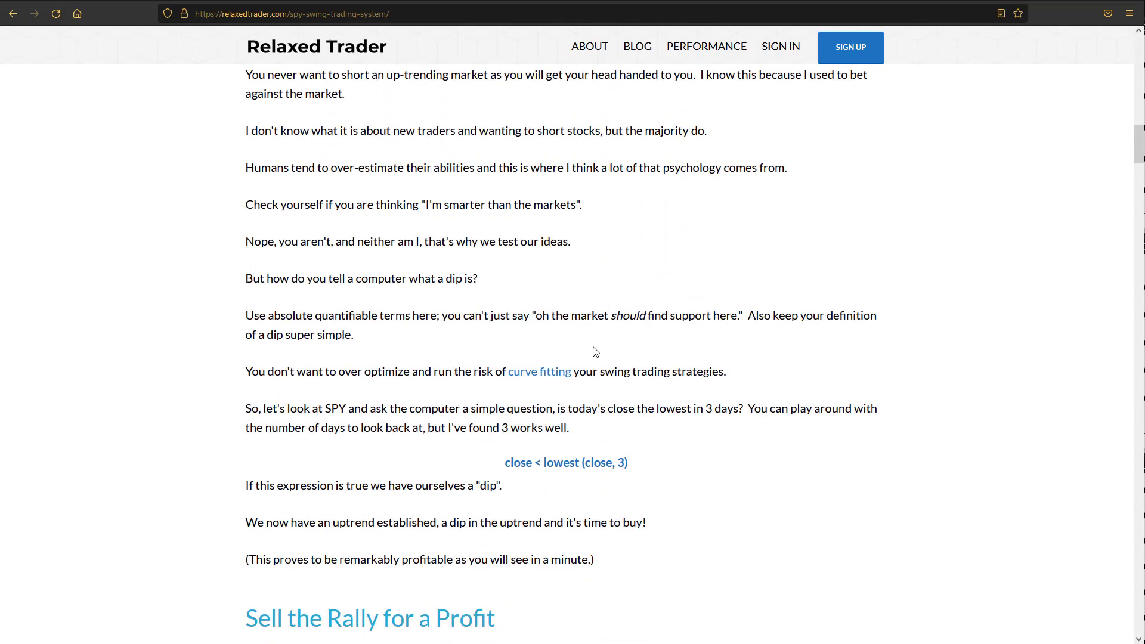
{"action": "scroll", "scroll_direction": "down", "scroll_amount": 3}
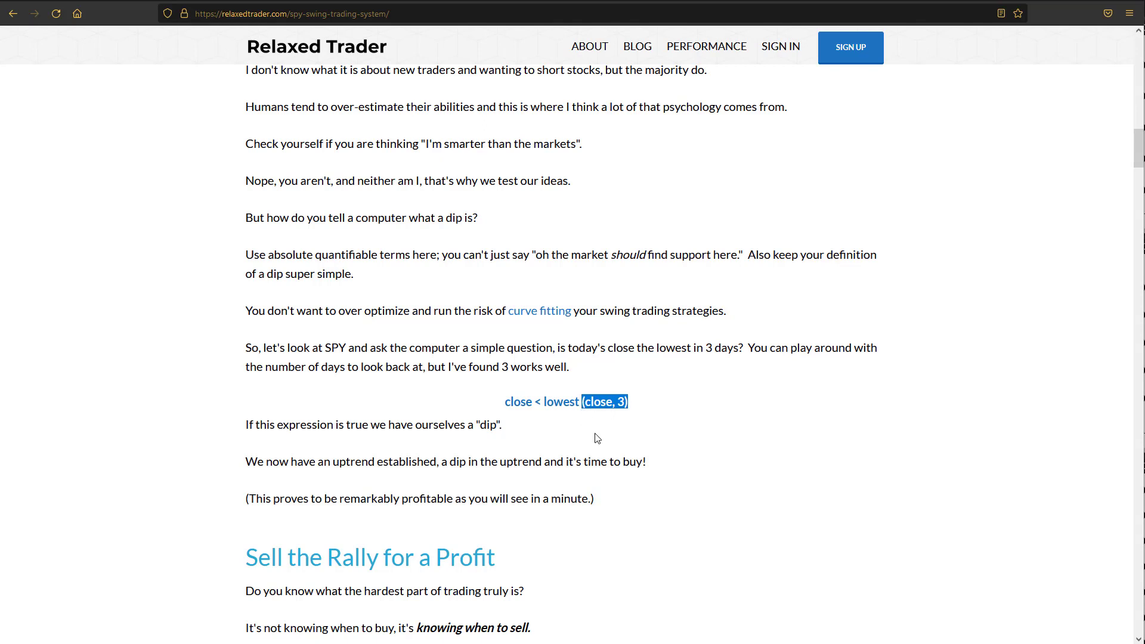
{"action": "left_click", "coordinate": [599, 442]}
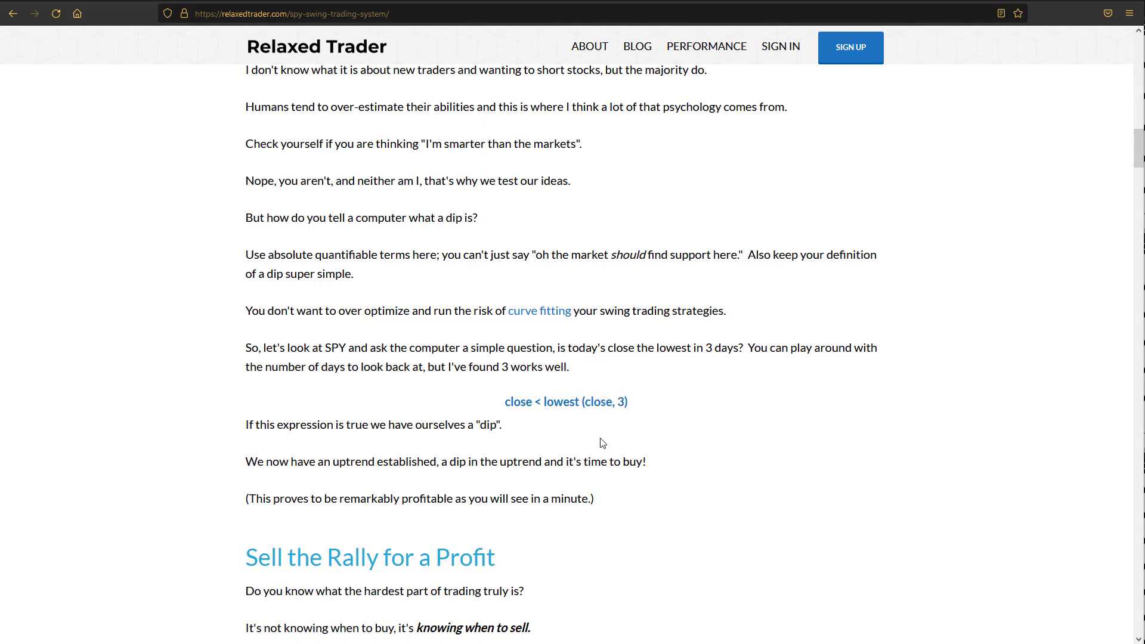
{"action": "double_click", "coordinate": [620, 402]}
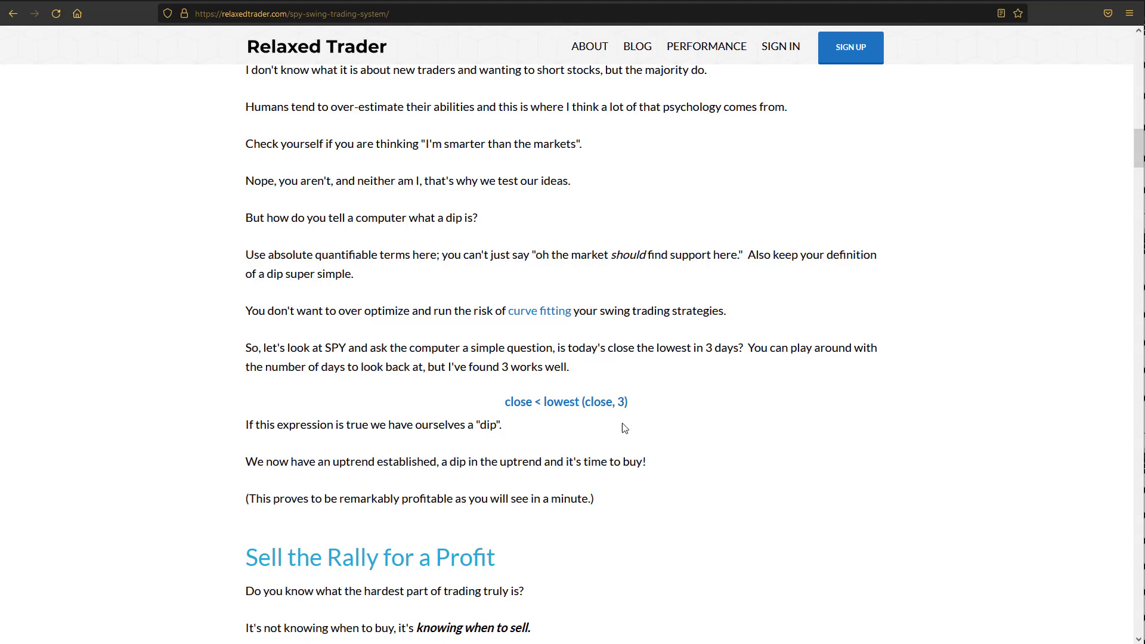
Scroll down to Sell the Rally for a Profit and its close >= highest (close, 19) rule.
{"action": "scroll", "scroll_direction": "down", "scroll_amount": 3}
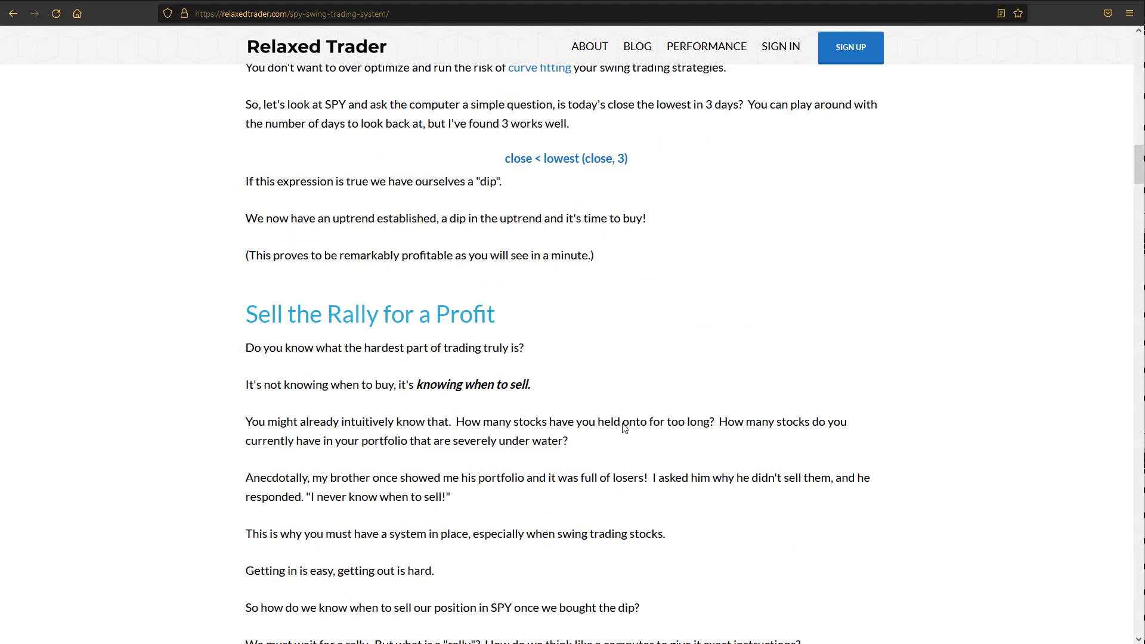
{"action": "scroll", "scroll_direction": "down", "scroll_amount": 3}
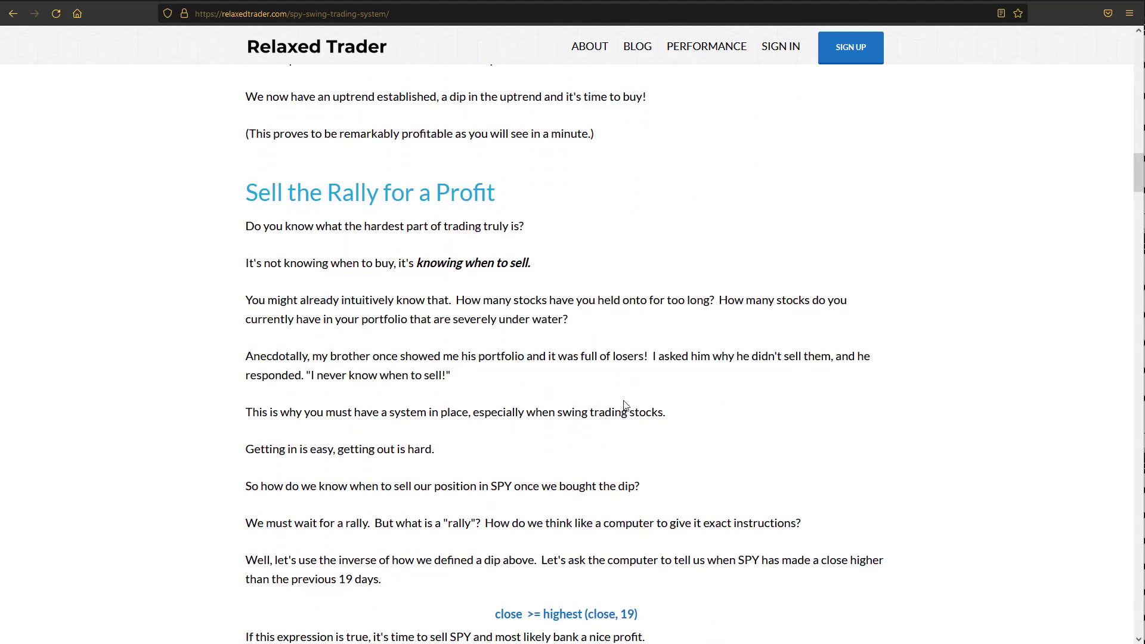
{"action": "mouse_move", "coordinate": [589, 405]}
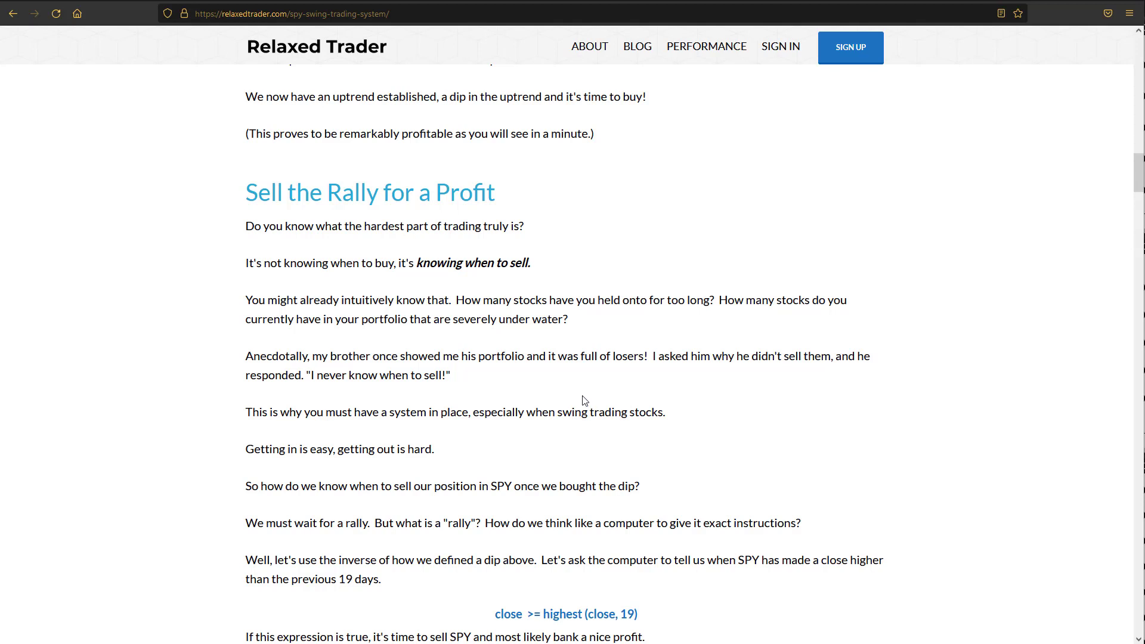
{"action": "mouse_move", "coordinate": [540, 388]}
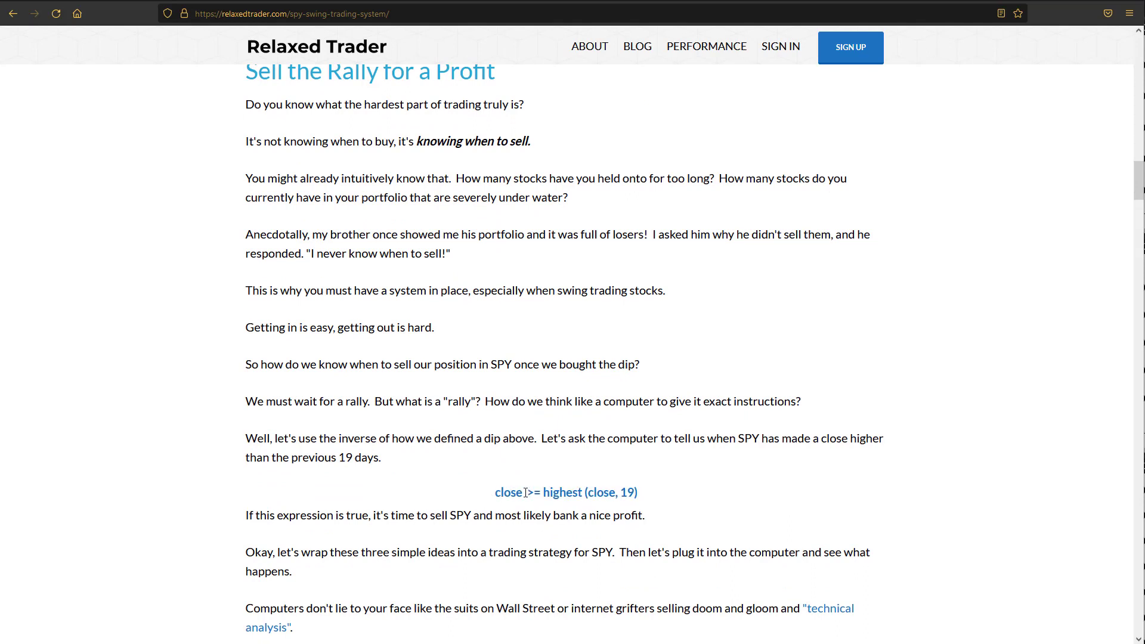
{"action": "mouse_move", "coordinate": [646, 500]}
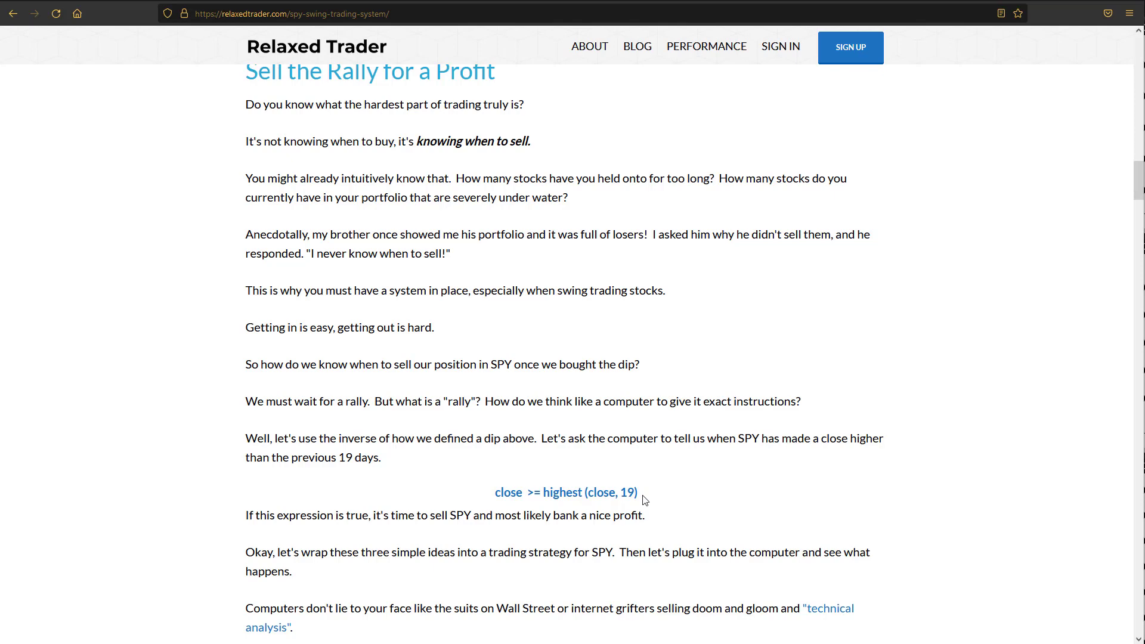
{"action": "mouse_move", "coordinate": [649, 497]}
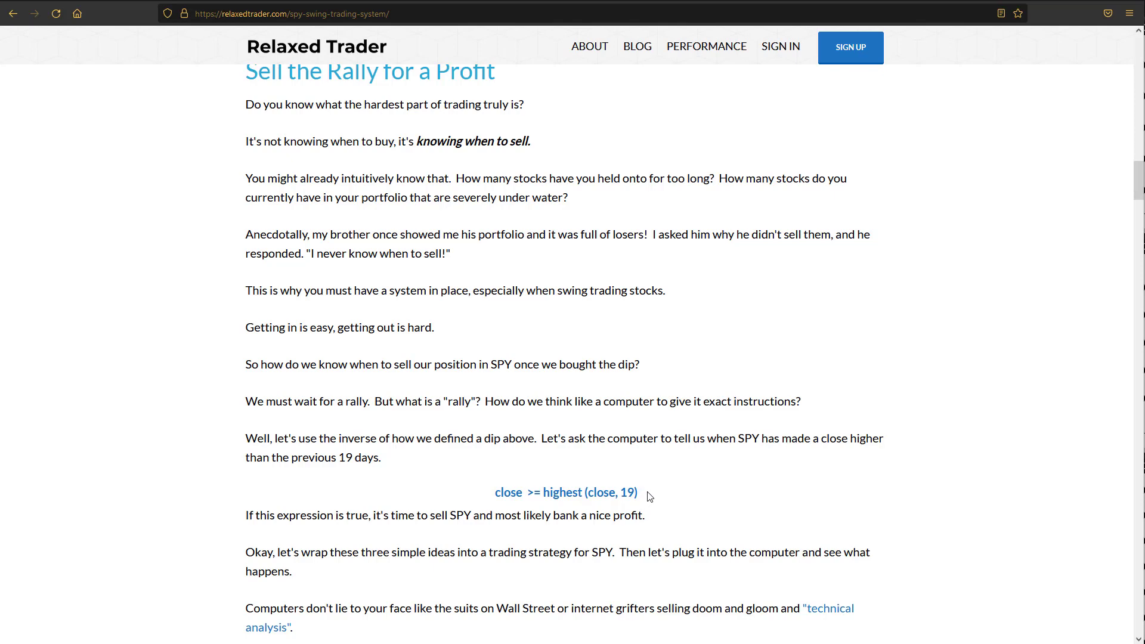
Scroll through the SPY swing trading strategy flowchart down to the equity curve chart.
{"action": "scroll", "scroll_direction": "down", "scroll_amount": 3}
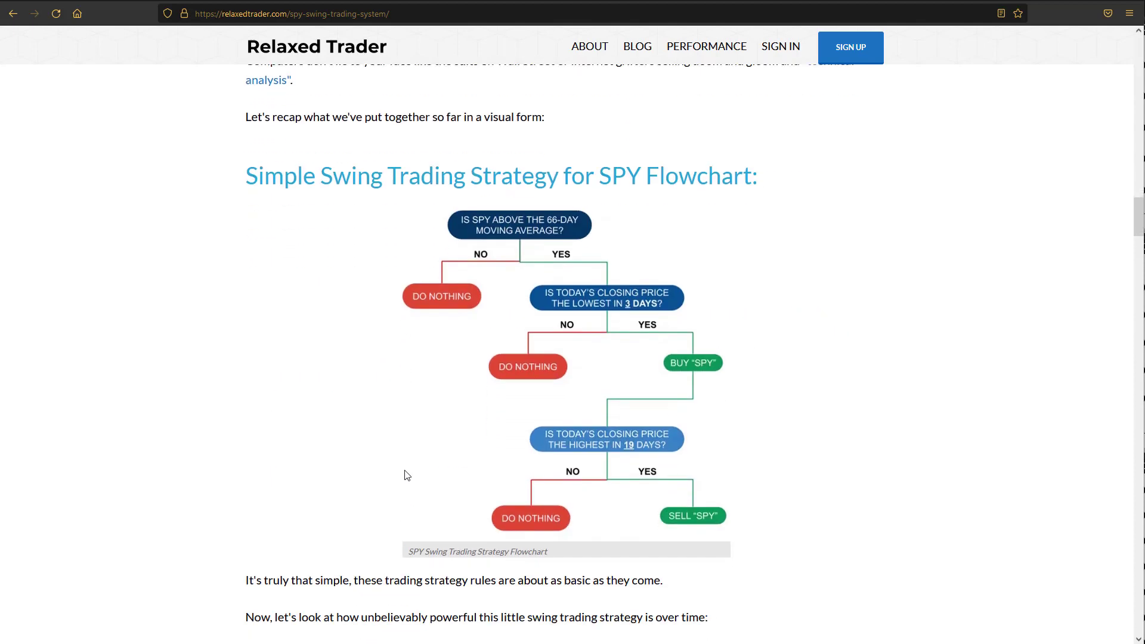
{"action": "mouse_move", "coordinate": [350, 351]}
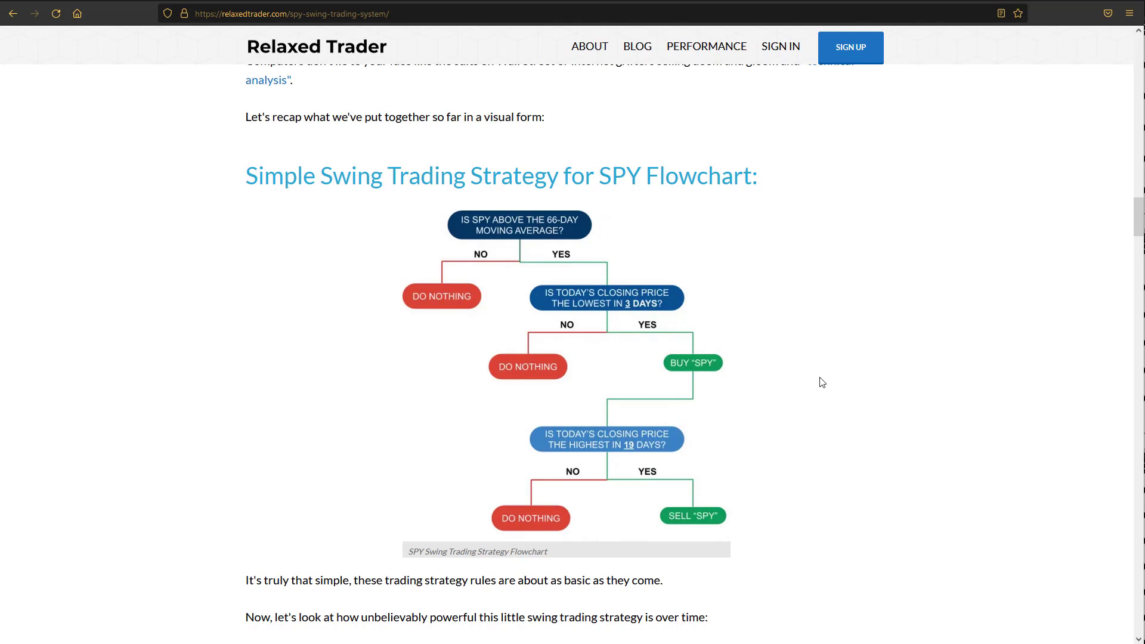
{"action": "mouse_move", "coordinate": [749, 301]}
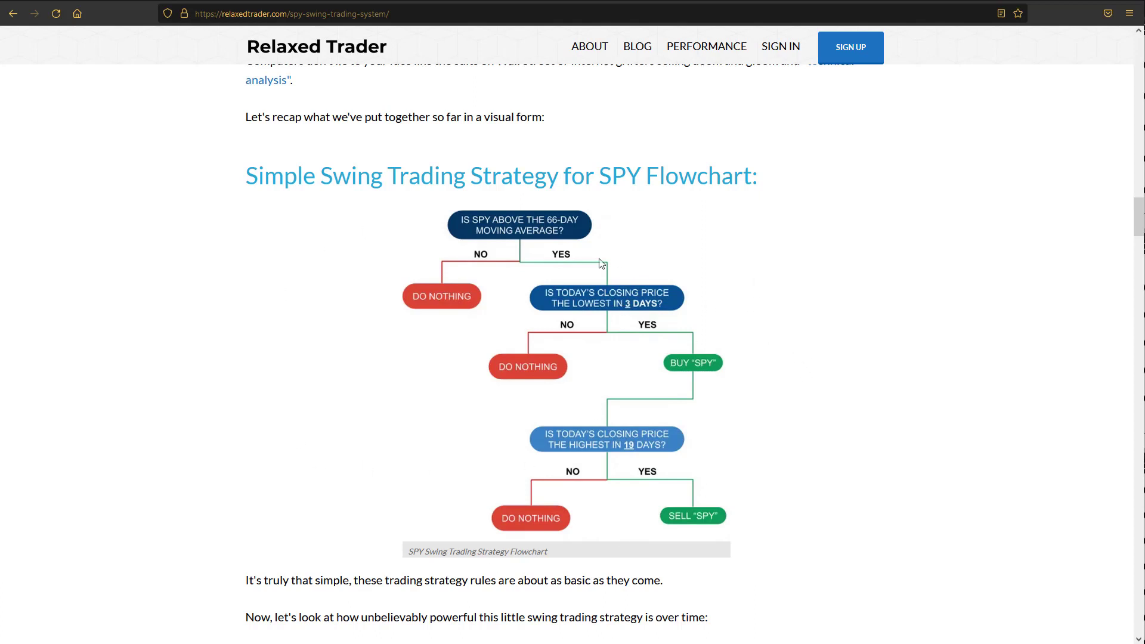
{"action": "mouse_move", "coordinate": [475, 337]}
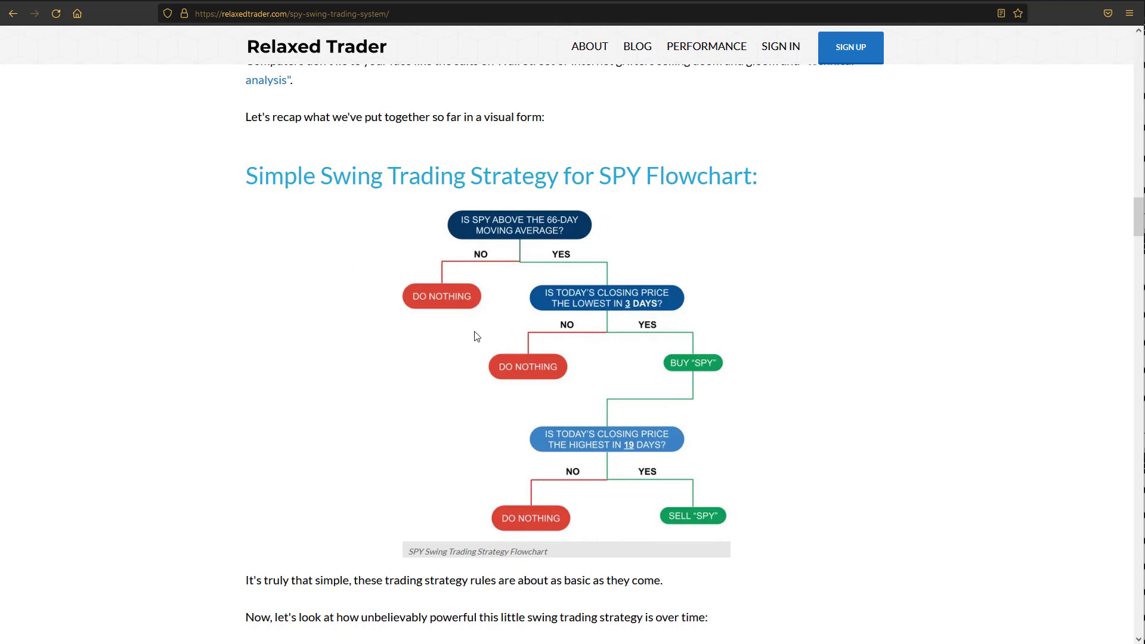
{"action": "mouse_move", "coordinate": [533, 395]}
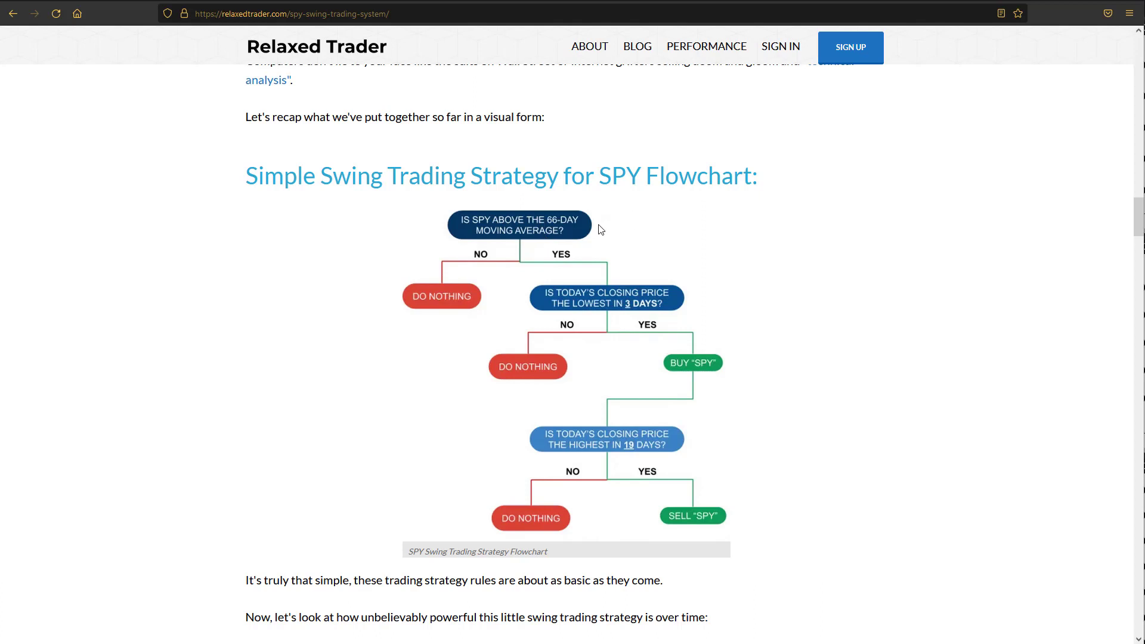
{"action": "mouse_move", "coordinate": [679, 337]}
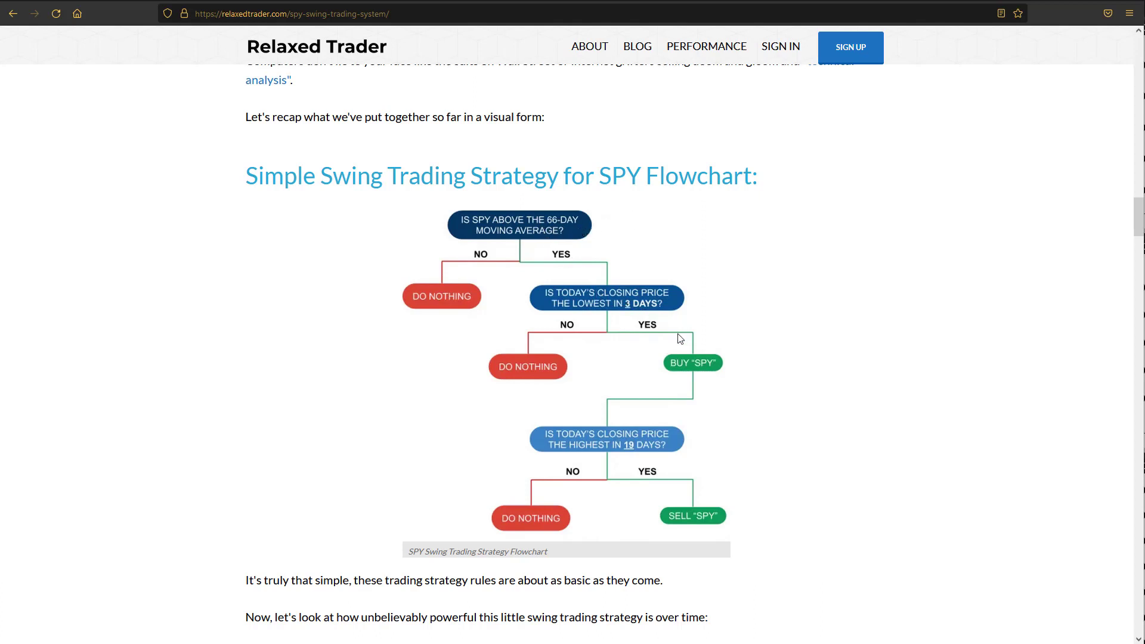
{"action": "mouse_move", "coordinate": [703, 229]}
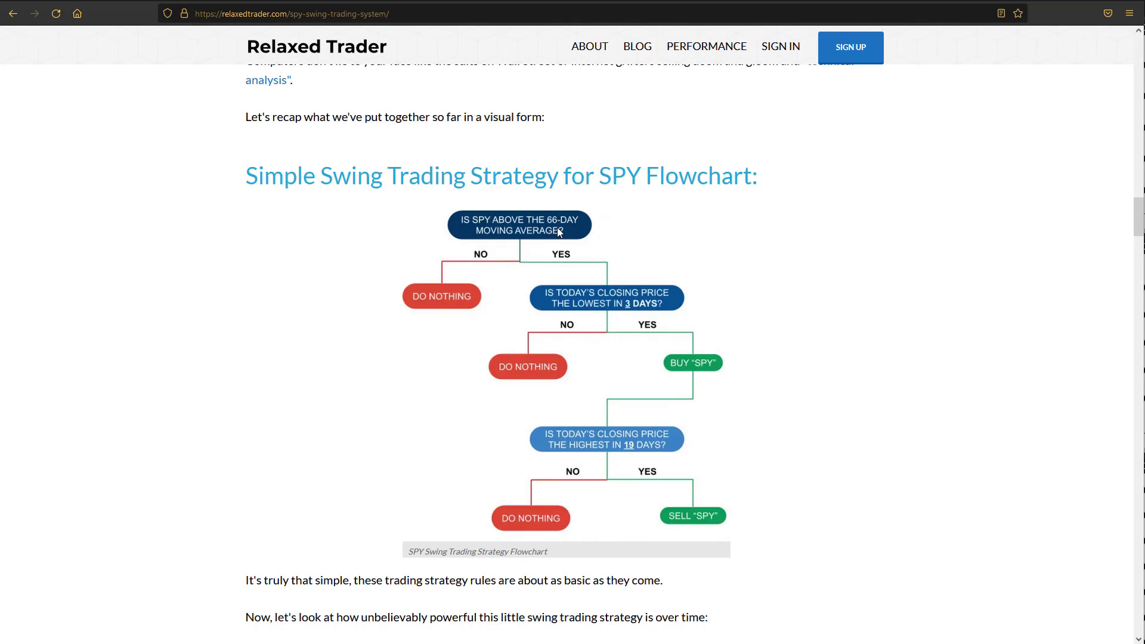
{"action": "mouse_move", "coordinate": [551, 300]}
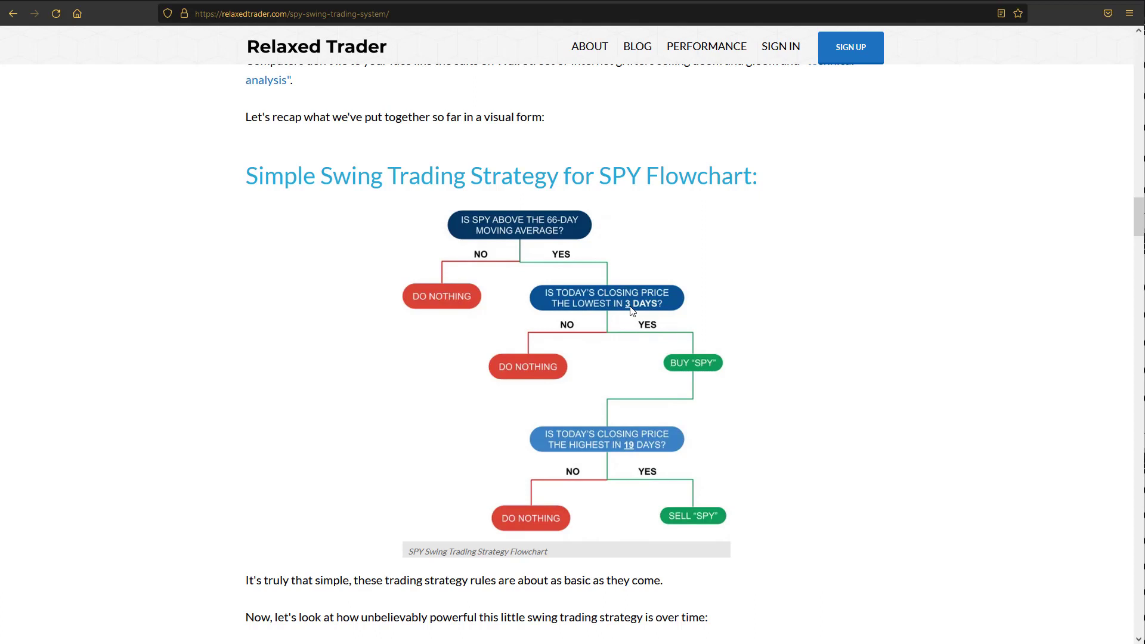
{"action": "mouse_move", "coordinate": [647, 384]}
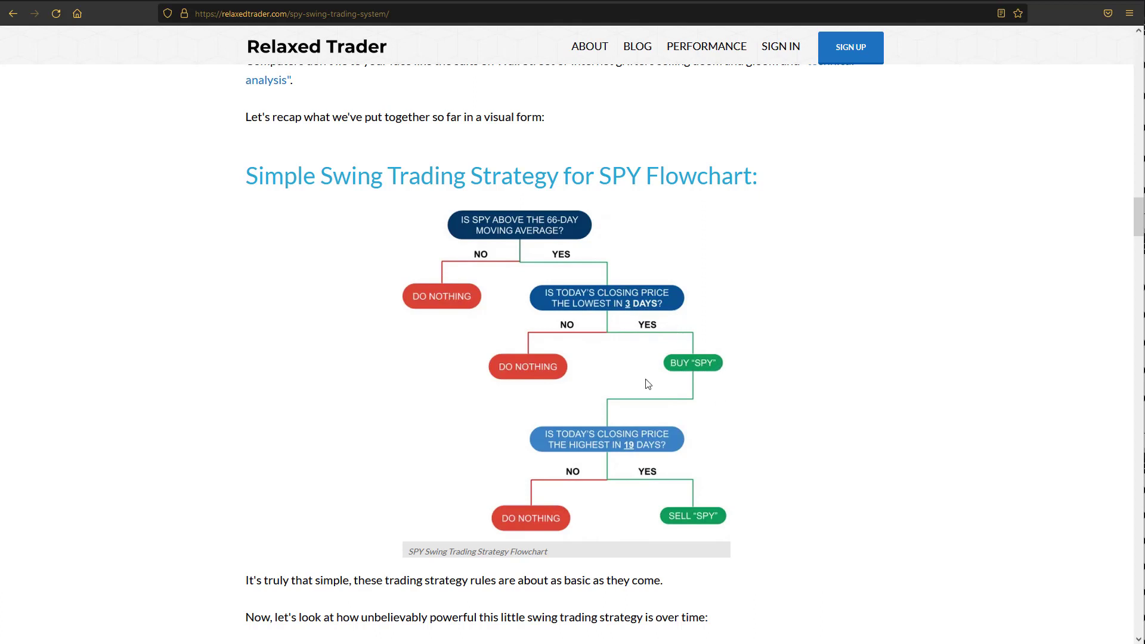
{"action": "scroll", "scroll_direction": "down", "scroll_amount": 3}
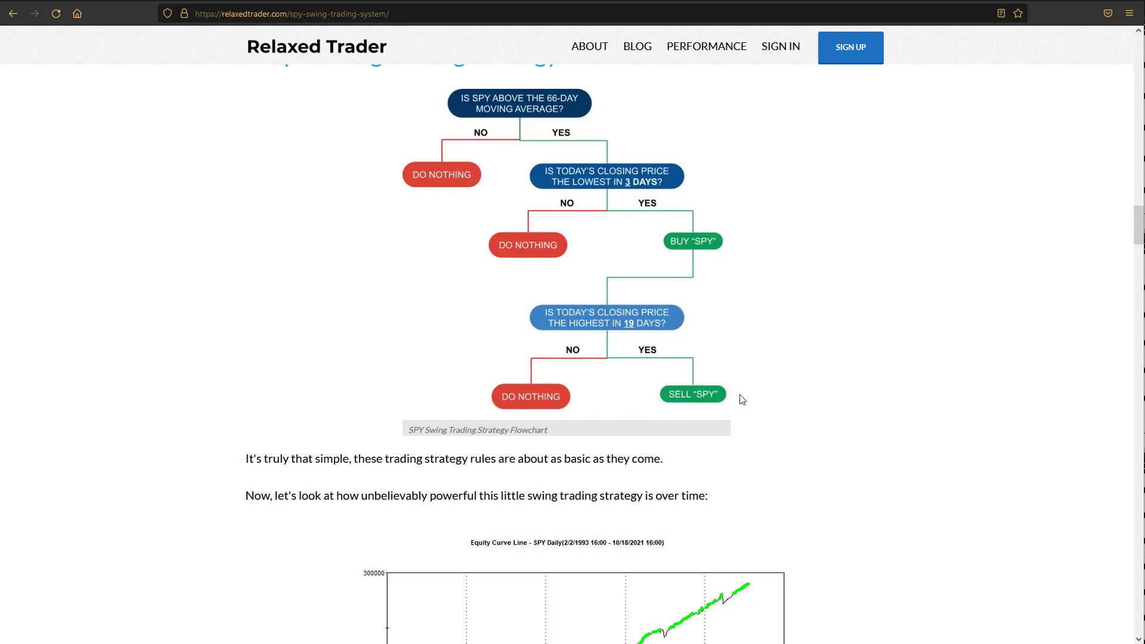
{"action": "mouse_move", "coordinate": [610, 184]}
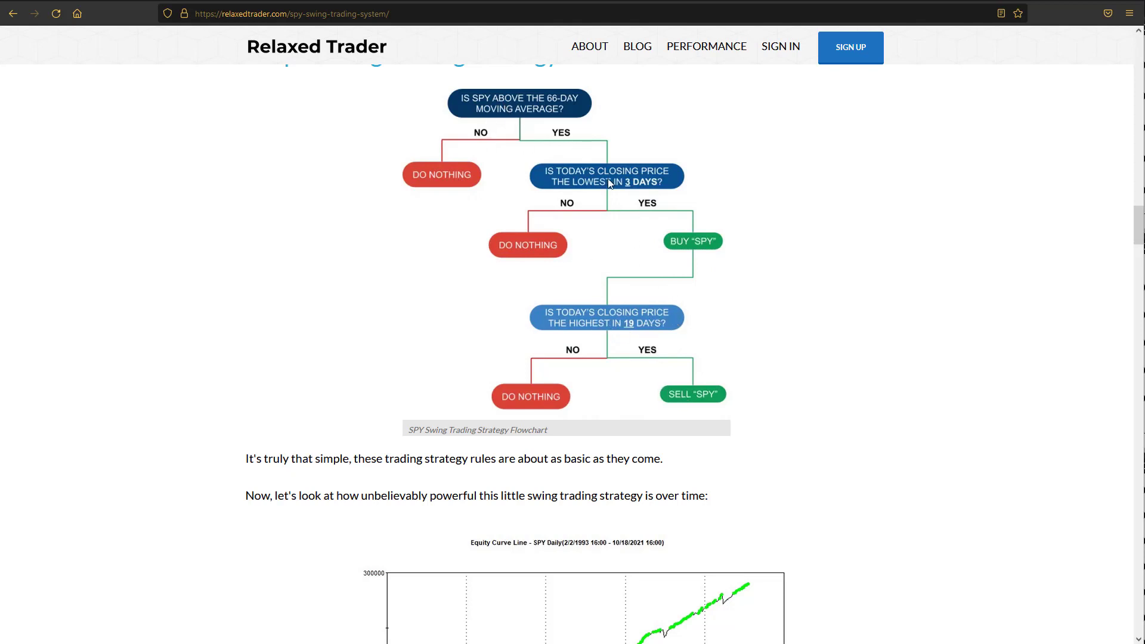
{"action": "mouse_move", "coordinate": [745, 390]}
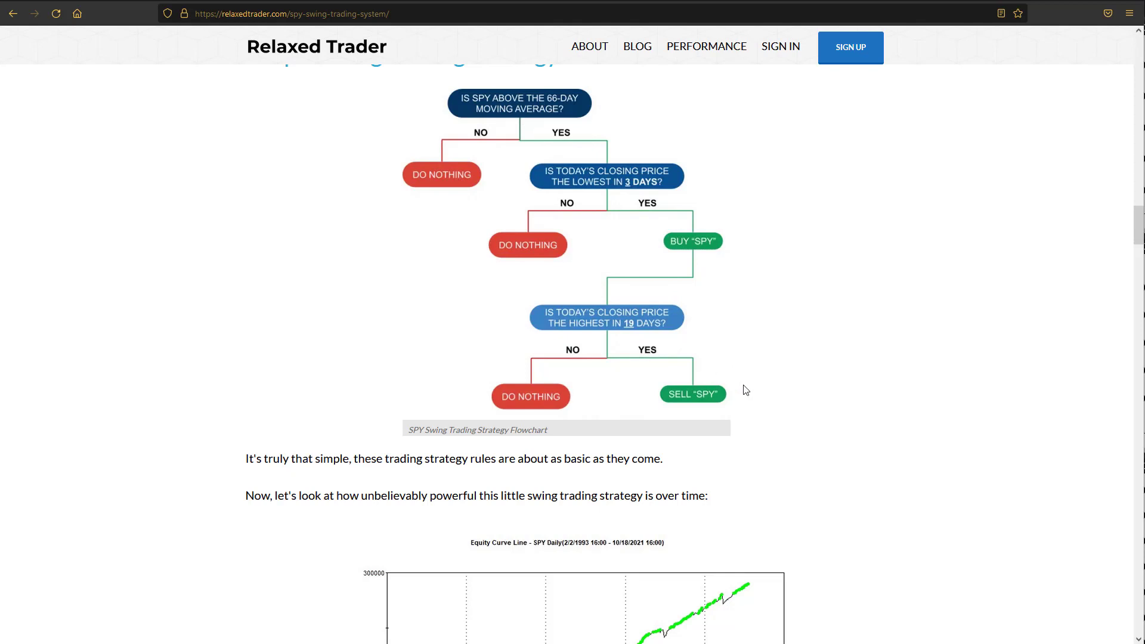
{"action": "mouse_move", "coordinate": [745, 393]}
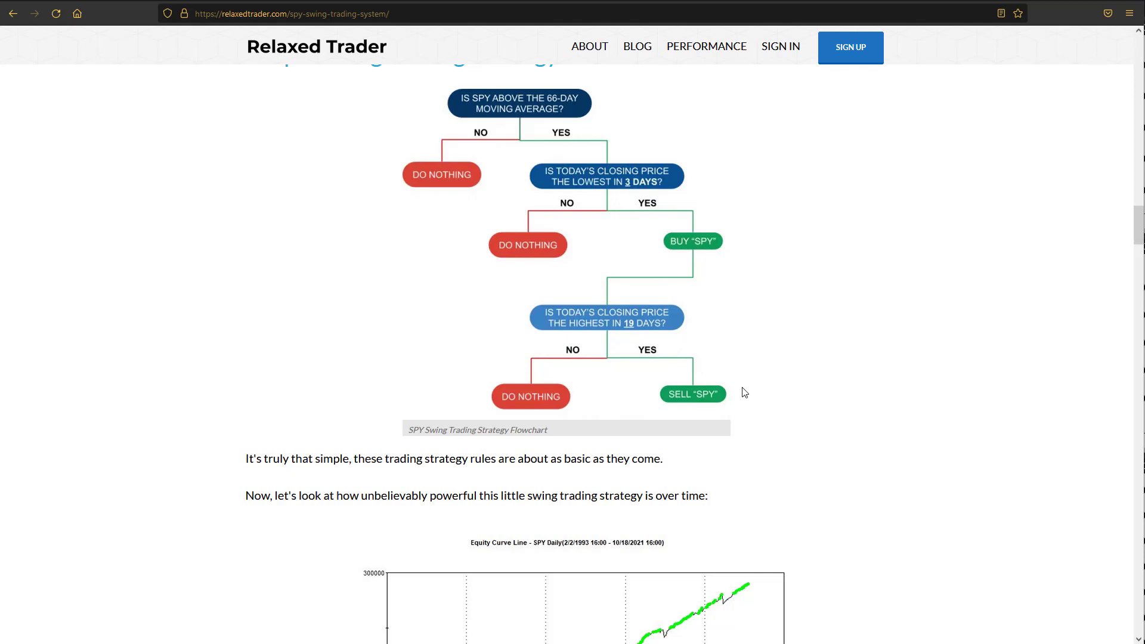
{"action": "scroll", "scroll_direction": "down", "scroll_amount": 3}
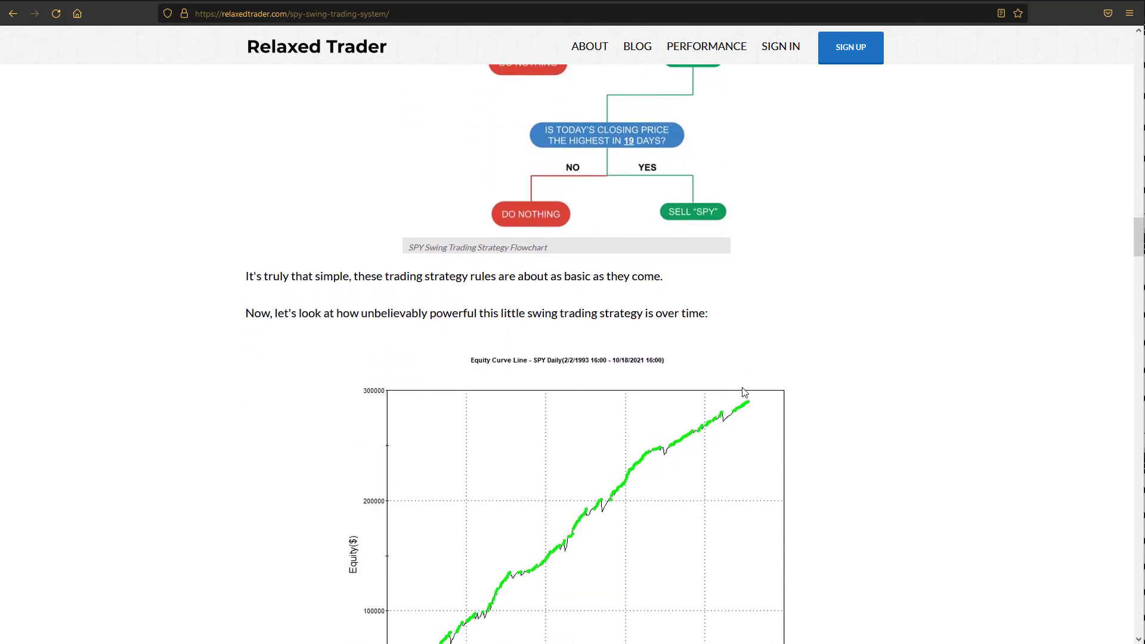
Scroll past the equity curve chart to the SPY example trades chart.
{"action": "scroll", "scroll_direction": "down", "scroll_amount": 3}
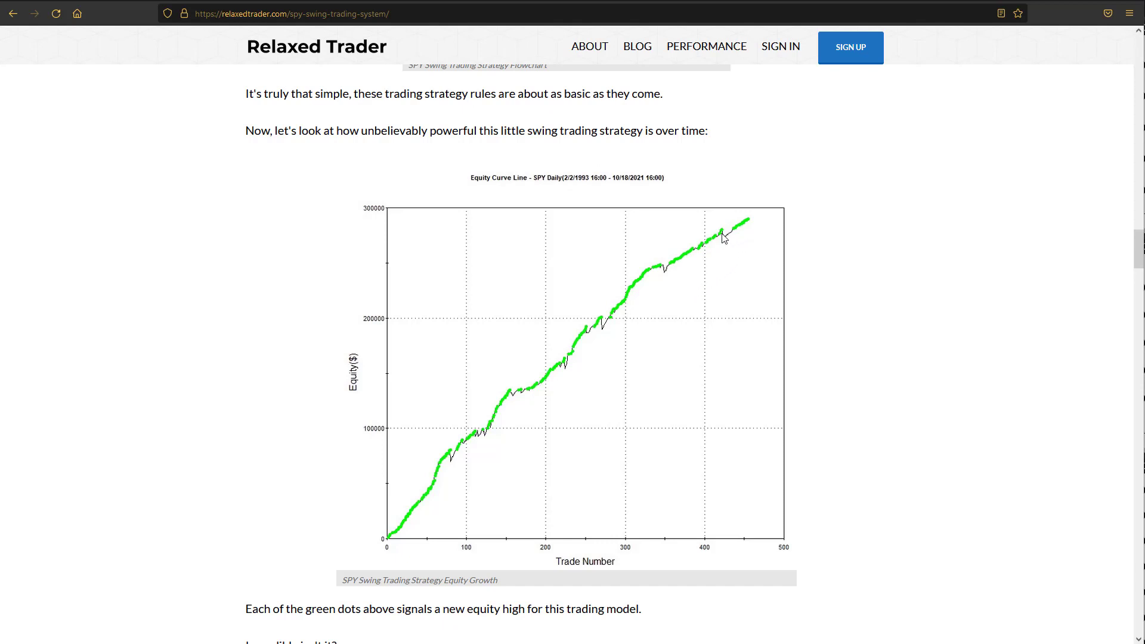
{"action": "mouse_move", "coordinate": [636, 309]}
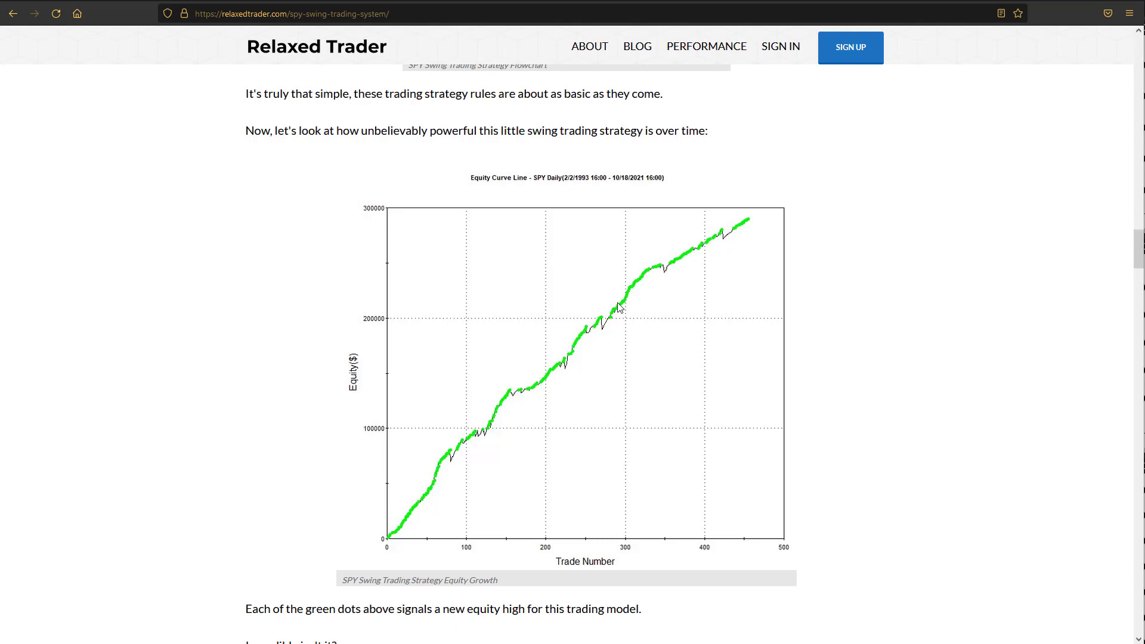
{"action": "mouse_move", "coordinate": [752, 231]}
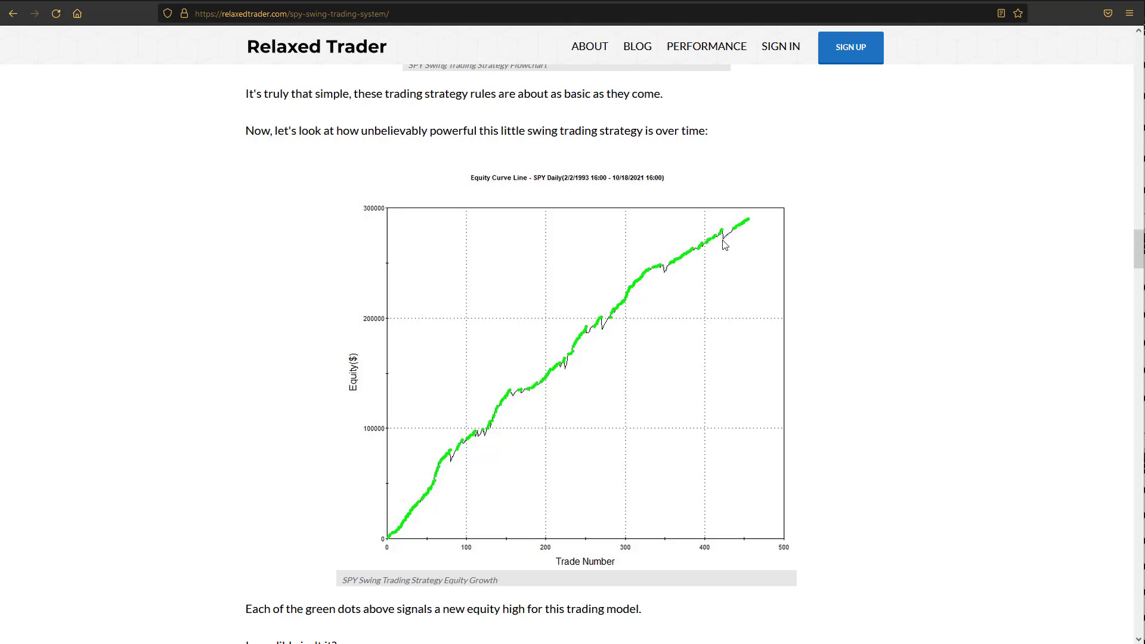
{"action": "mouse_move", "coordinate": [604, 333]}
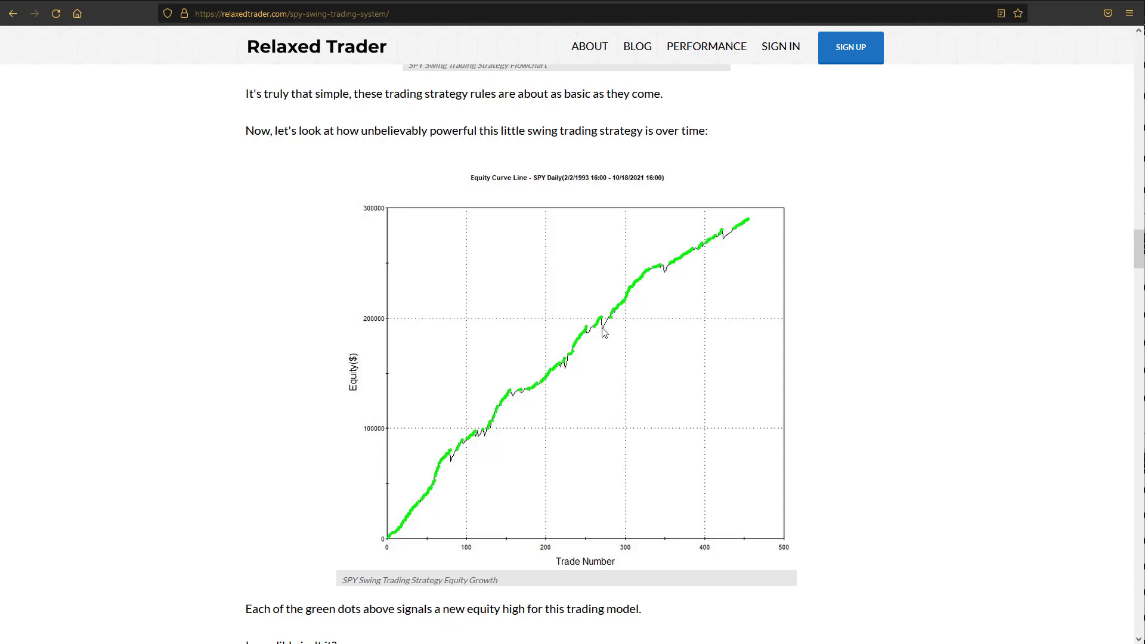
{"action": "mouse_move", "coordinate": [566, 371]}
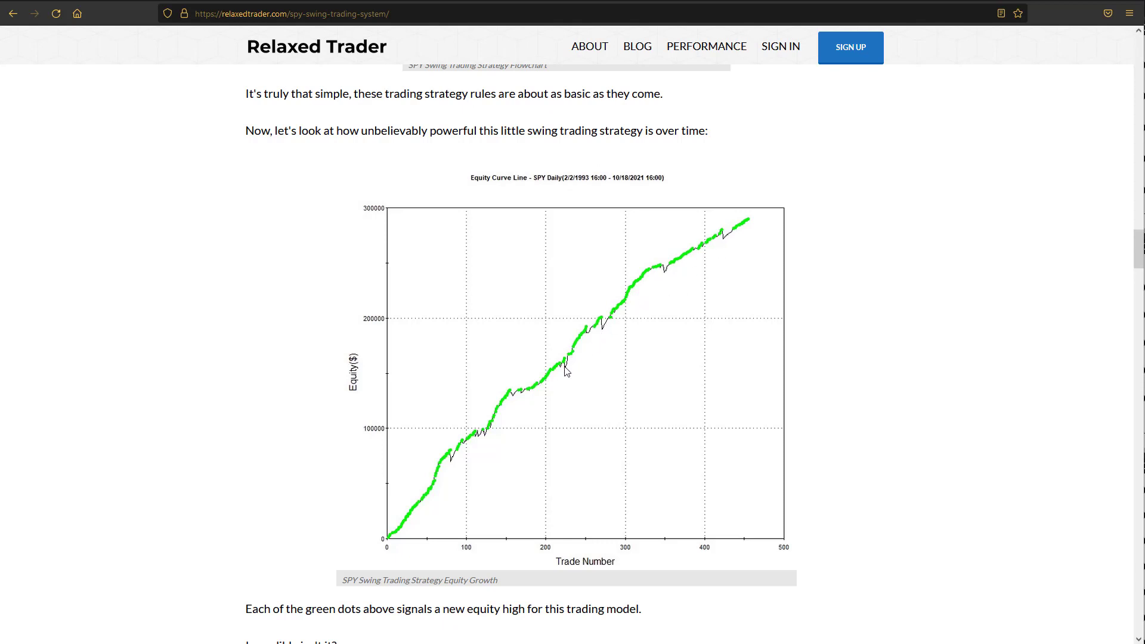
{"action": "mouse_move", "coordinate": [605, 334]}
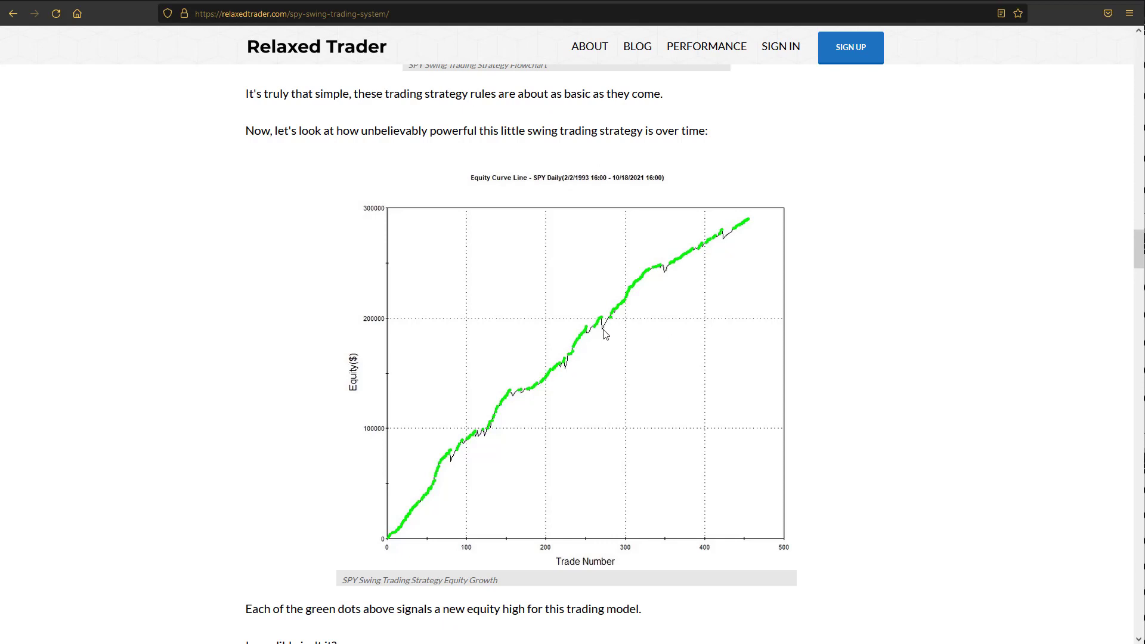
{"action": "mouse_move", "coordinate": [610, 324]}
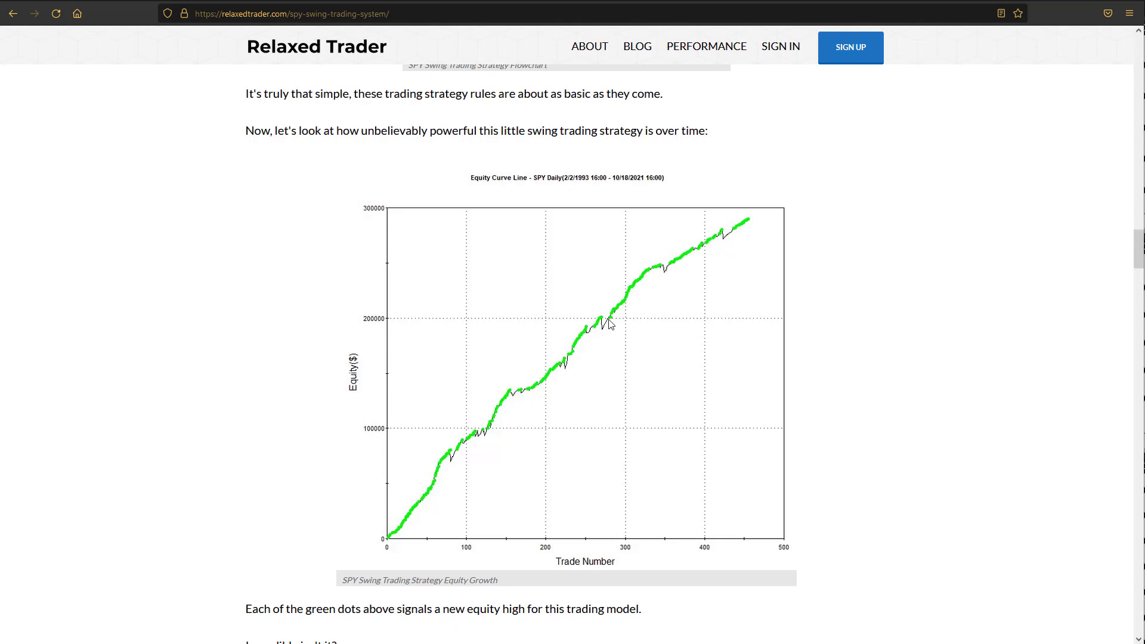
{"action": "mouse_move", "coordinate": [638, 286]}
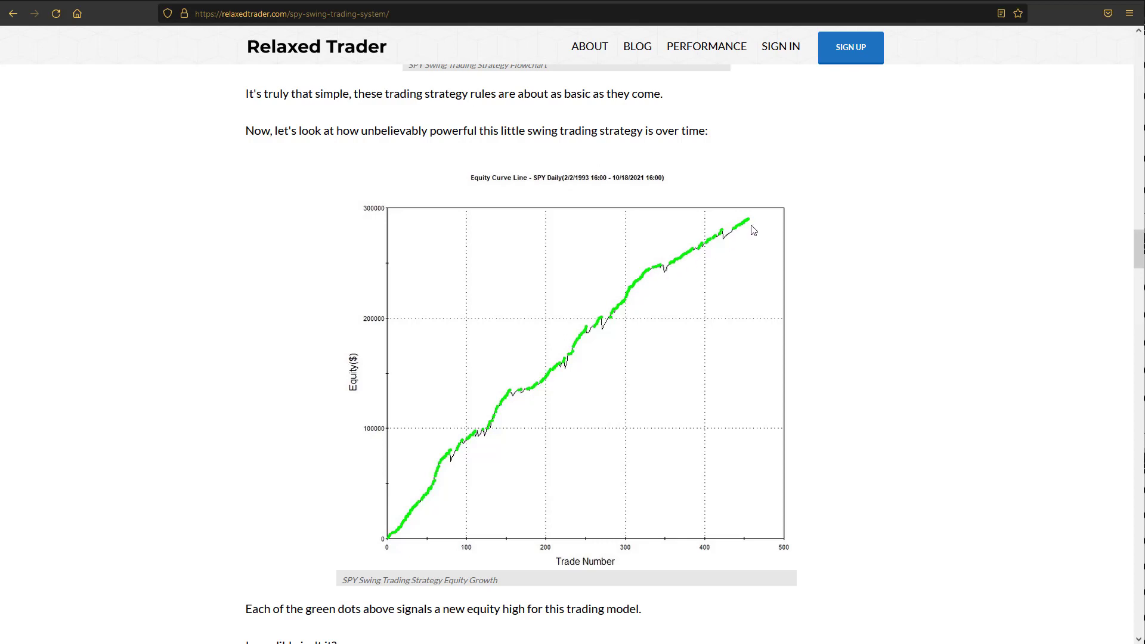
{"action": "mouse_move", "coordinate": [634, 282]}
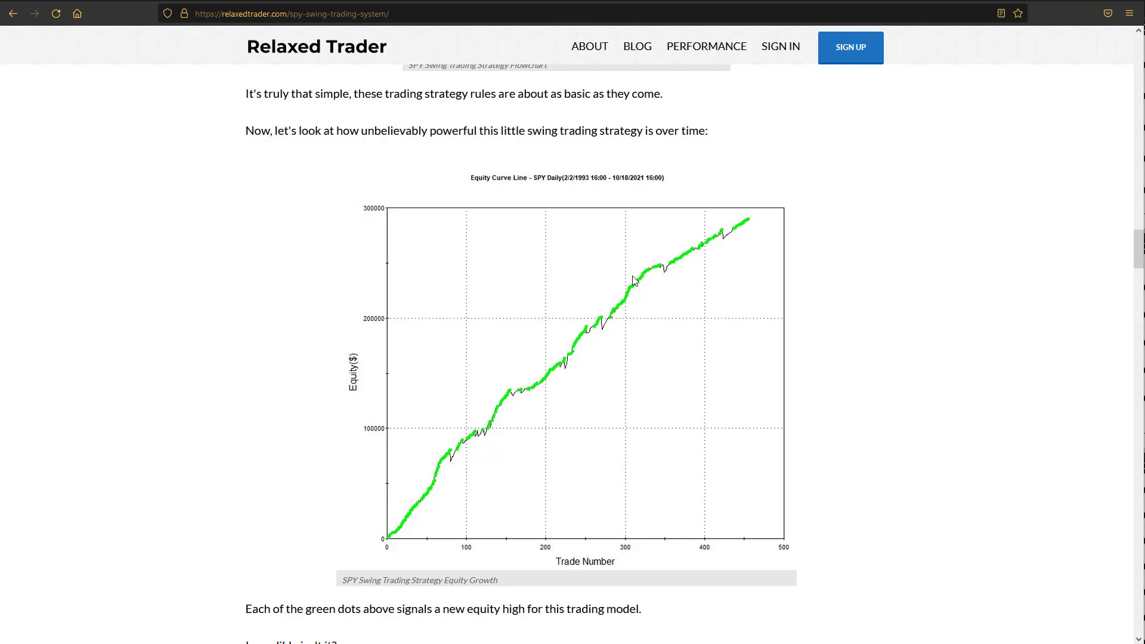
{"action": "scroll", "scroll_direction": "down", "scroll_amount": 3}
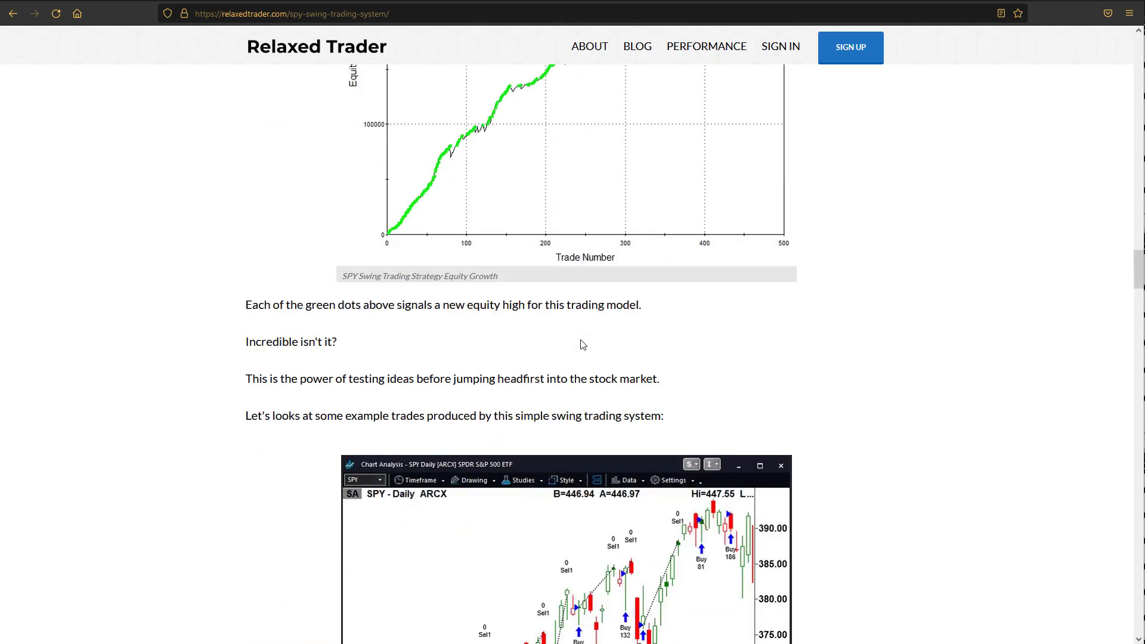
Scroll past the example trades chart to the TradeStation Performance Summary showing 82.31% profitable.
{"action": "scroll", "scroll_direction": "down", "scroll_amount": 3}
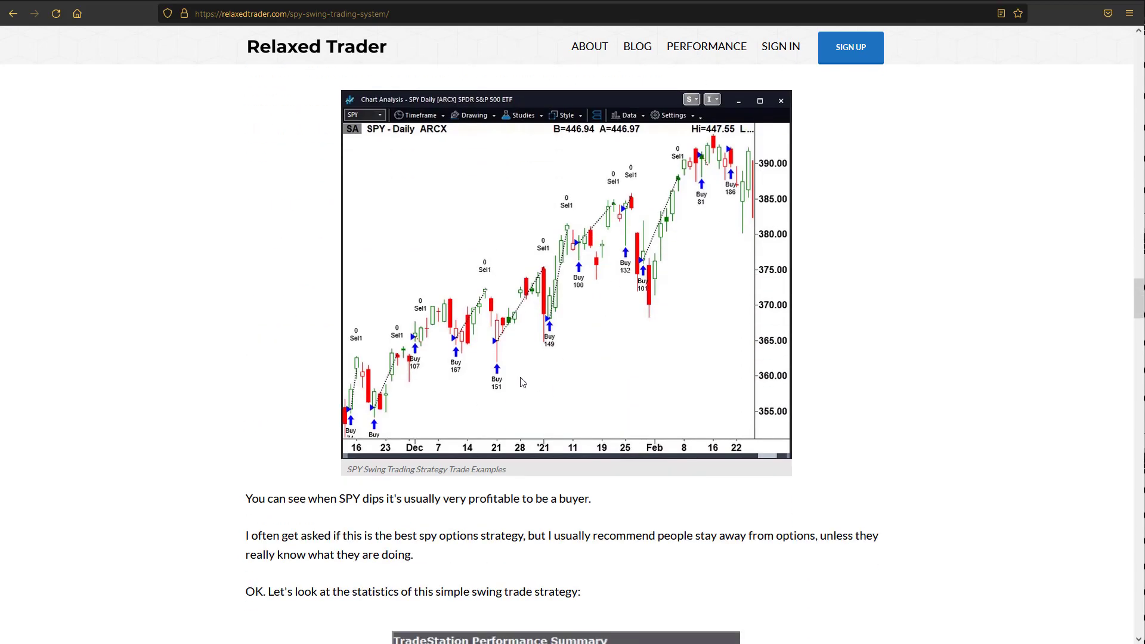
{"action": "mouse_move", "coordinate": [461, 348]}
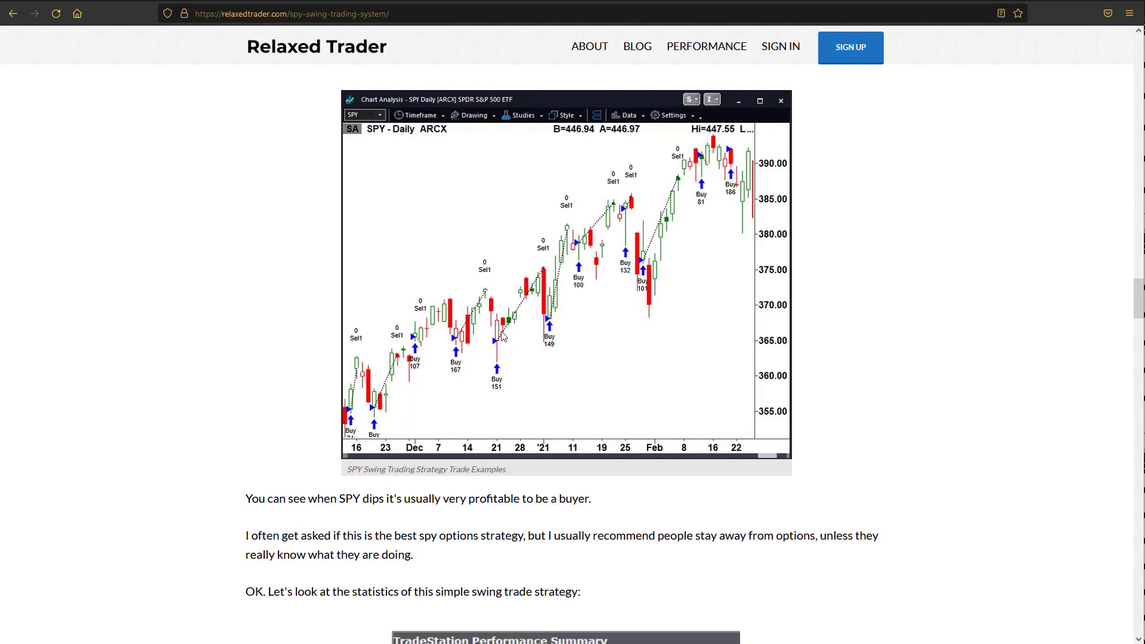
{"action": "mouse_move", "coordinate": [400, 381]}
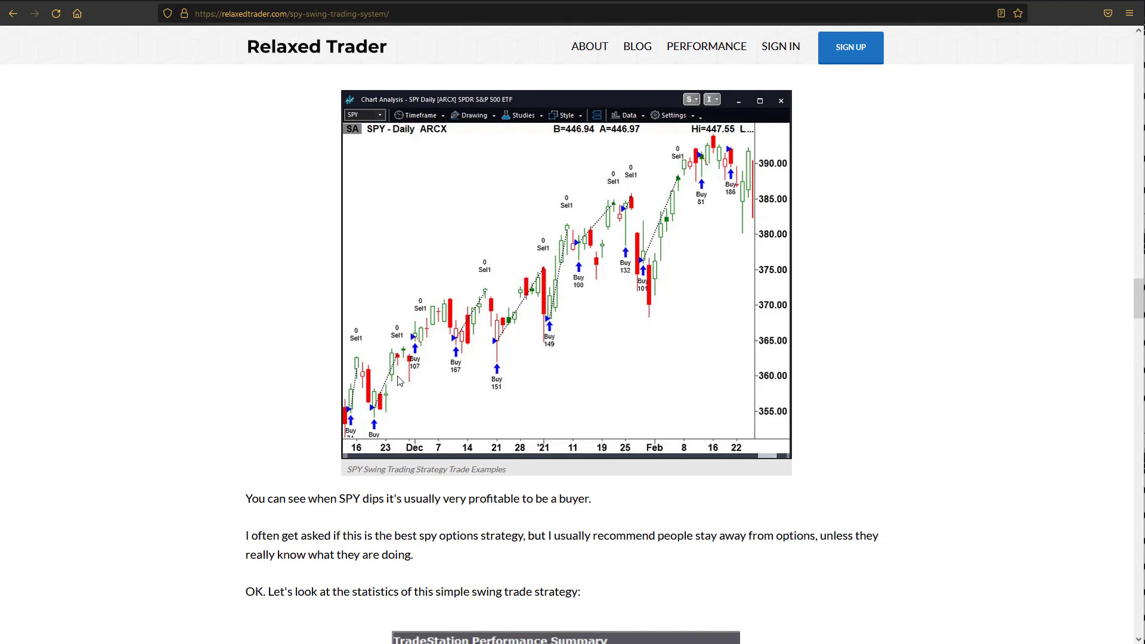
{"action": "mouse_move", "coordinate": [418, 360]}
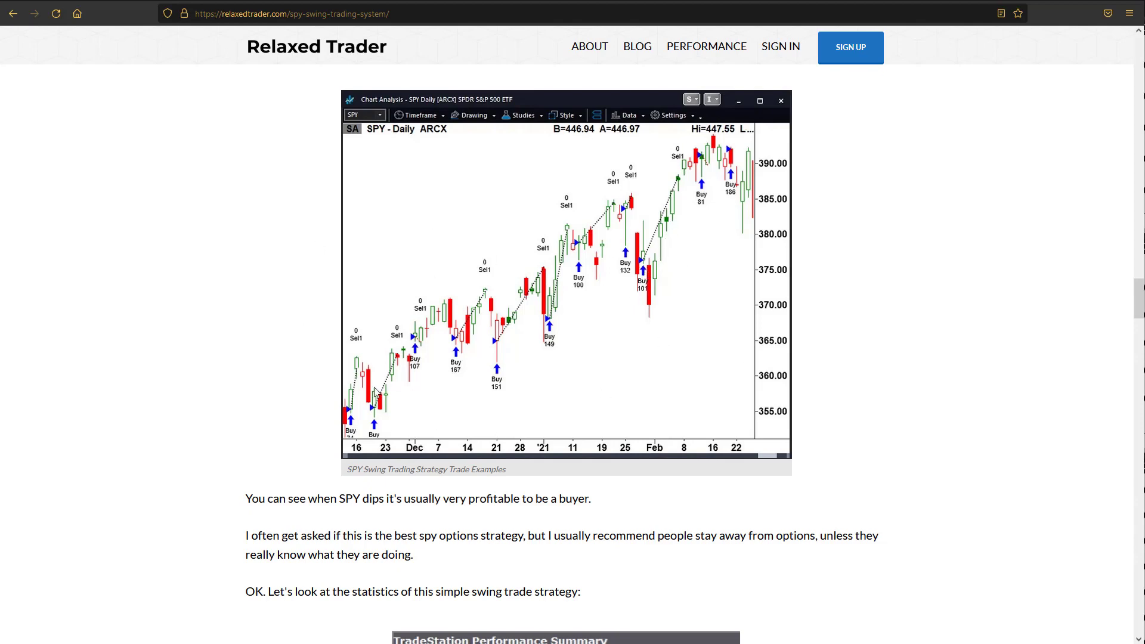
{"action": "mouse_move", "coordinate": [545, 348]}
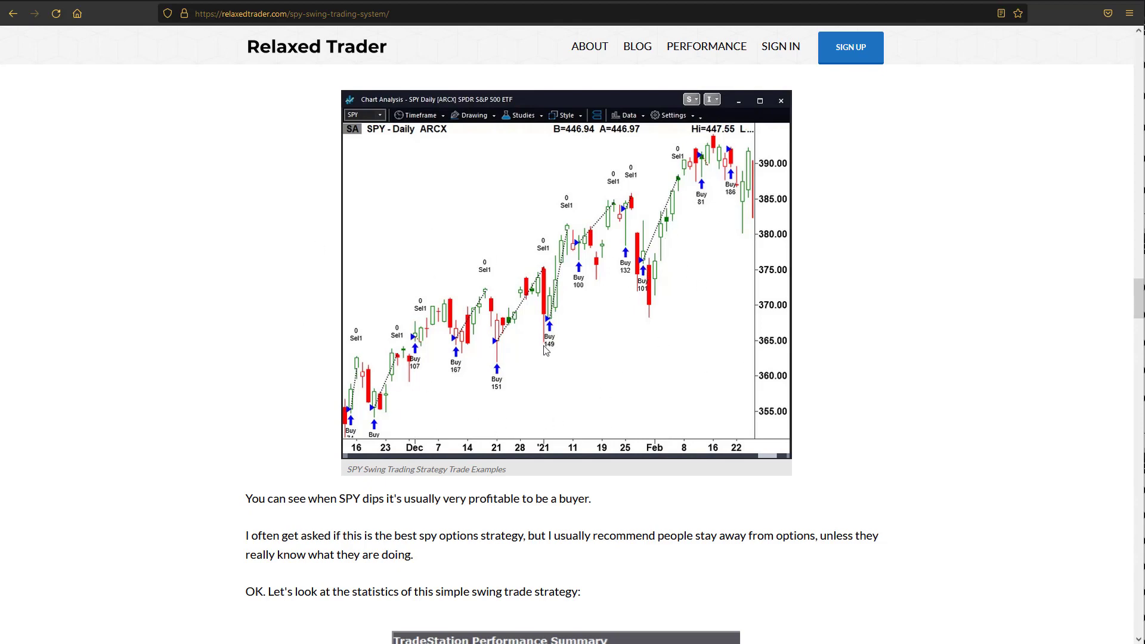
{"action": "scroll", "scroll_direction": "down", "scroll_amount": 3}
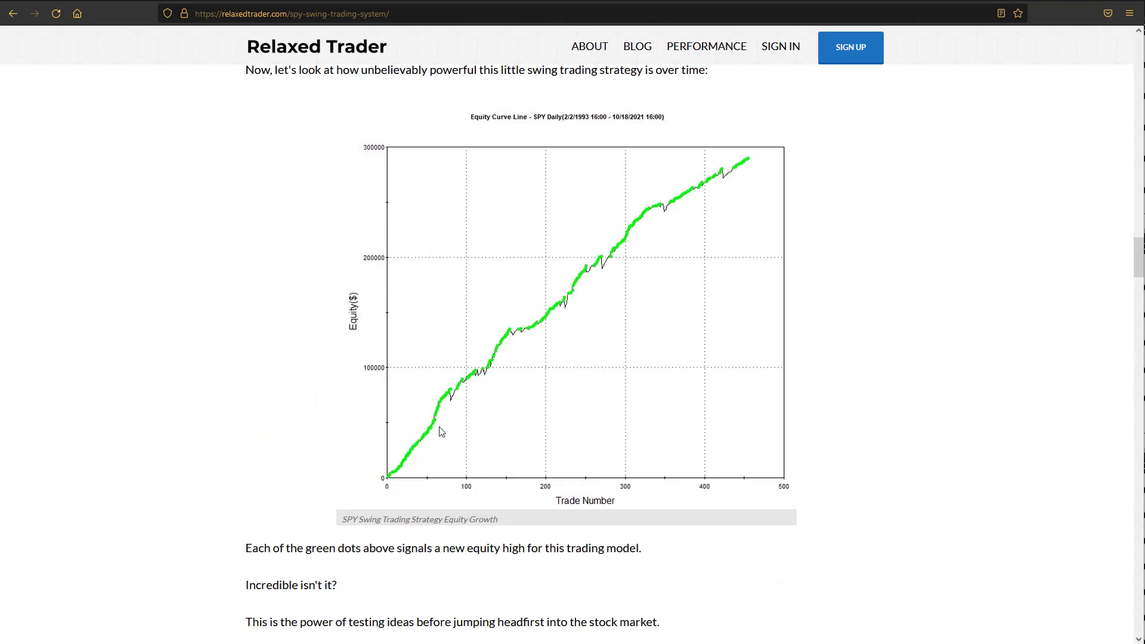
{"action": "mouse_move", "coordinate": [434, 445]}
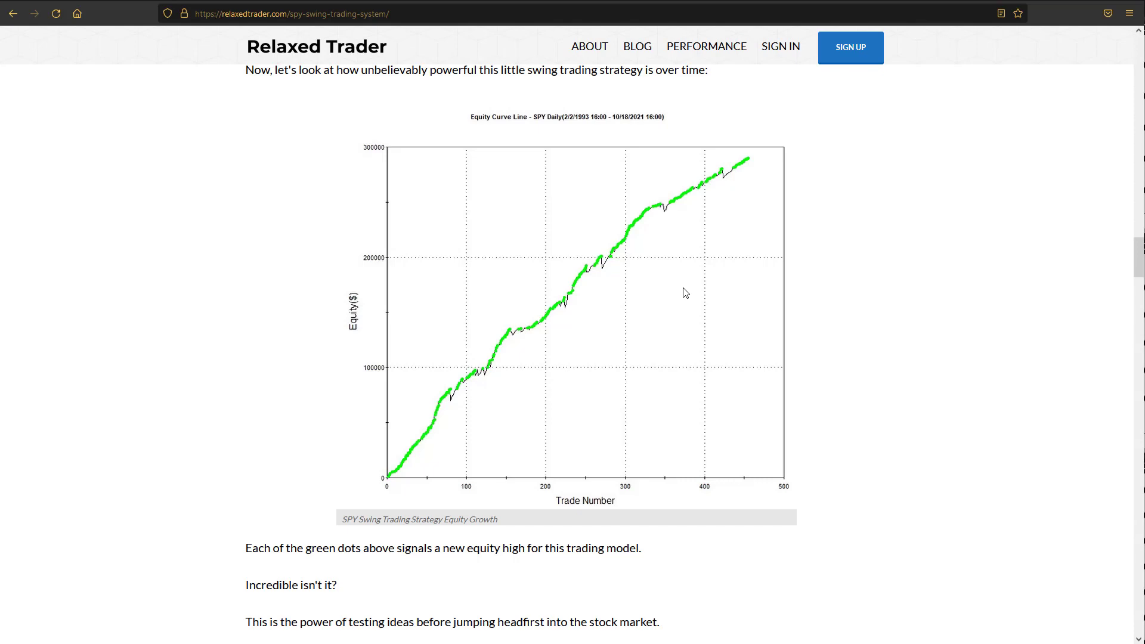
{"action": "mouse_move", "coordinate": [612, 372]}
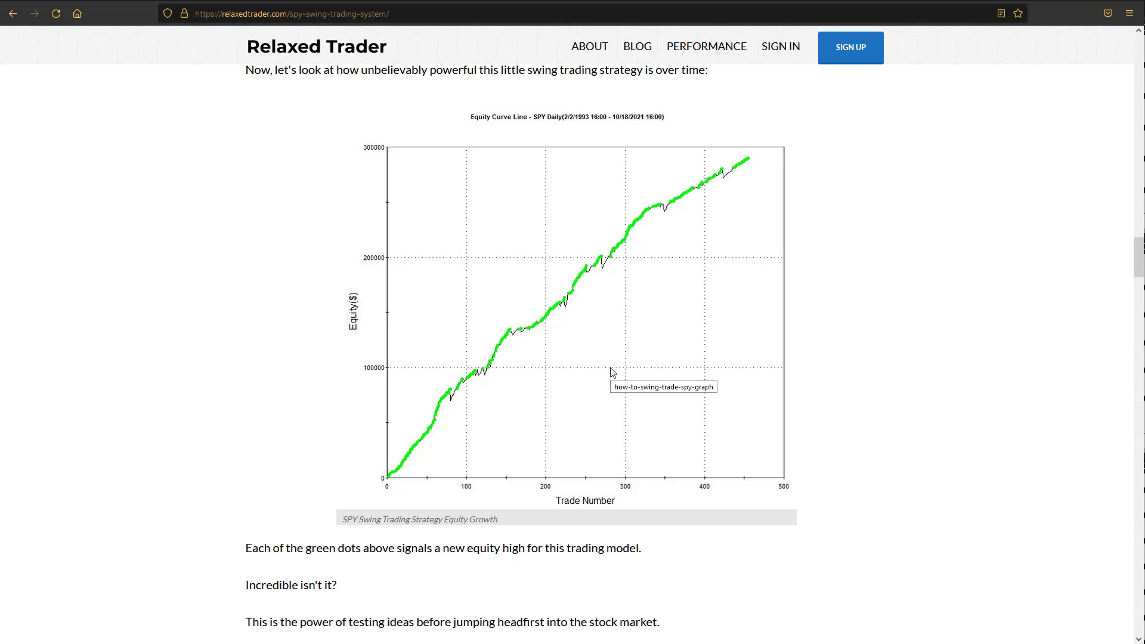
{"action": "scroll", "scroll_direction": "down", "scroll_amount": 3}
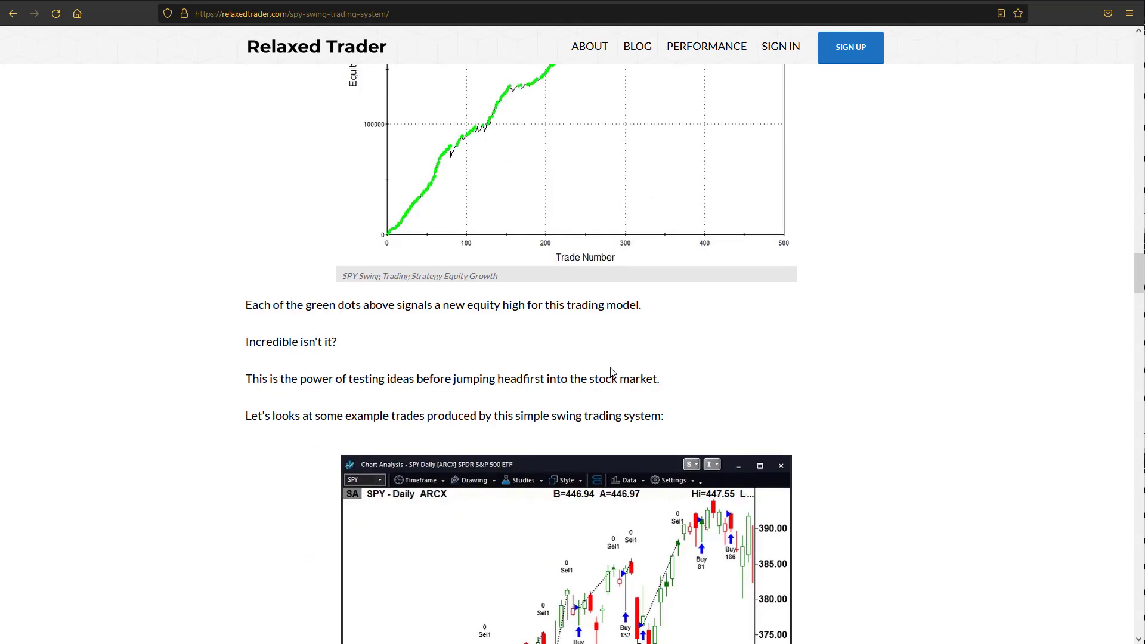
{"action": "scroll", "scroll_direction": "down", "scroll_amount": 3}
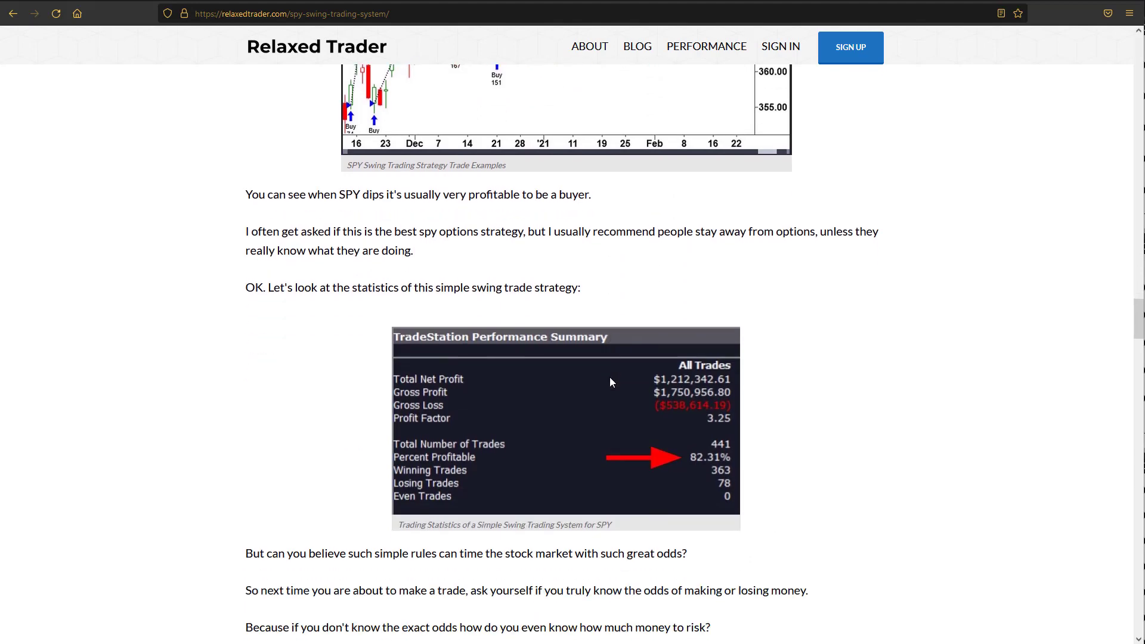
{"action": "mouse_move", "coordinate": [720, 457]}
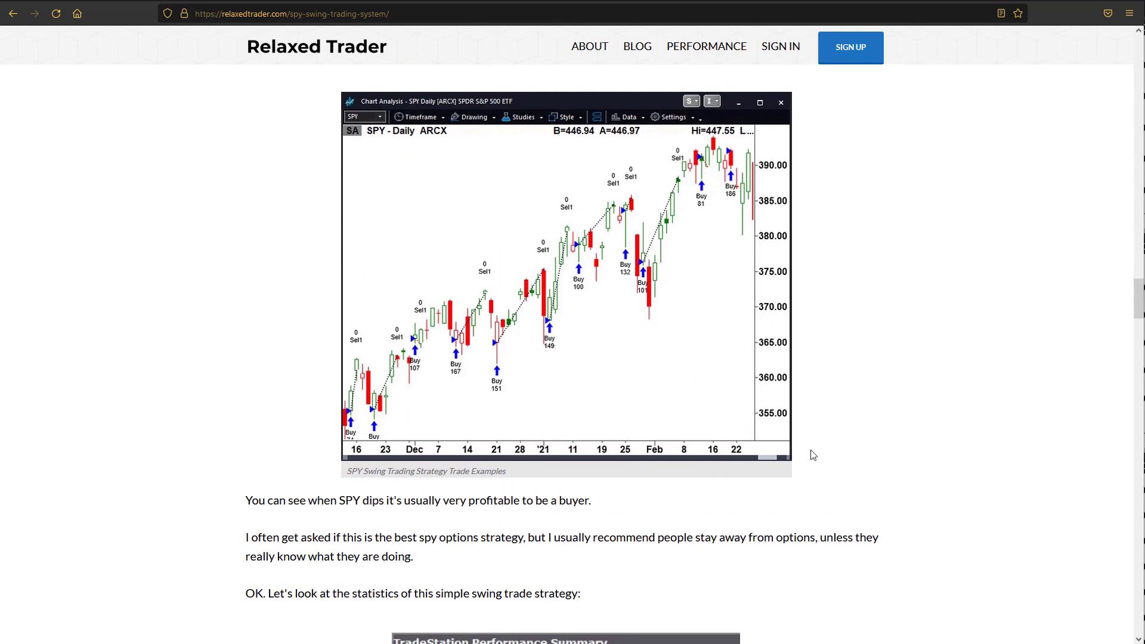
Scroll past the performance summary and statistics to the Conclusion on 3 lines of code with 82% winning odds.
{"action": "scroll", "scroll_direction": "down", "scroll_amount": 3}
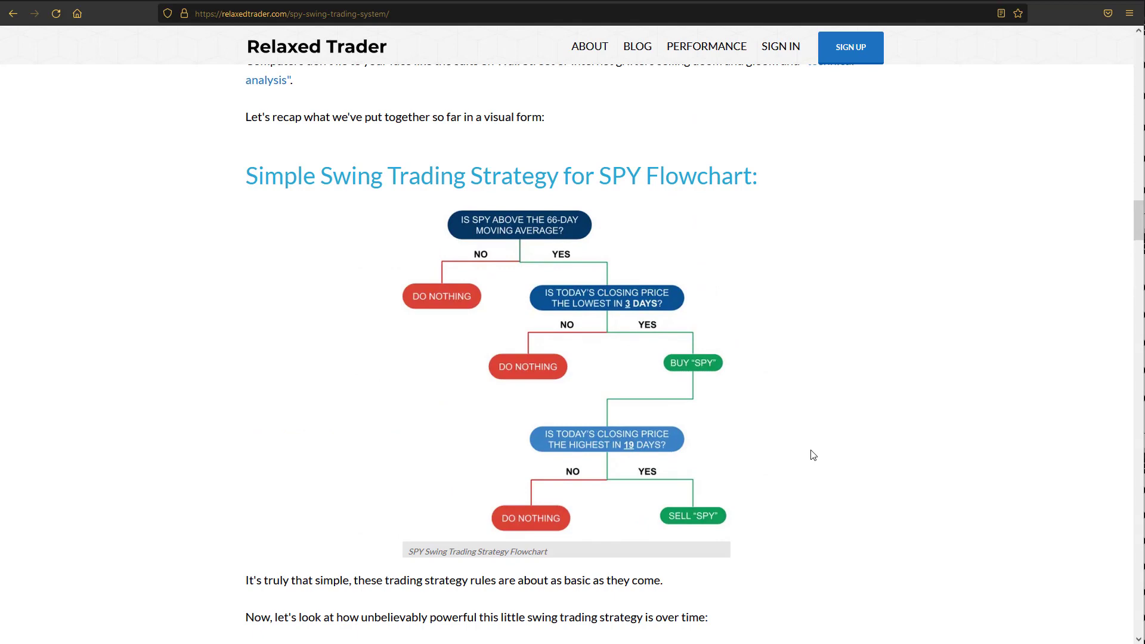
{"action": "scroll", "scroll_direction": "down", "scroll_amount": 3}
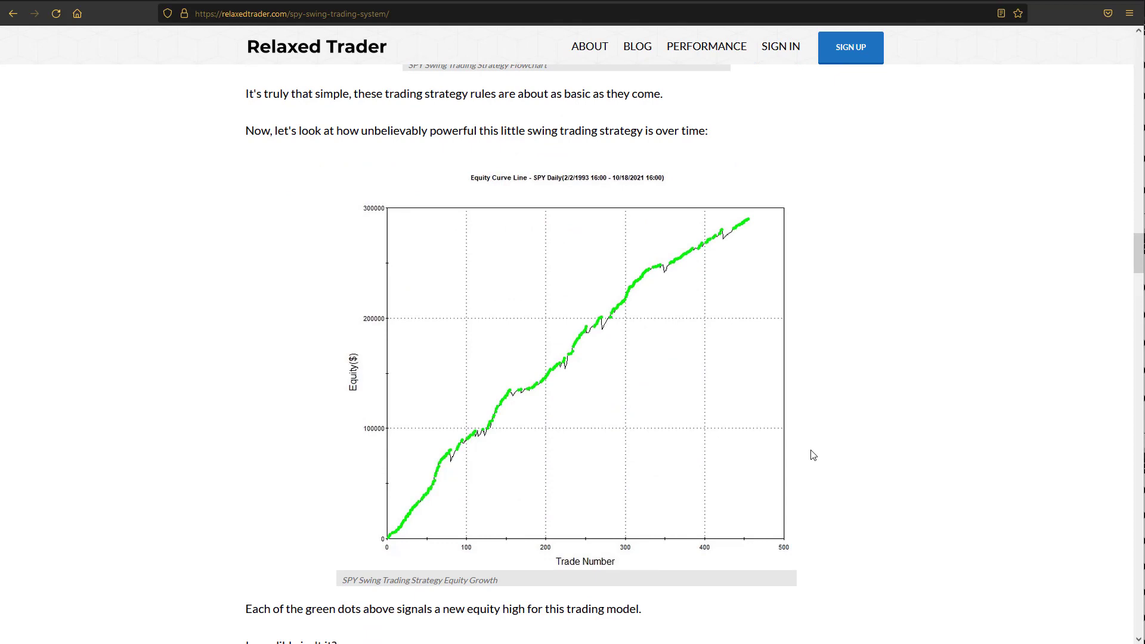
{"action": "scroll", "scroll_direction": "down", "scroll_amount": 3}
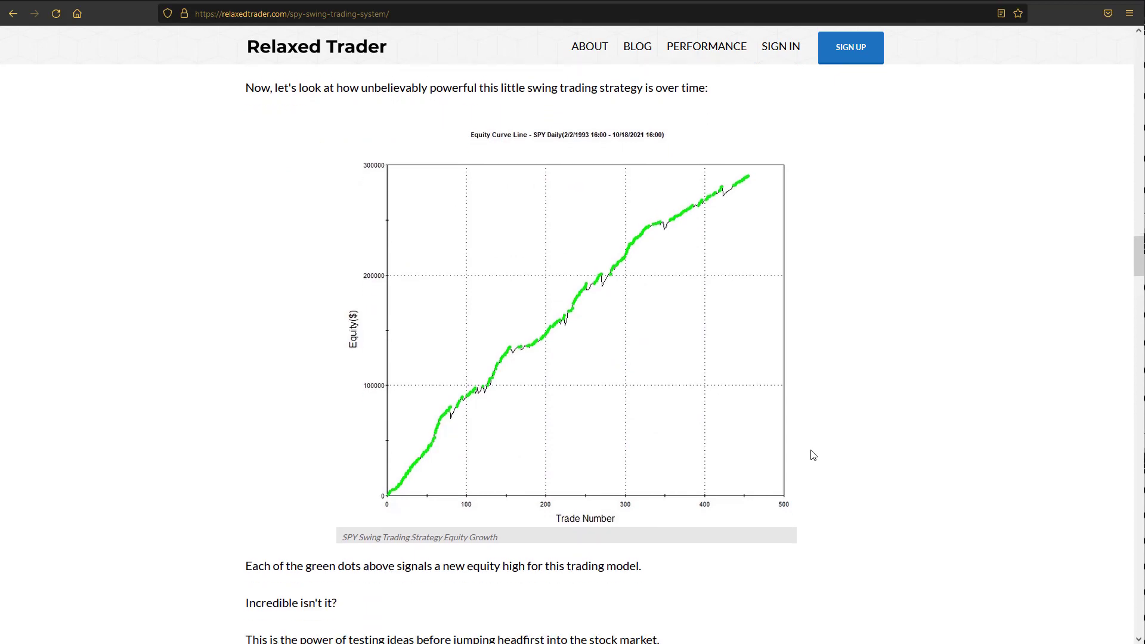
{"action": "scroll", "scroll_direction": "down", "scroll_amount": 3}
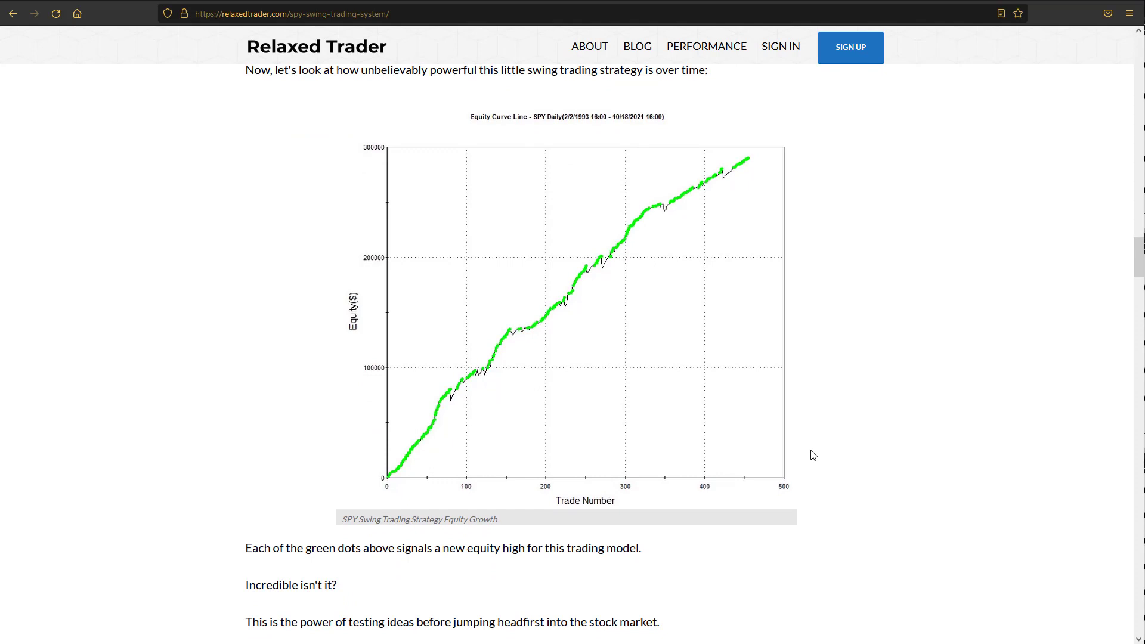
{"action": "mouse_move", "coordinate": [782, 240]}
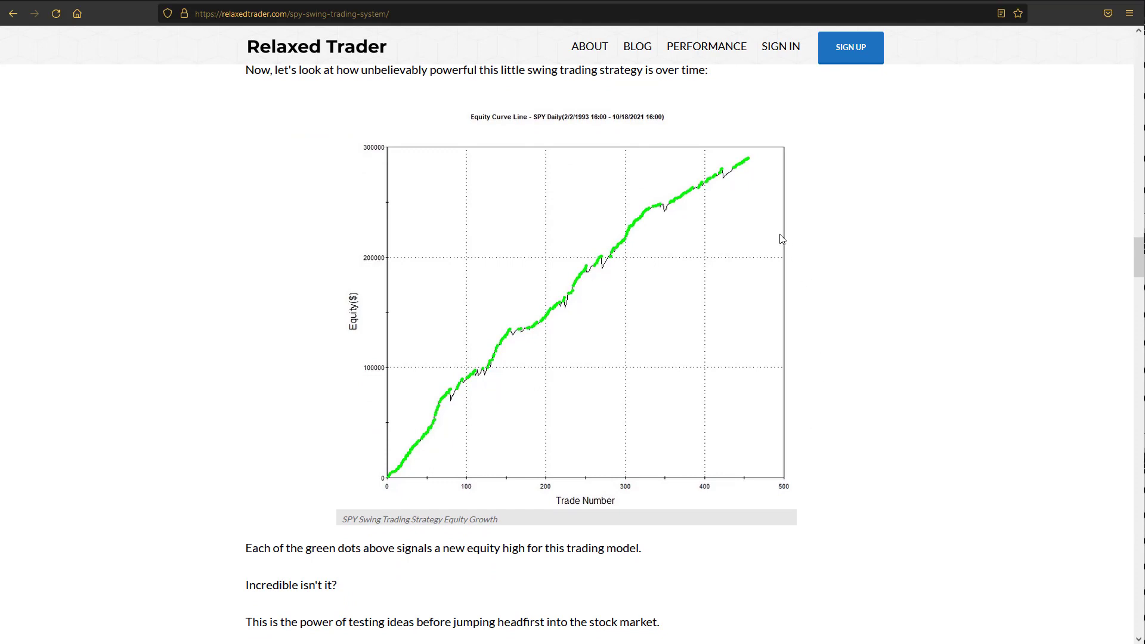
{"action": "mouse_move", "coordinate": [604, 270]}
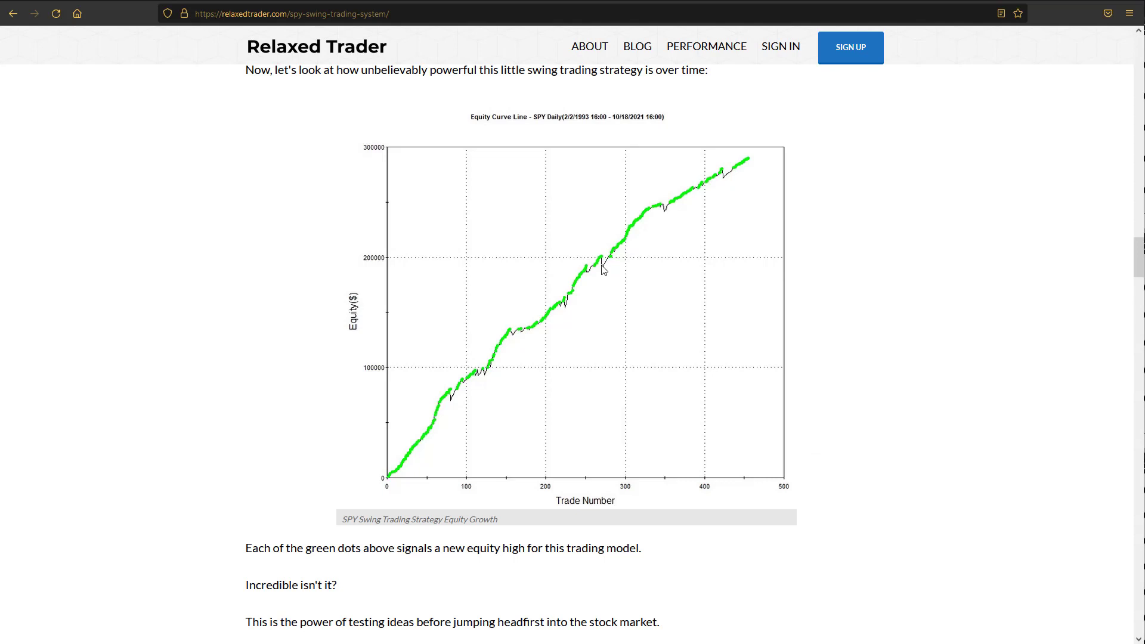
{"action": "mouse_move", "coordinate": [531, 333]}
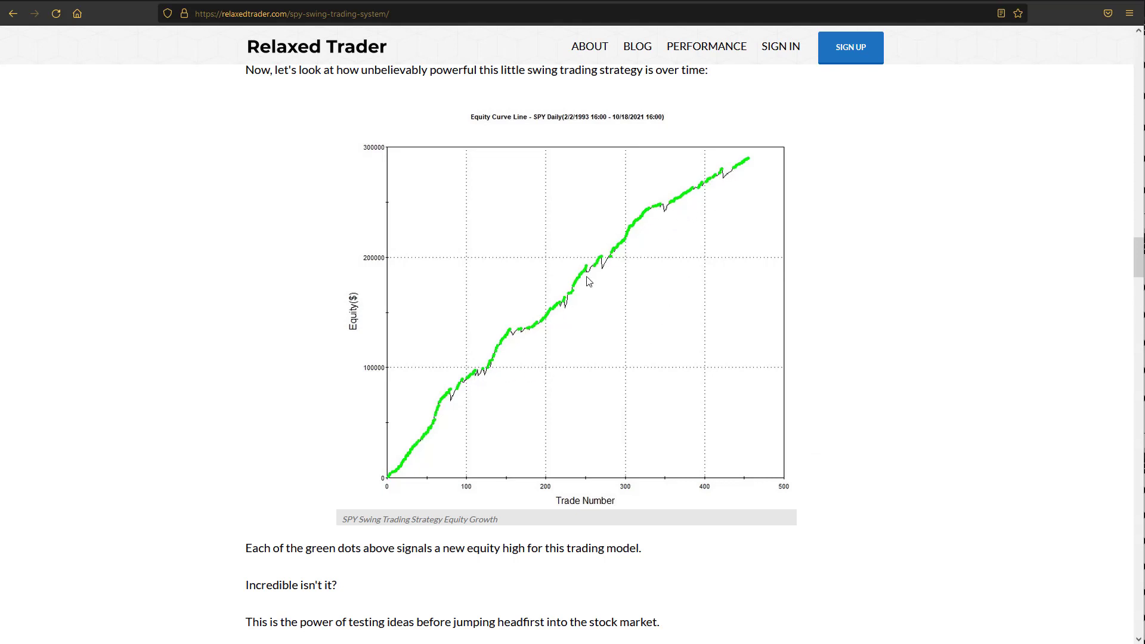
{"action": "mouse_move", "coordinate": [705, 191]}
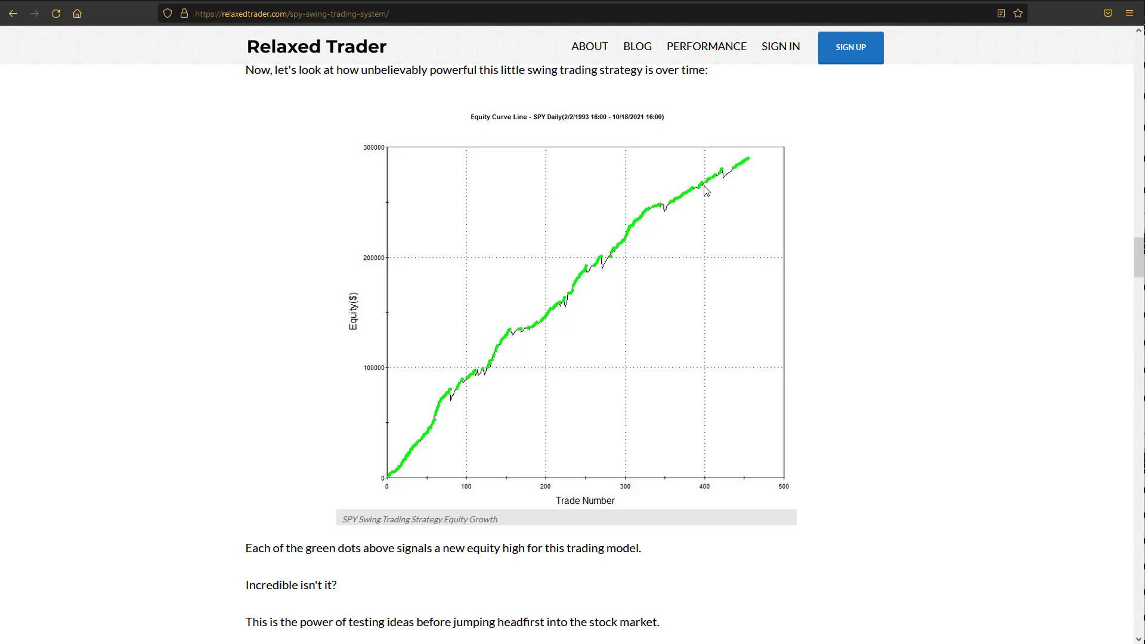
{"action": "mouse_move", "coordinate": [715, 184]}
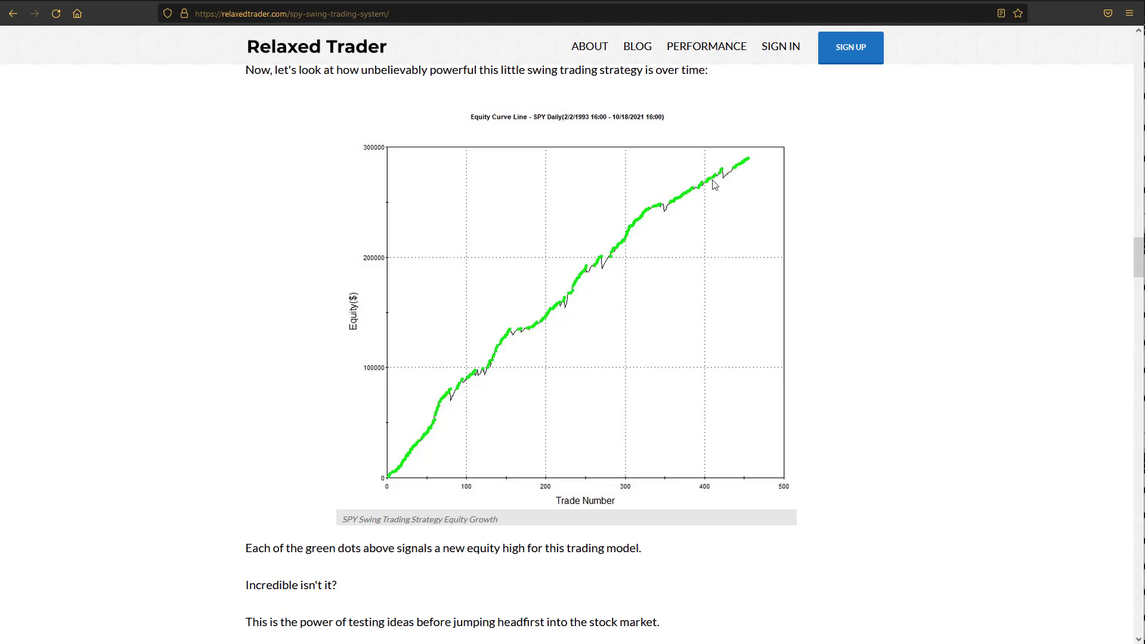
{"action": "mouse_move", "coordinate": [622, 235]}
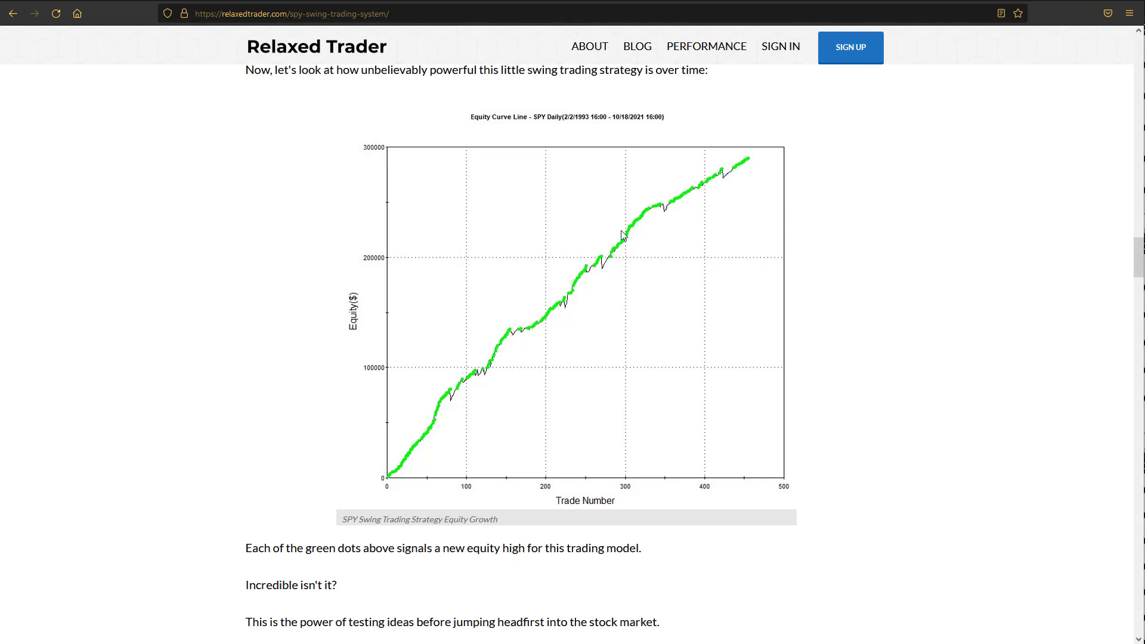
{"action": "scroll", "scroll_direction": "down", "scroll_amount": 3}
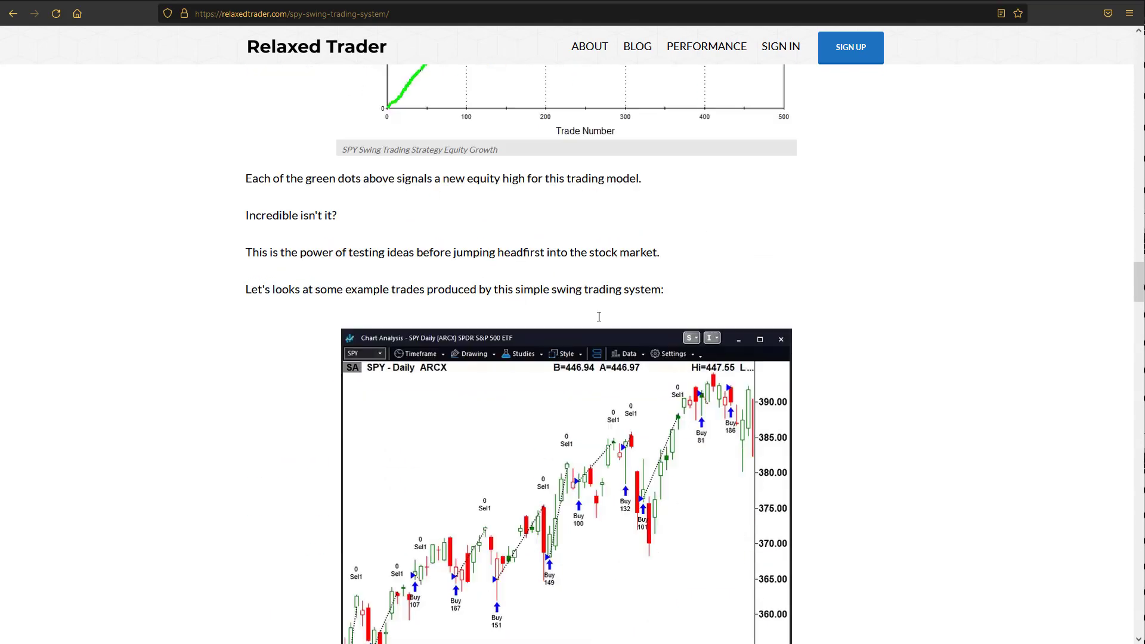
{"action": "scroll", "scroll_direction": "down", "scroll_amount": 3}
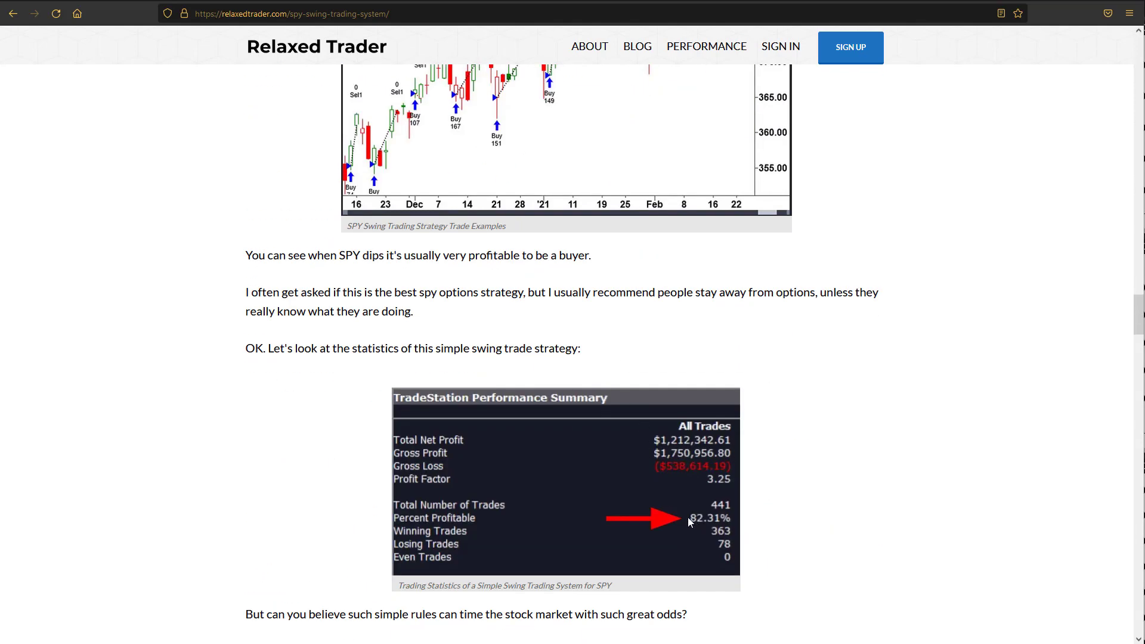
{"action": "mouse_move", "coordinate": [729, 526]}
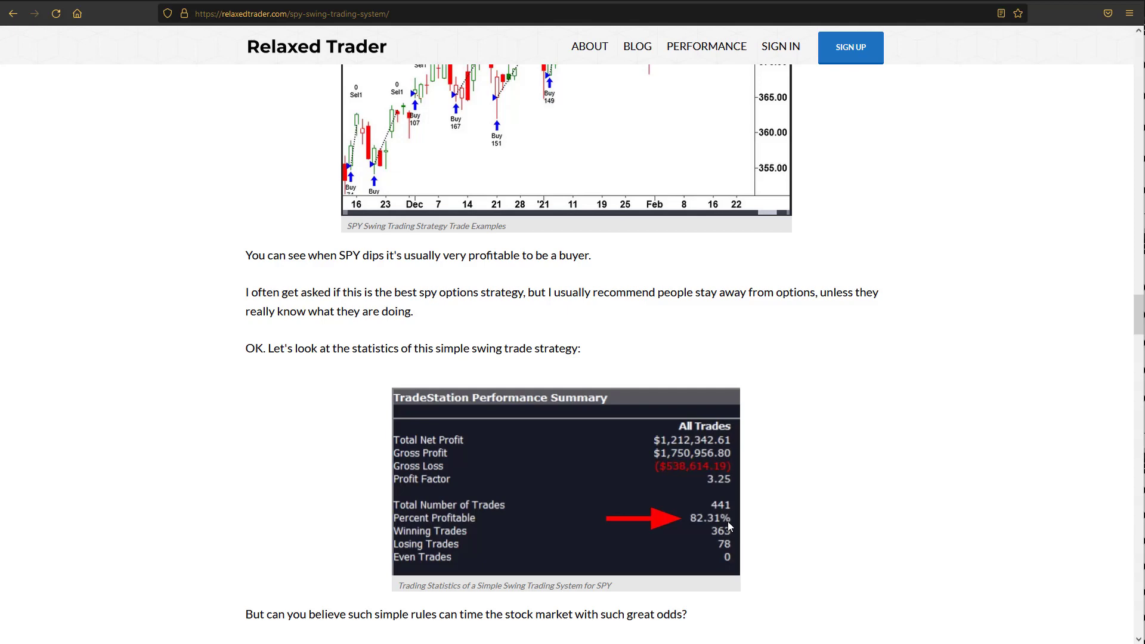
{"action": "mouse_move", "coordinate": [724, 516]}
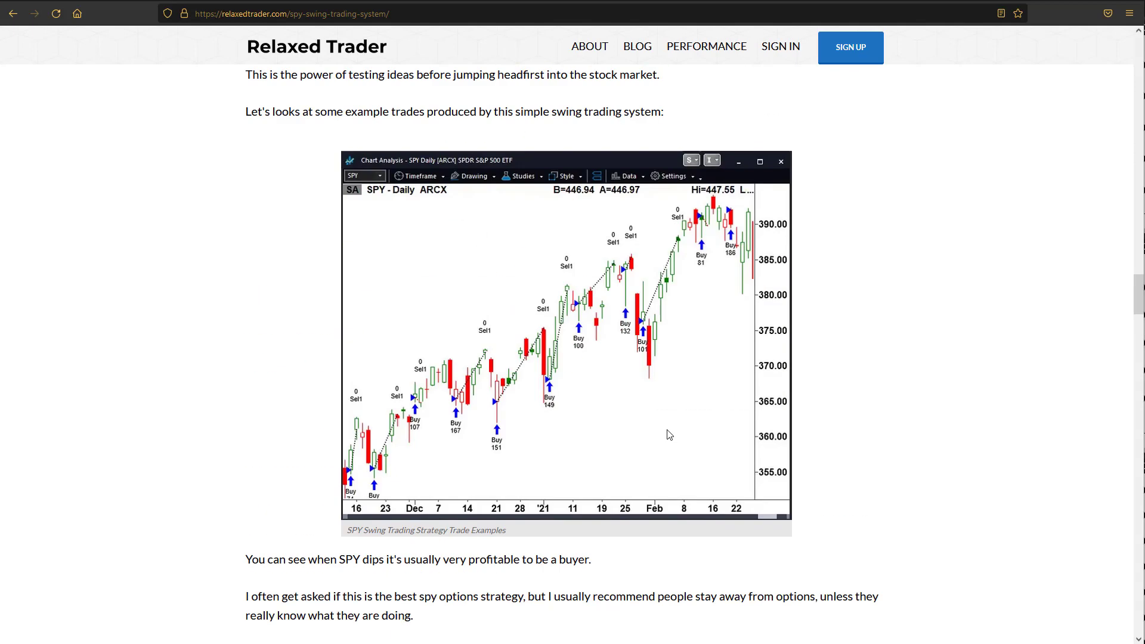
{"action": "scroll", "scroll_direction": "down", "scroll_amount": 3}
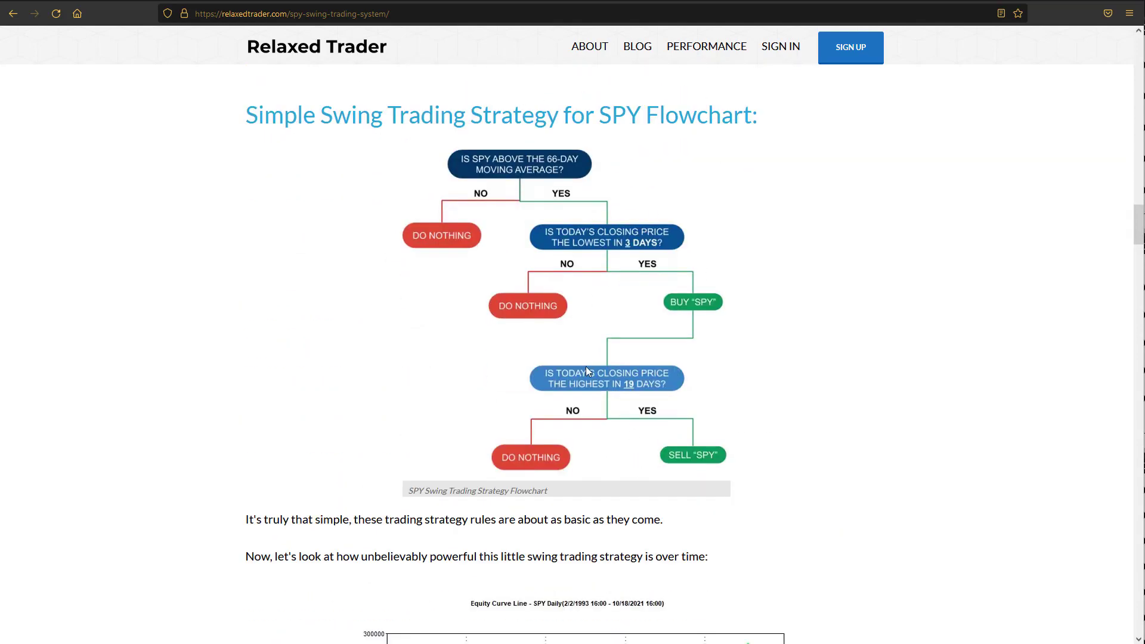
{"action": "scroll", "scroll_direction": "down", "scroll_amount": 3}
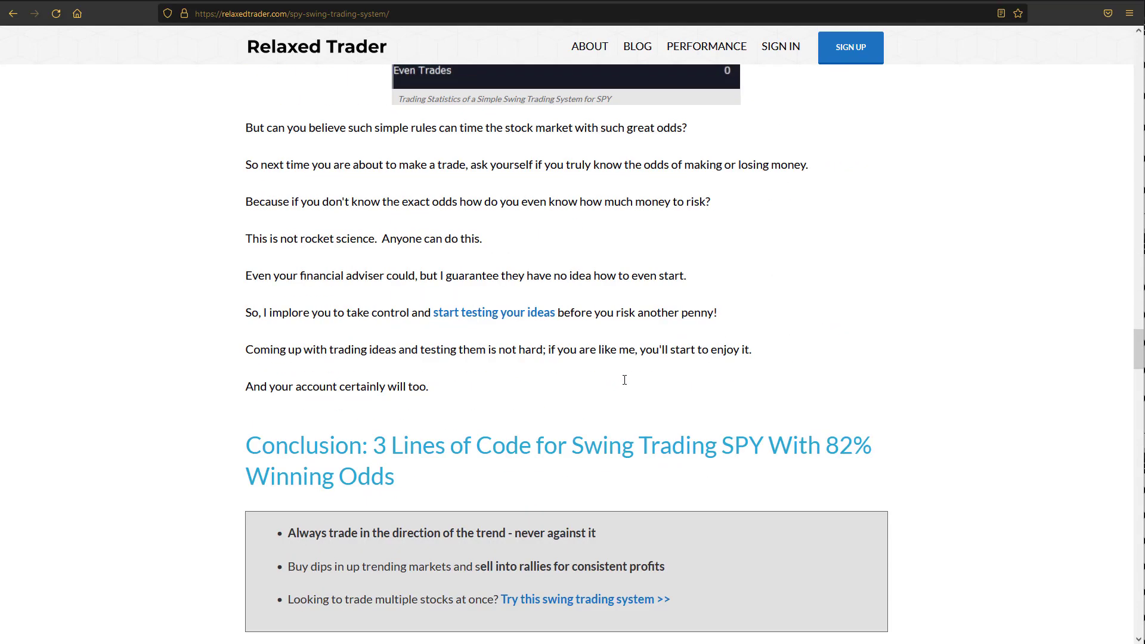
Move from the TradeStation Code listing back to the Performance Summary showing 82.31% profitable.
{"action": "scroll", "scroll_direction": "down", "scroll_amount": 3}
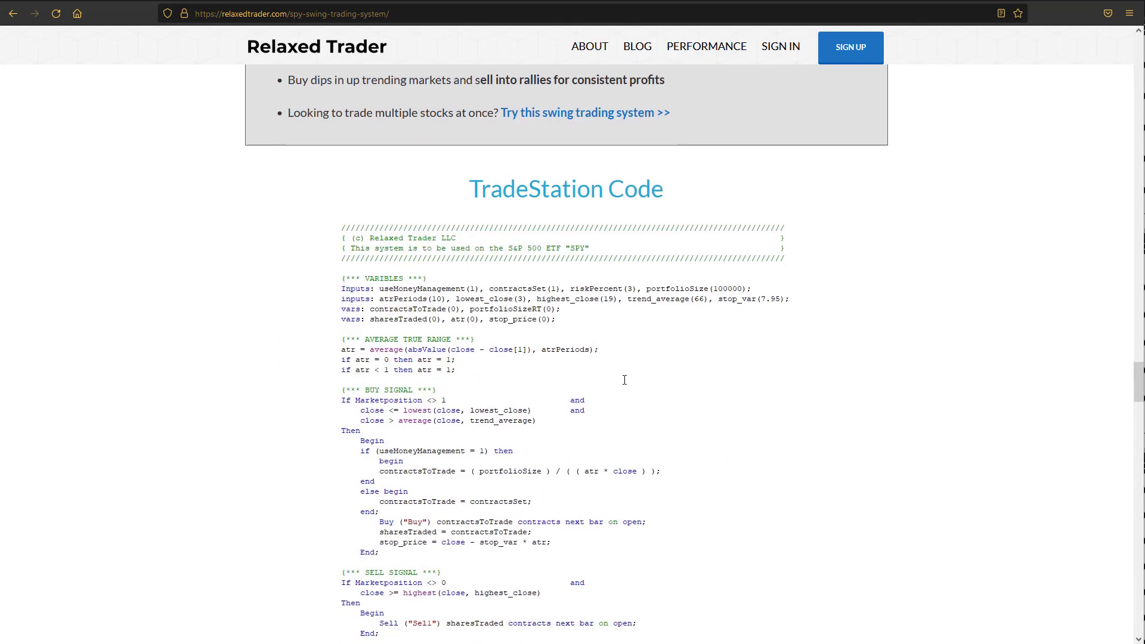
{"action": "scroll", "scroll_direction": "down", "scroll_amount": 3}
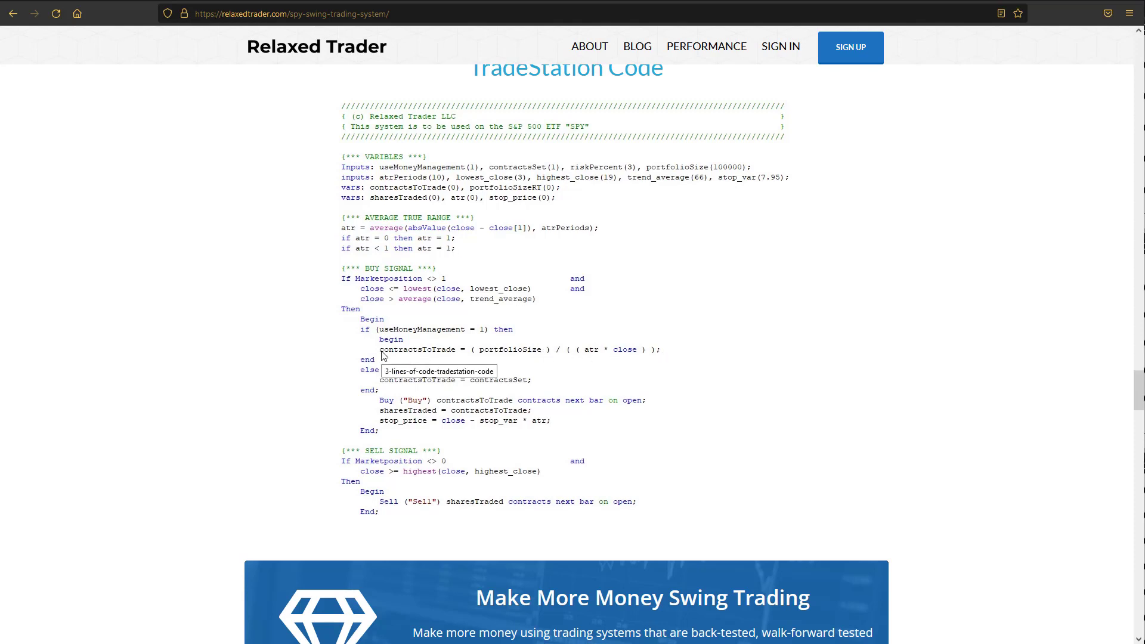
{"action": "mouse_move", "coordinate": [510, 366]}
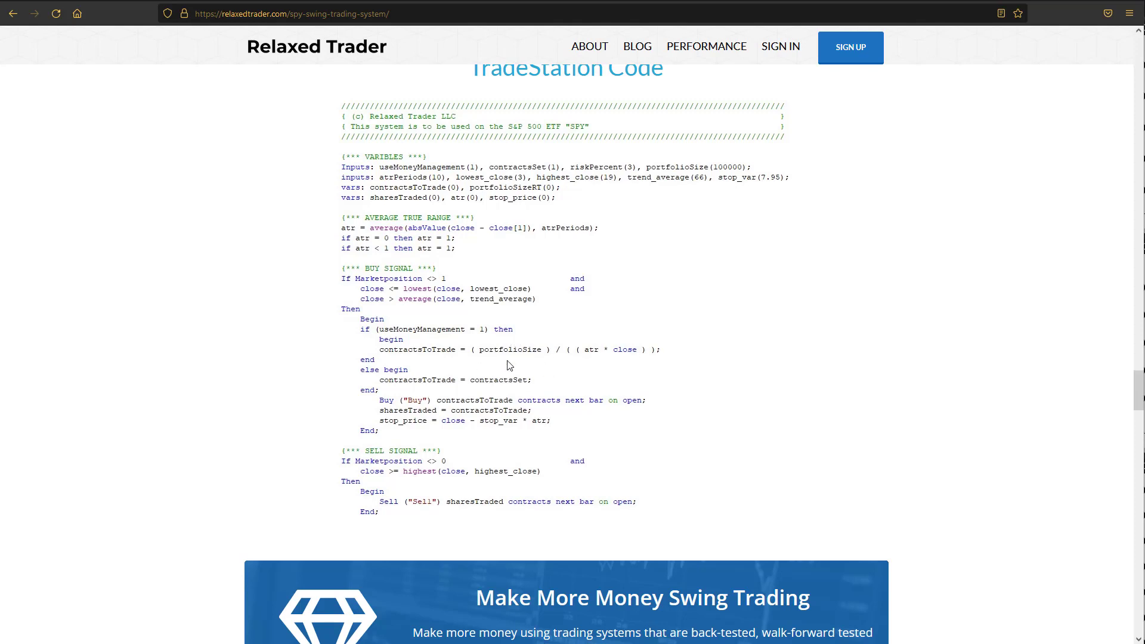
{"action": "mouse_move", "coordinate": [591, 353]}
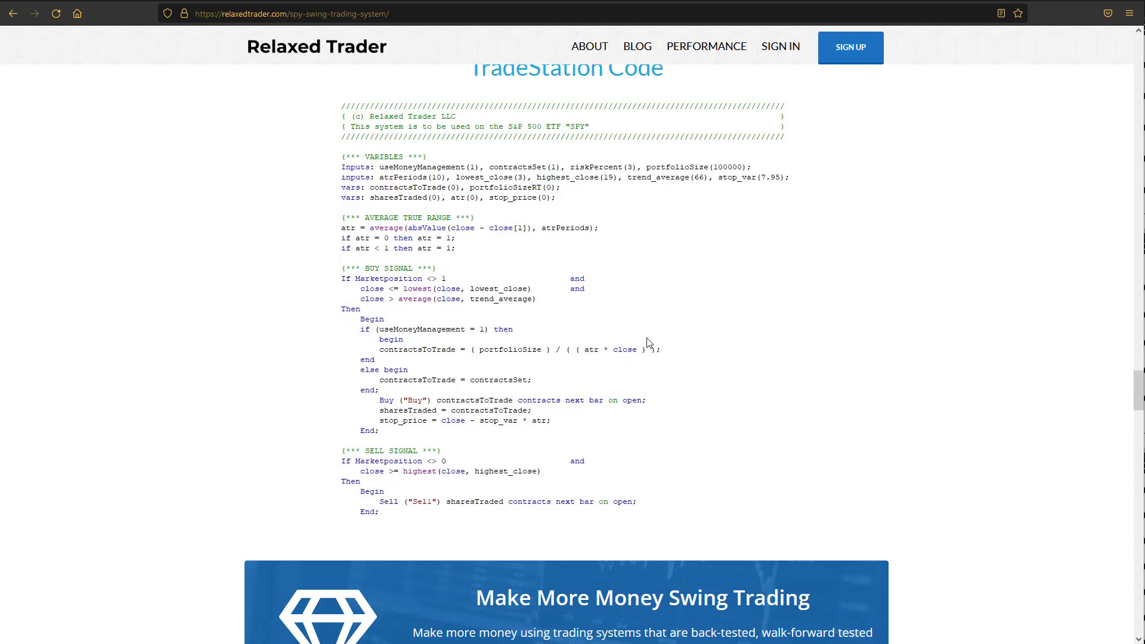
{"action": "mouse_move", "coordinate": [590, 356]}
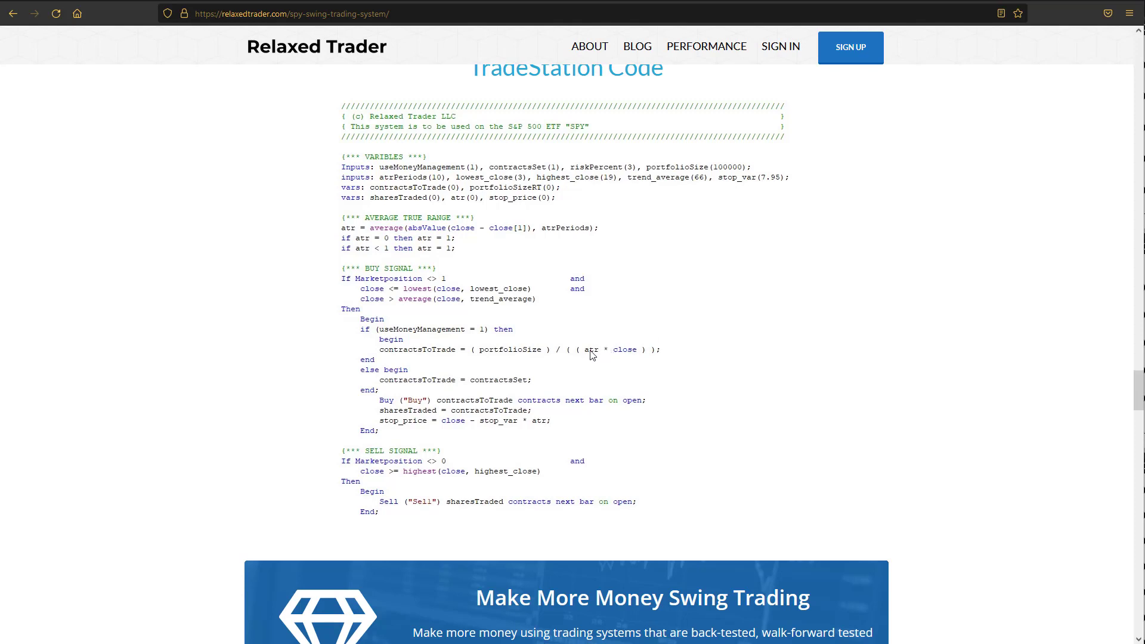
{"action": "mouse_move", "coordinate": [626, 342]}
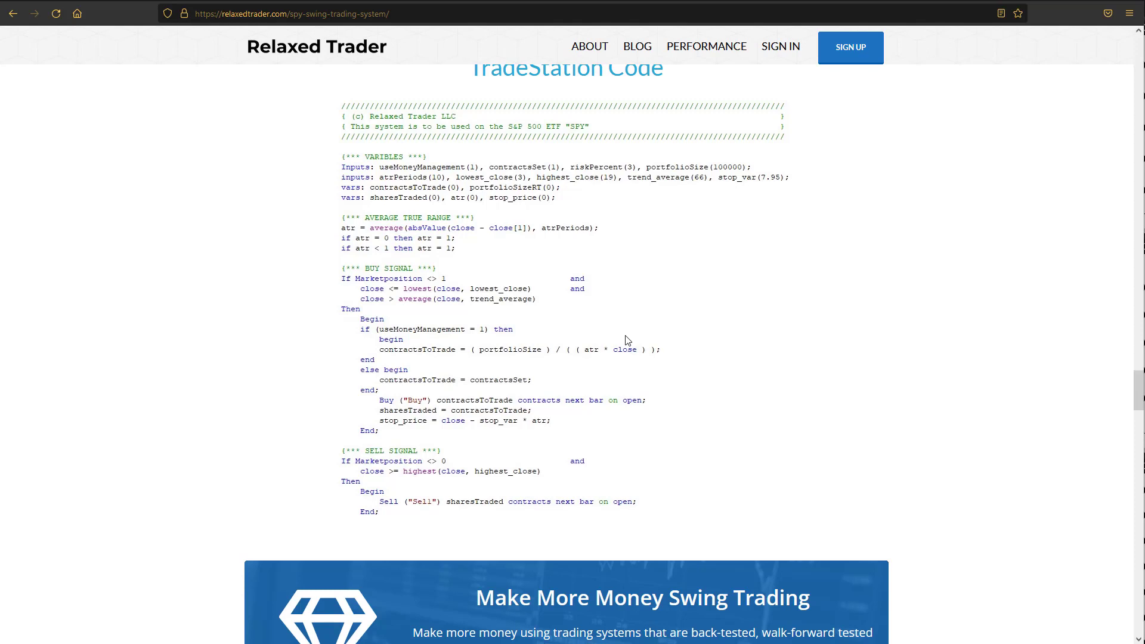
{"action": "mouse_move", "coordinate": [588, 344]}
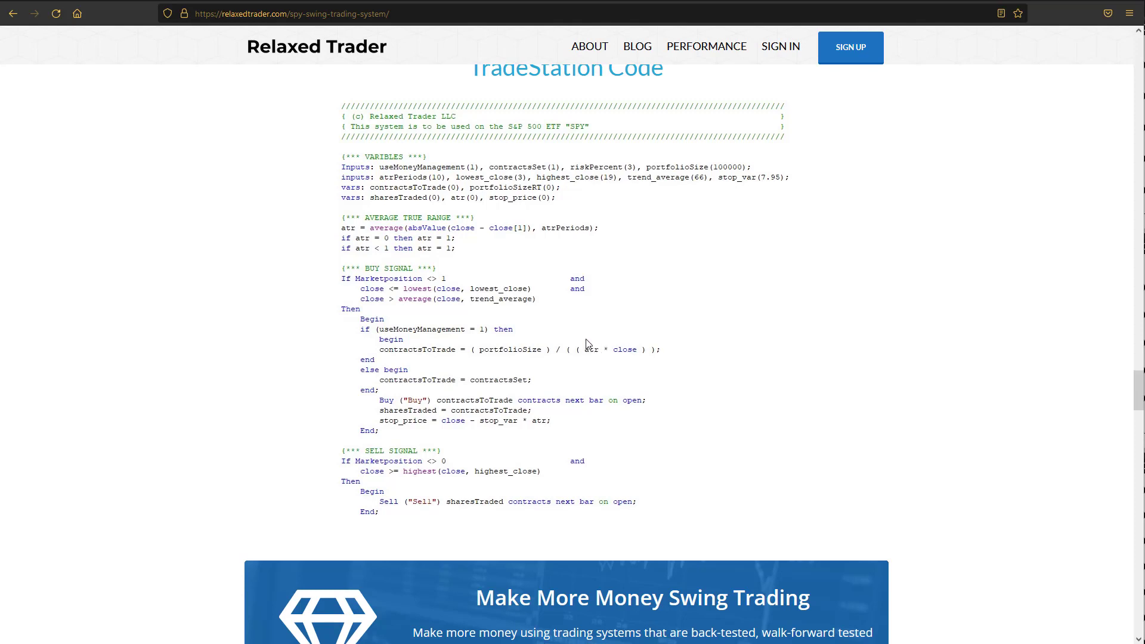
{"action": "mouse_move", "coordinate": [602, 320]}
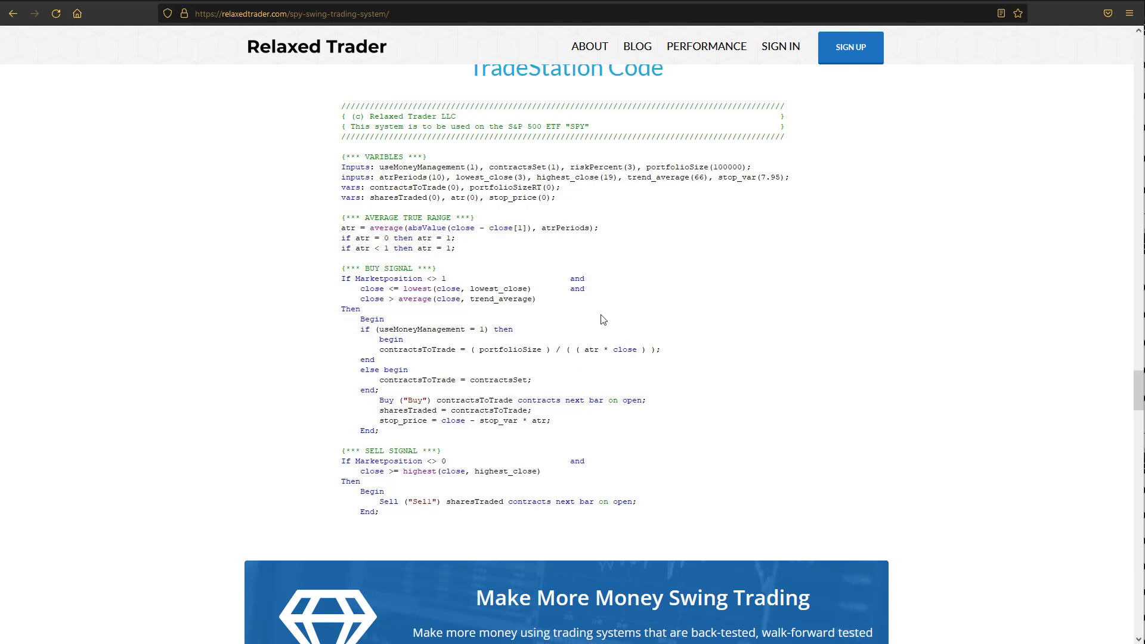
{"action": "mouse_move", "coordinate": [556, 239]}
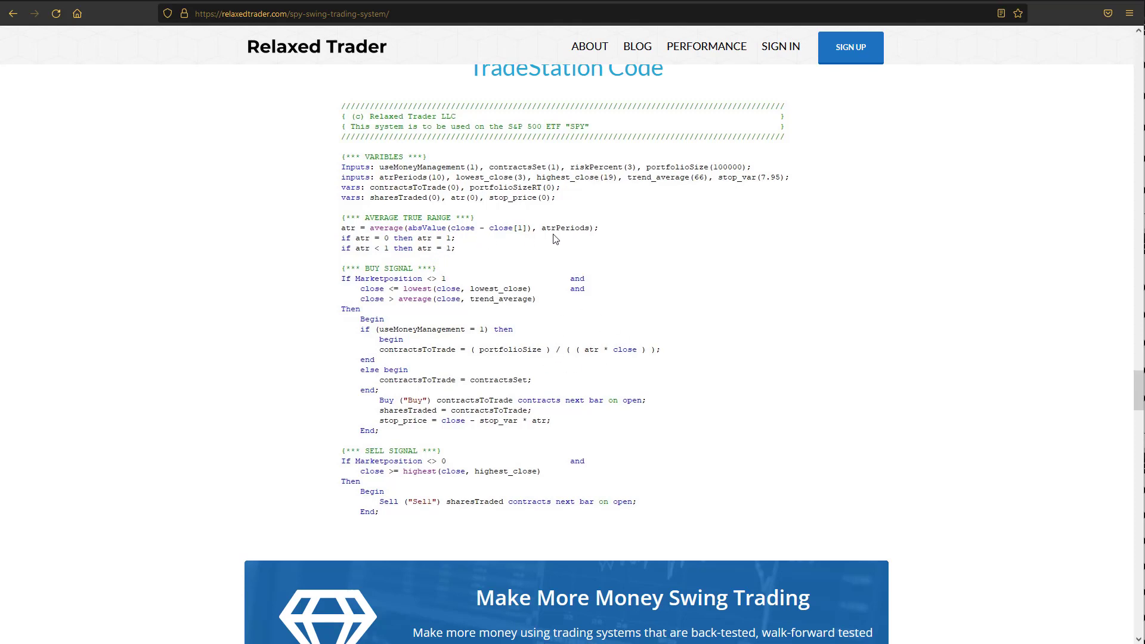
{"action": "mouse_move", "coordinate": [592, 343]}
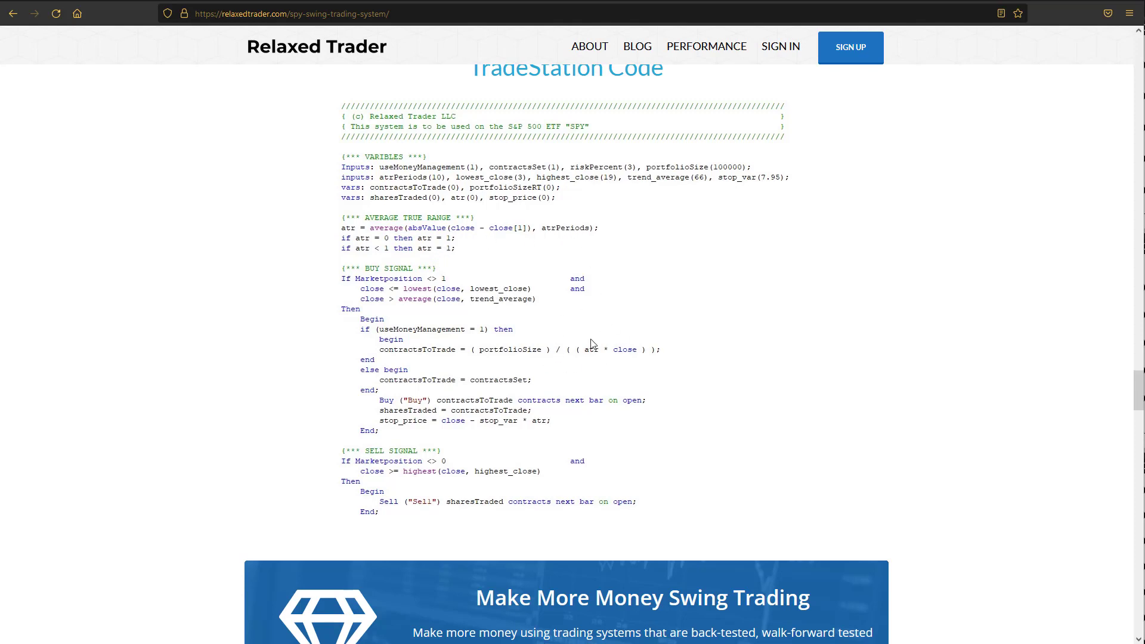
{"action": "mouse_move", "coordinate": [575, 353]}
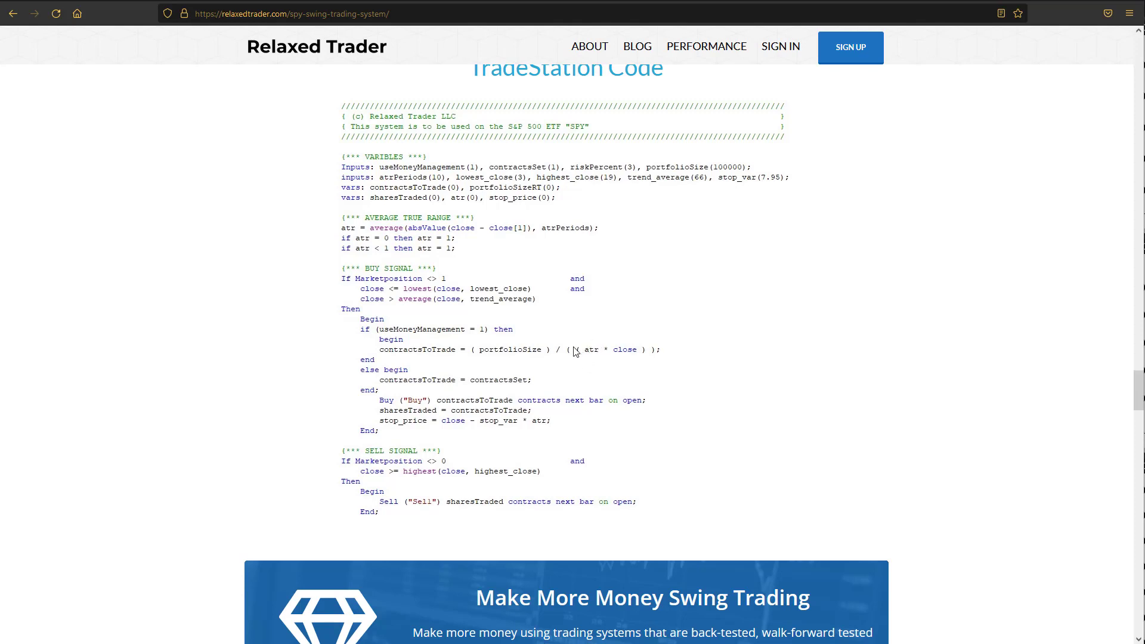
{"action": "mouse_move", "coordinate": [505, 362]}
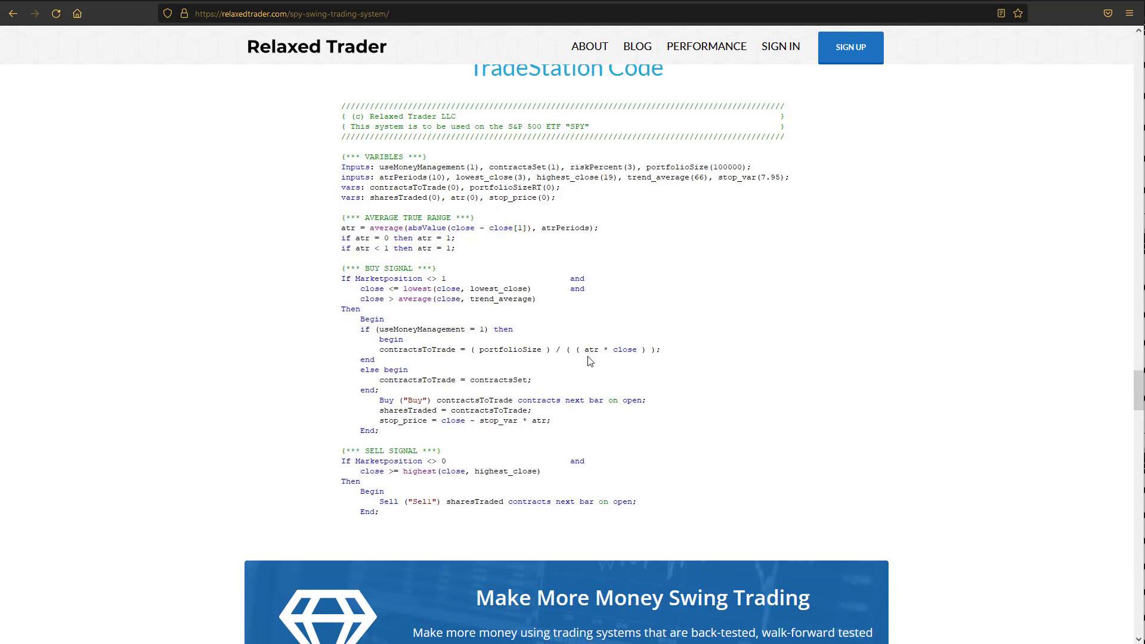
{"action": "mouse_move", "coordinate": [587, 360]}
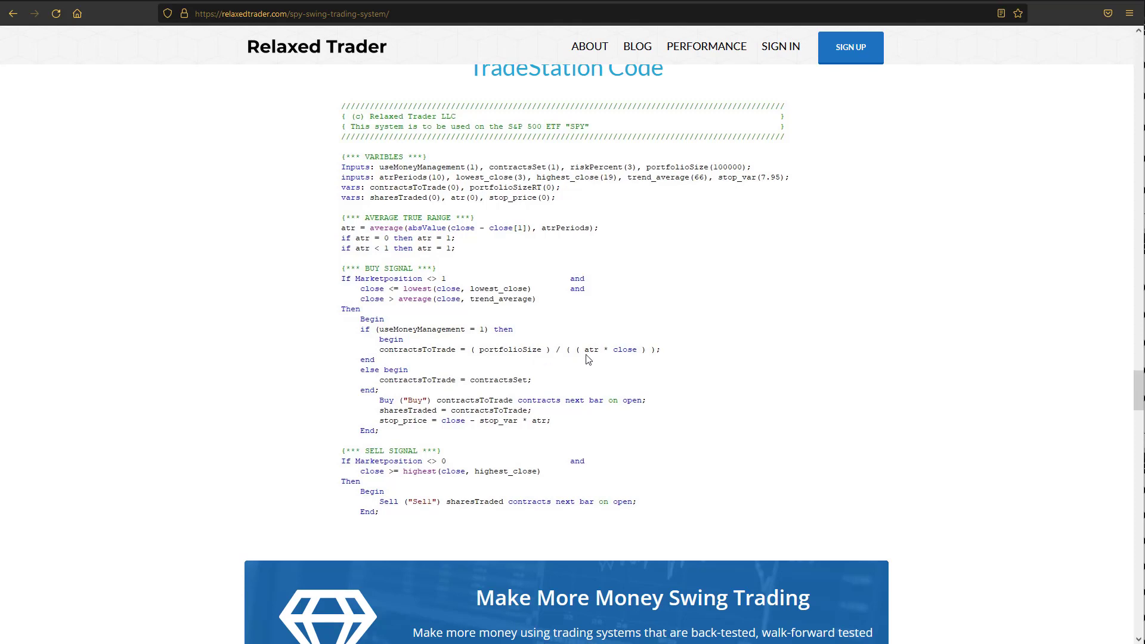
{"action": "mouse_move", "coordinate": [544, 361]}
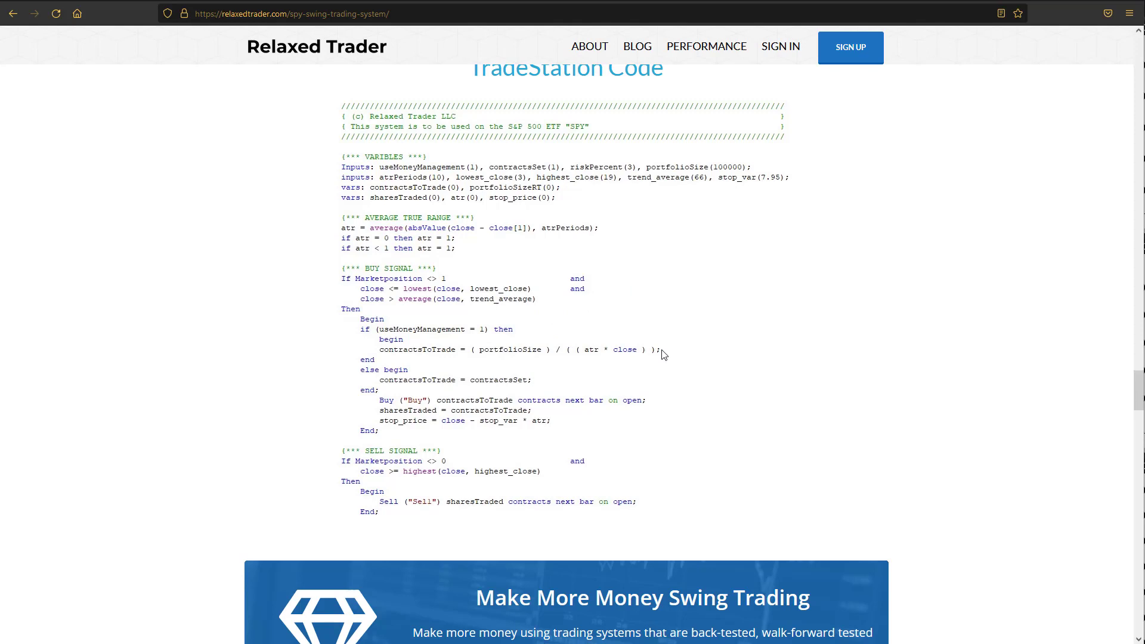
{"action": "mouse_move", "coordinate": [430, 350]}
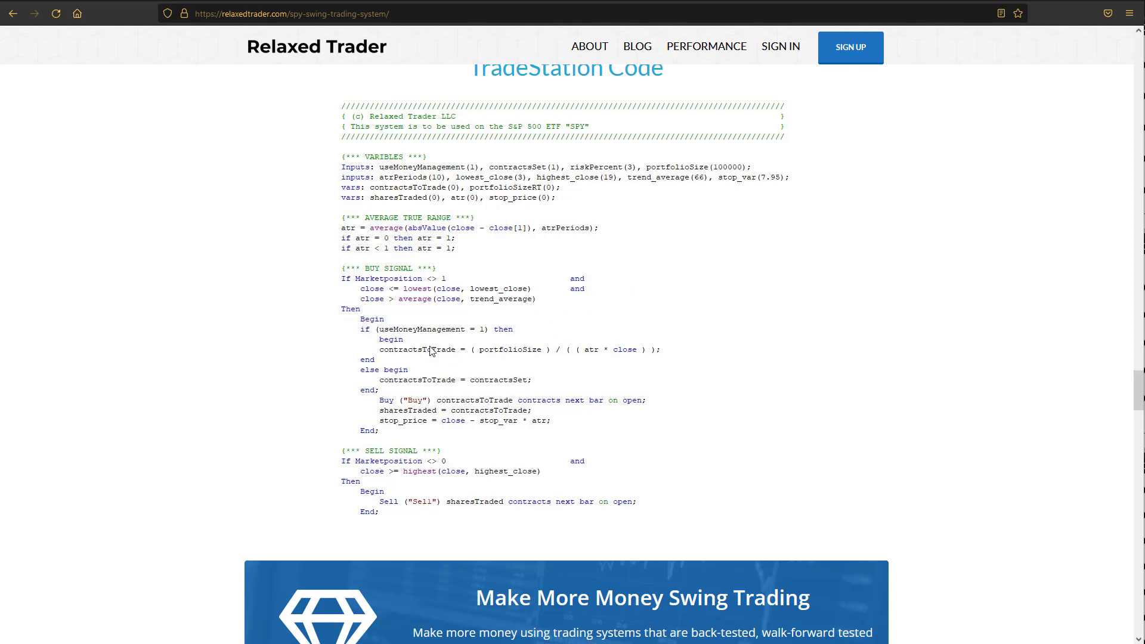
{"action": "mouse_move", "coordinate": [502, 350]}
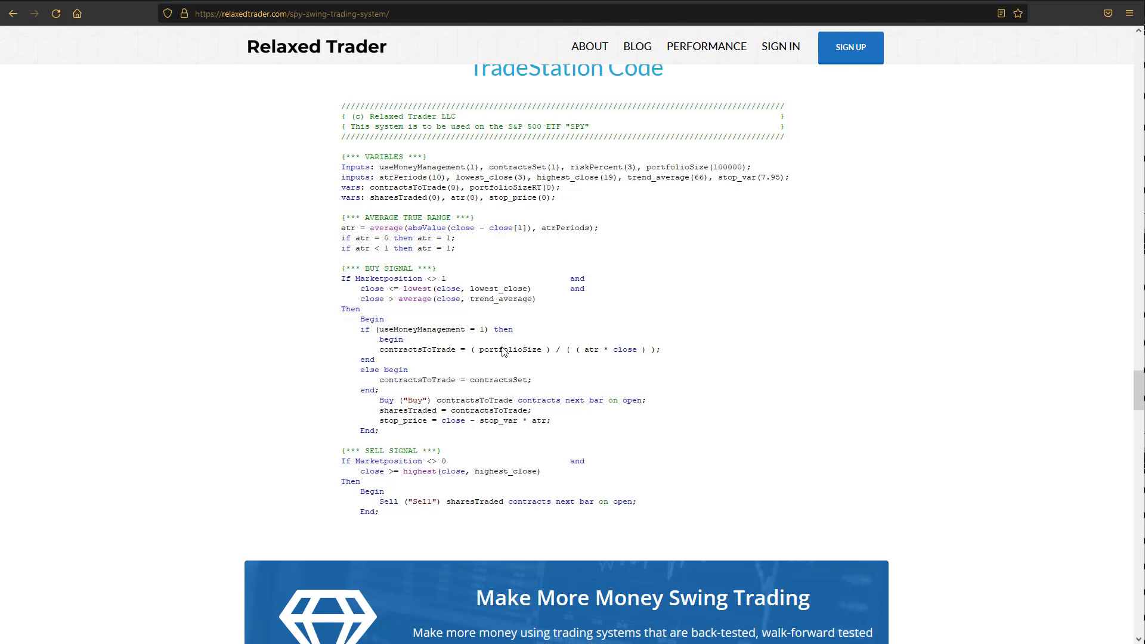
{"action": "mouse_move", "coordinate": [601, 354]}
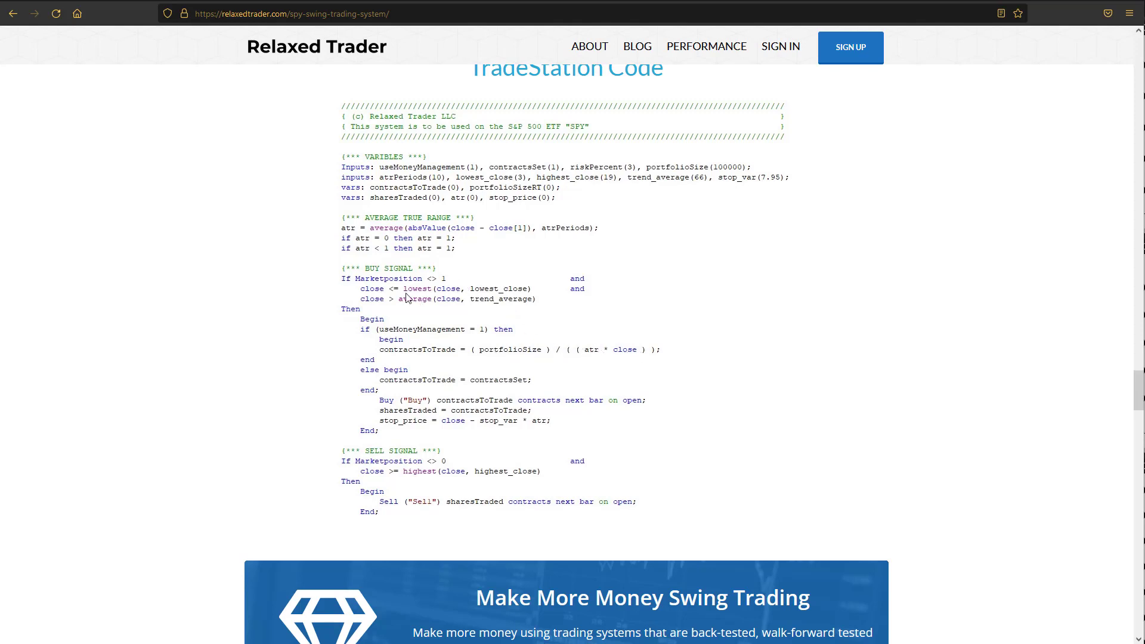
{"action": "mouse_move", "coordinate": [406, 297]}
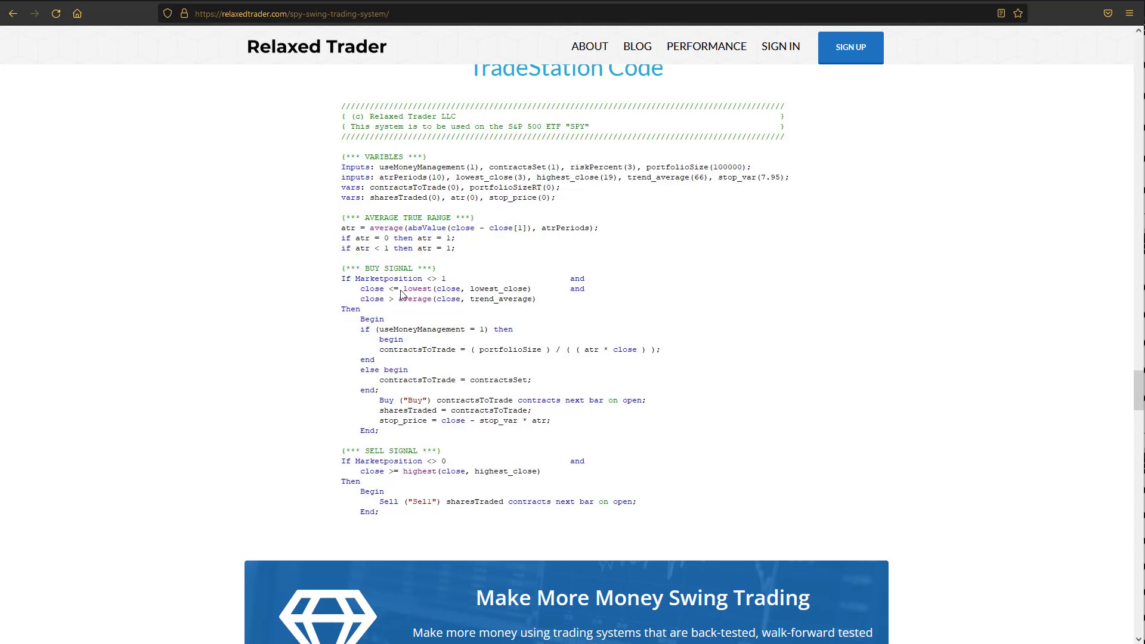
{"action": "mouse_move", "coordinate": [458, 295]}
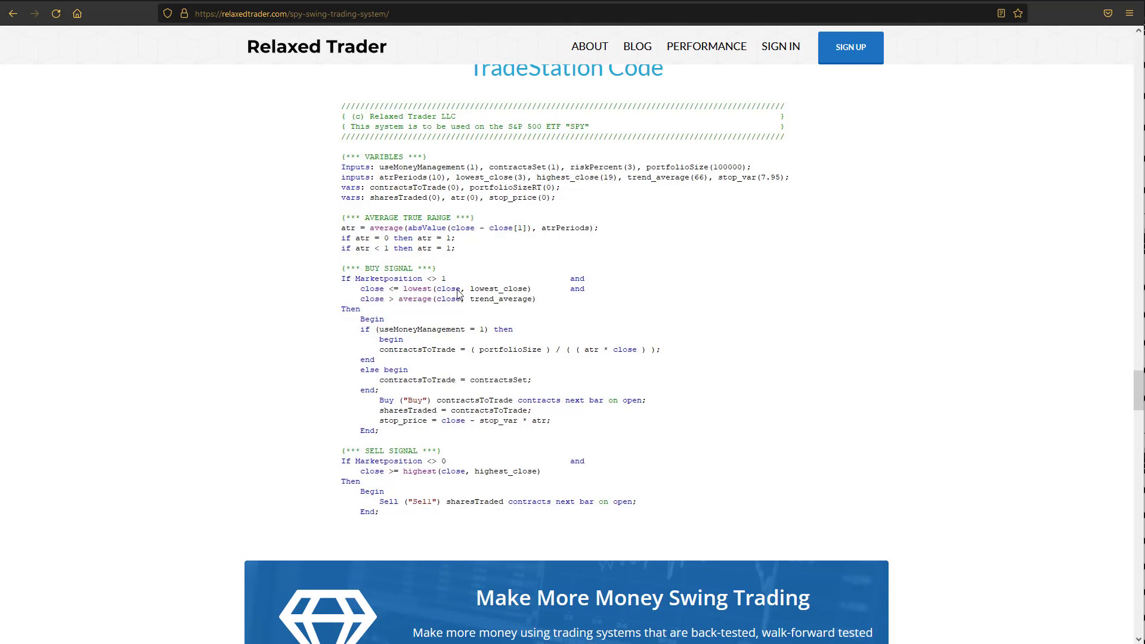
{"action": "mouse_move", "coordinate": [519, 188]}
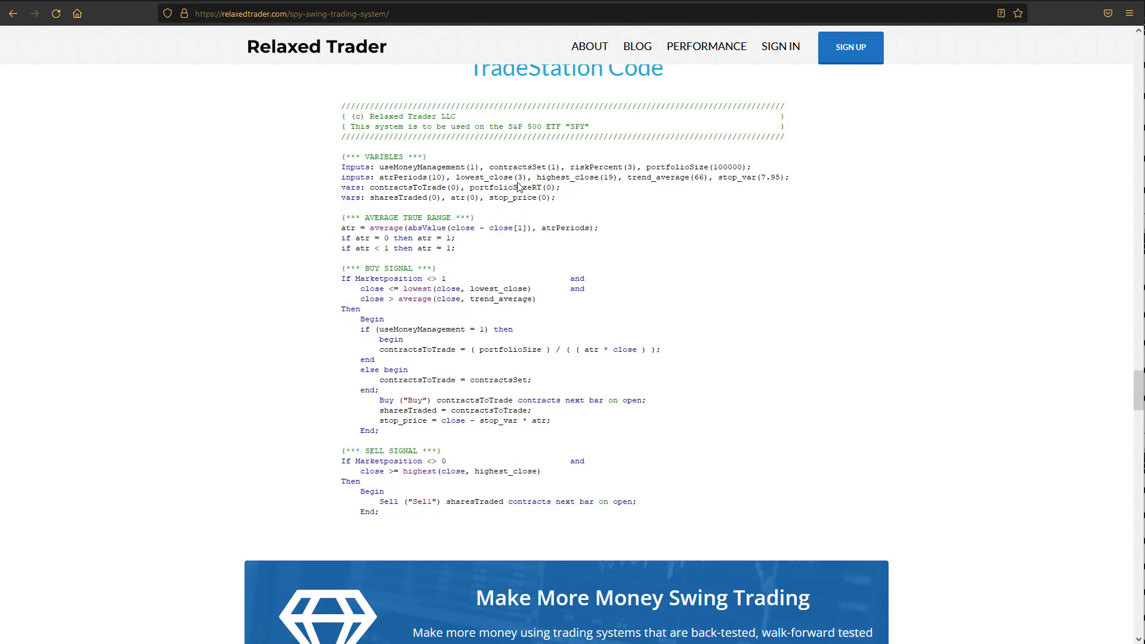
{"action": "mouse_move", "coordinate": [422, 307]}
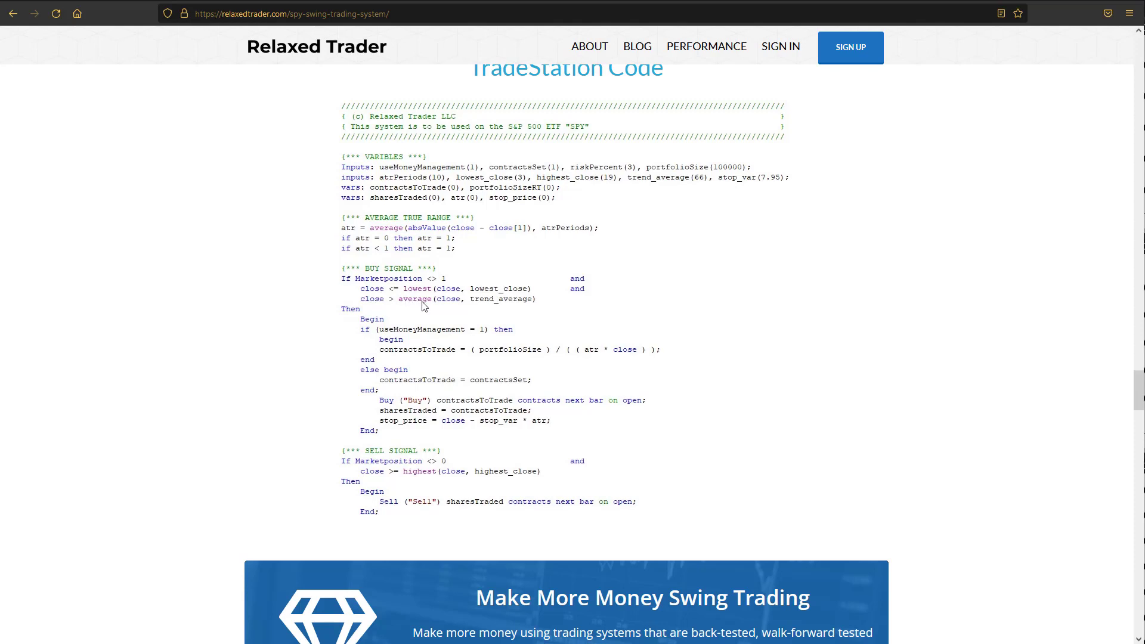
{"action": "mouse_move", "coordinate": [530, 304]}
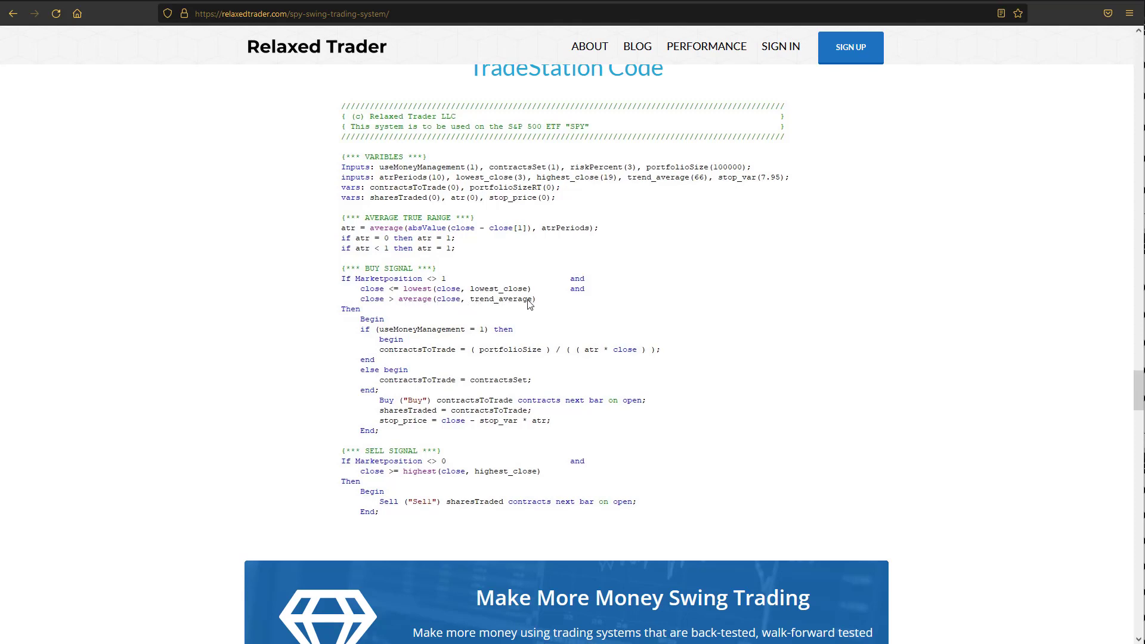
{"action": "mouse_move", "coordinate": [579, 186]}
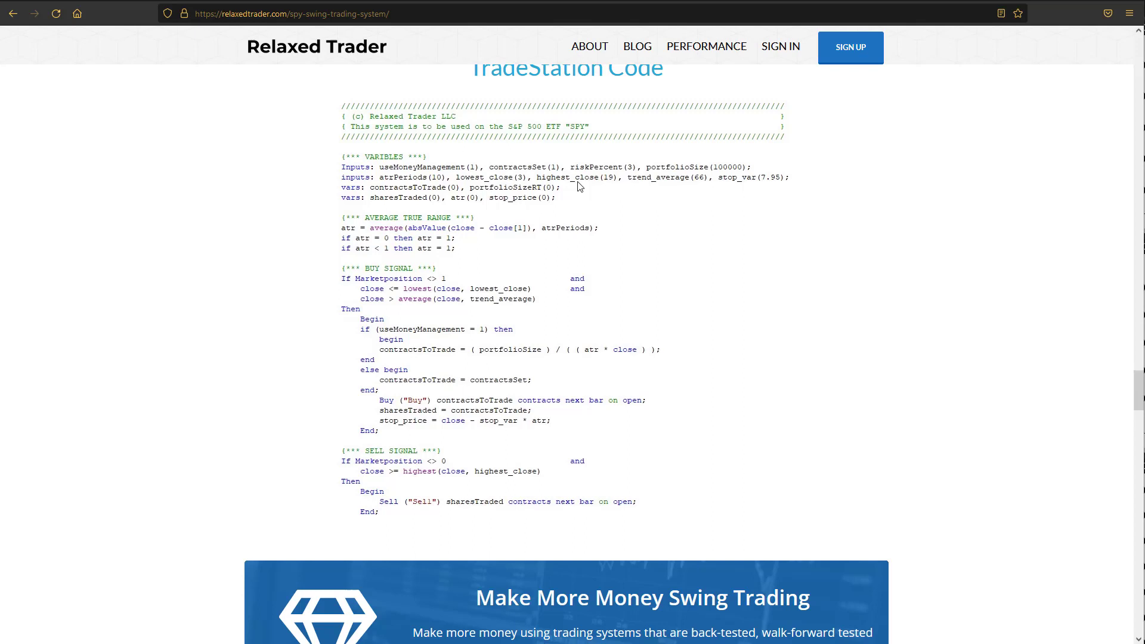
{"action": "mouse_move", "coordinate": [566, 338]}
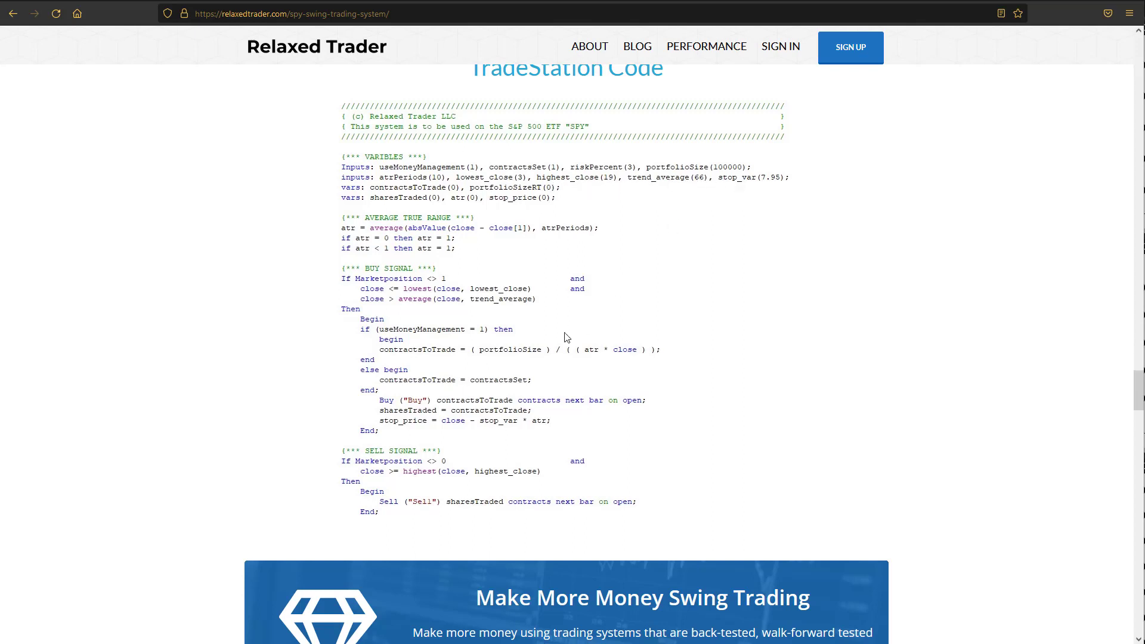
{"action": "scroll", "scroll_direction": "down", "scroll_amount": 3}
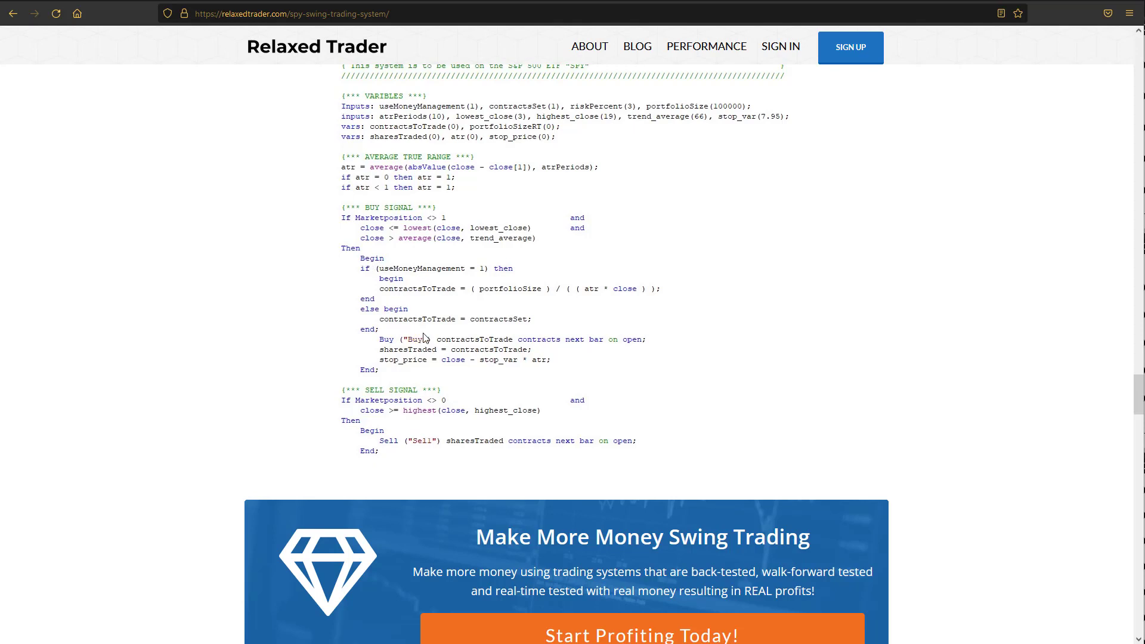
{"action": "mouse_move", "coordinate": [427, 306]}
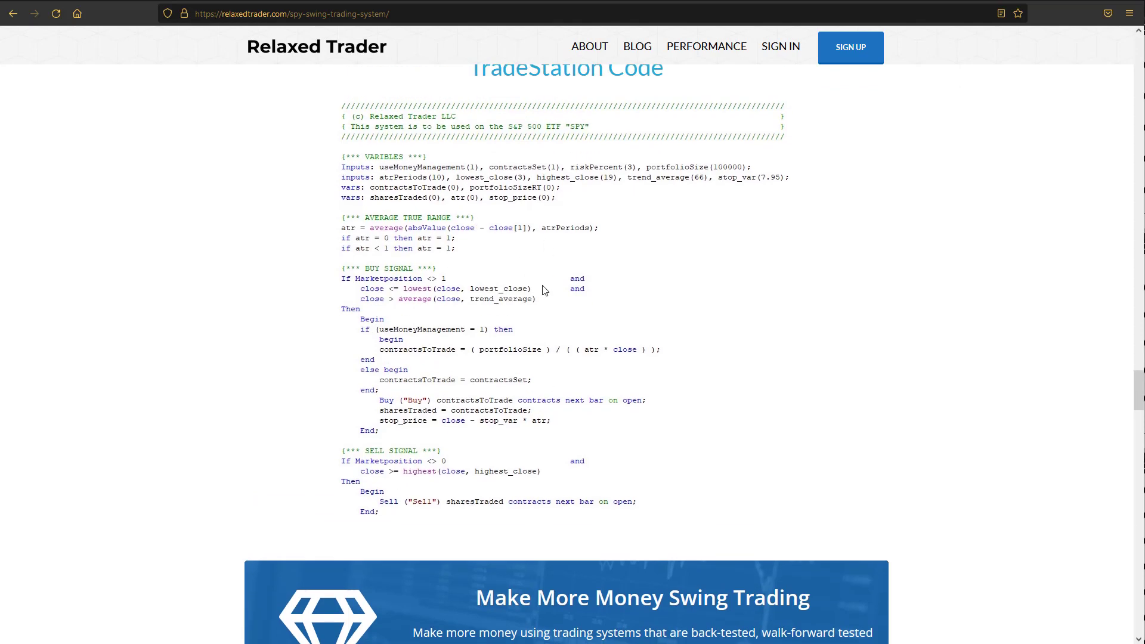
{"action": "mouse_move", "coordinate": [548, 295]}
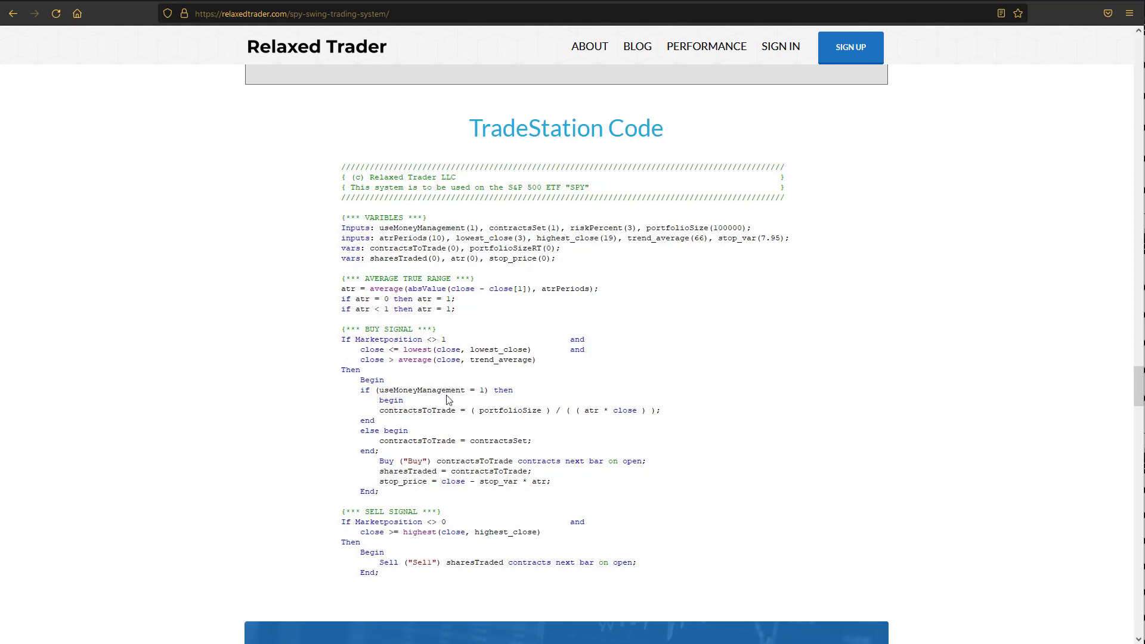
{"action": "scroll", "scroll_direction": "down", "scroll_amount": 3}
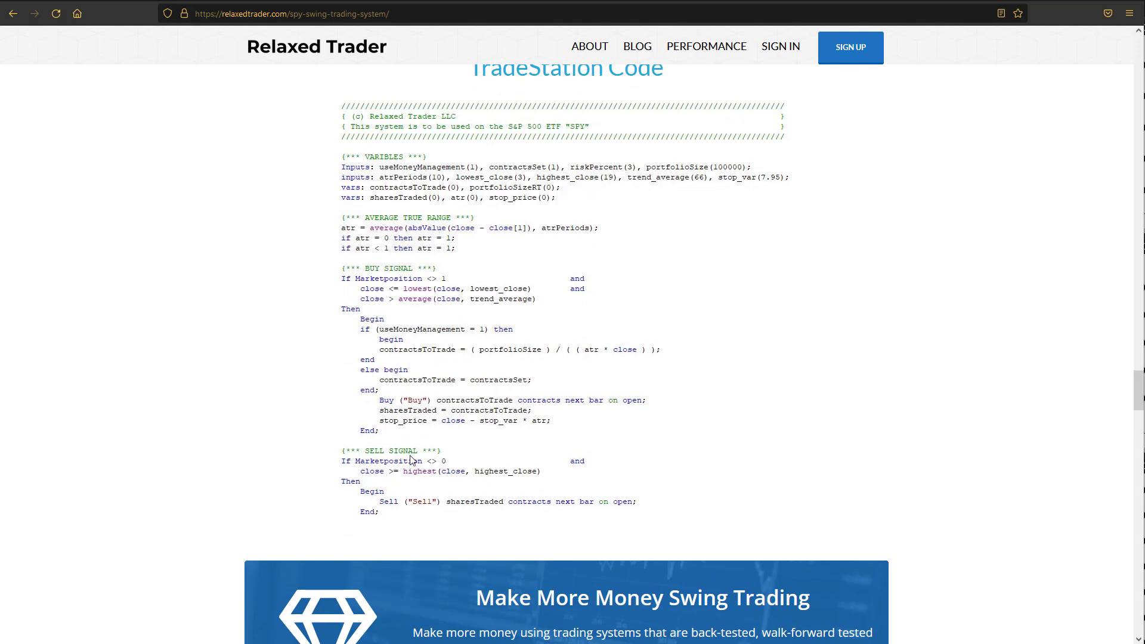
{"action": "mouse_move", "coordinate": [412, 308]}
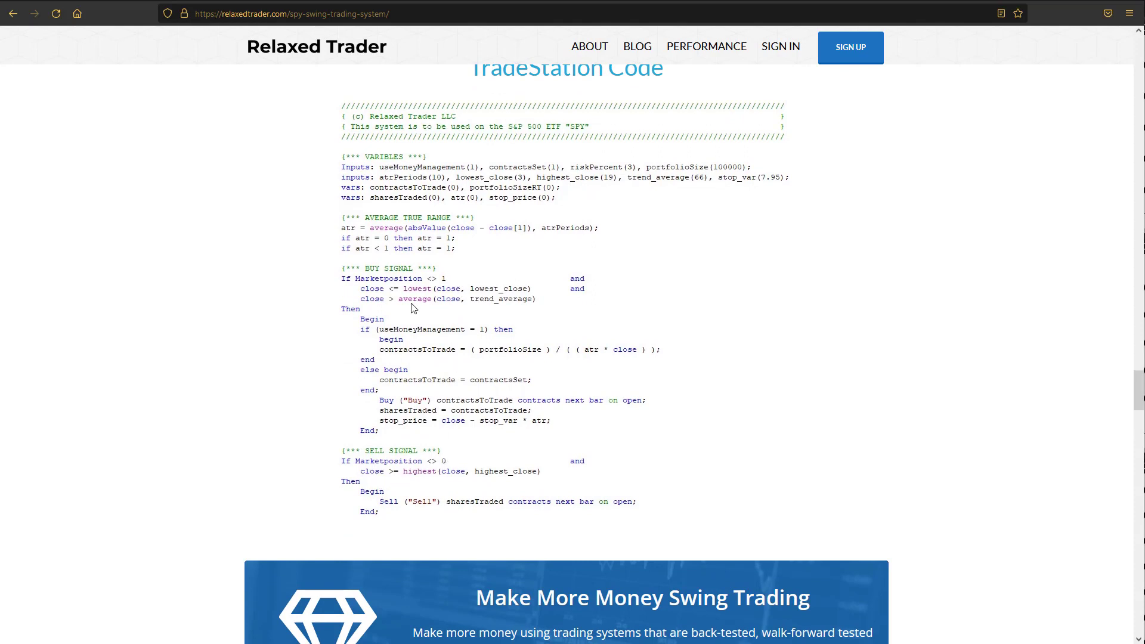
{"action": "mouse_move", "coordinate": [435, 371]}
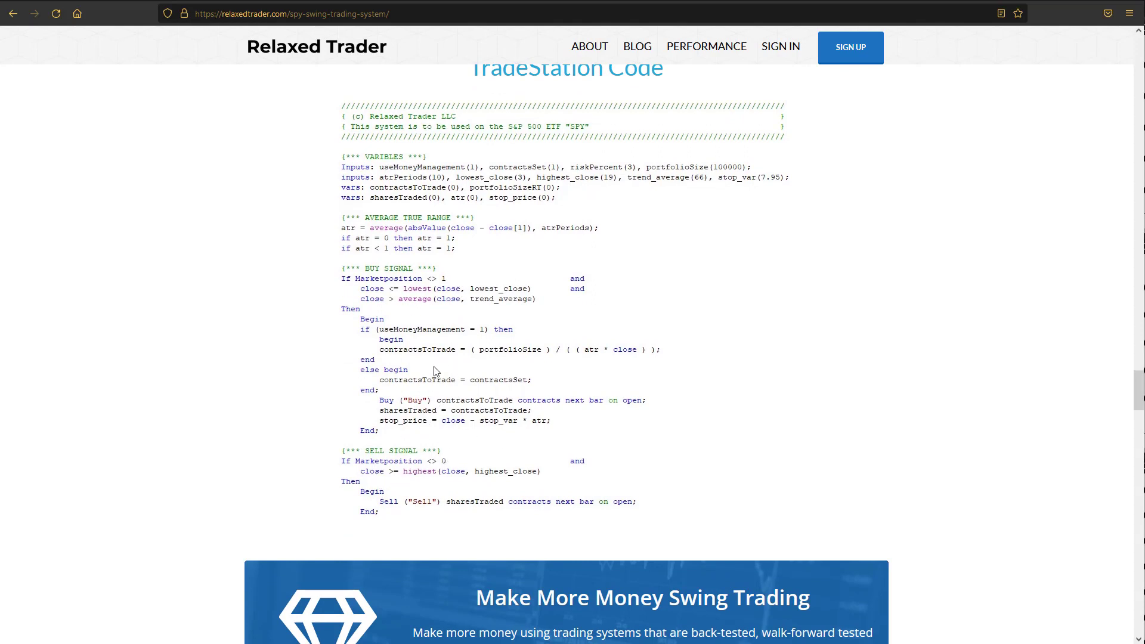
{"action": "mouse_move", "coordinate": [366, 468]}
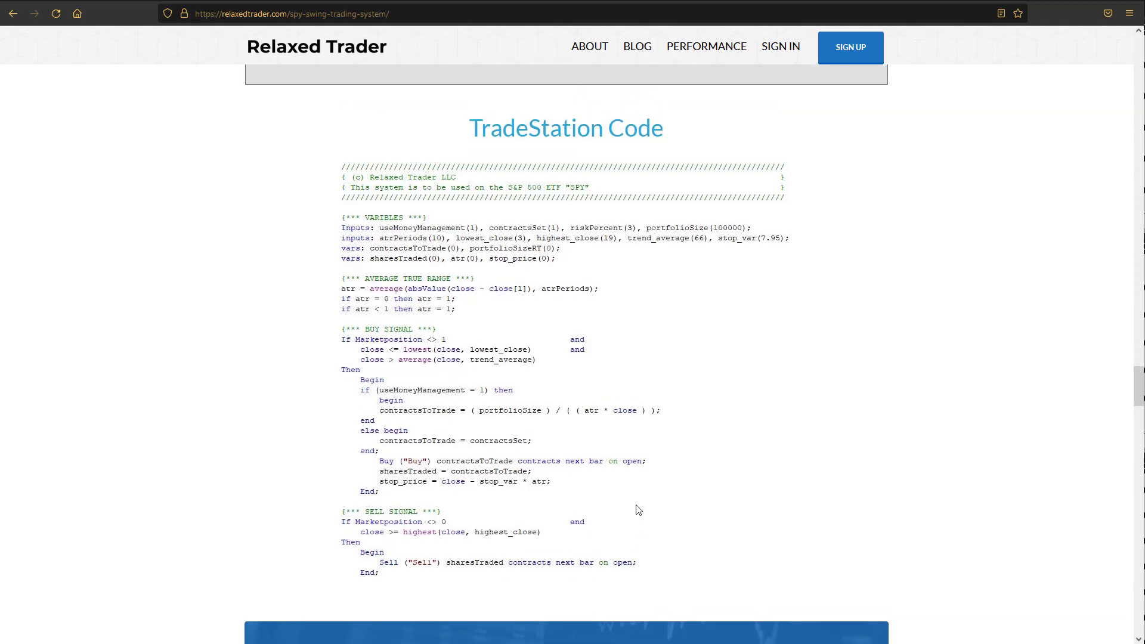
{"action": "scroll", "scroll_direction": "down", "scroll_amount": 3}
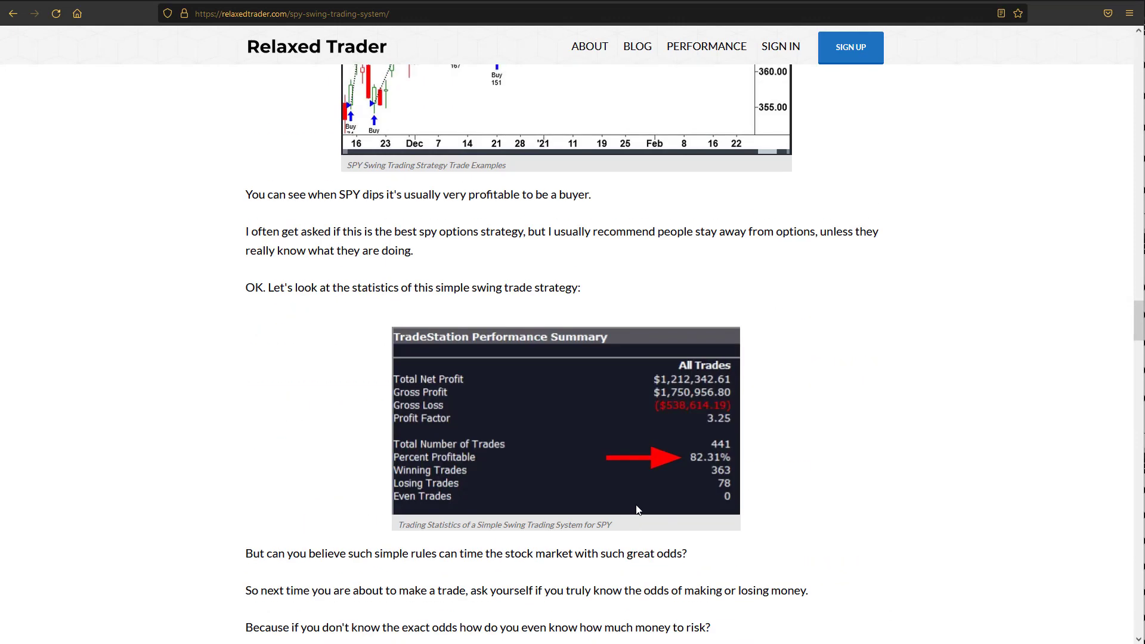
Scroll back up past the trade examples and equity curve toward the close < lowest (close, 3) dip rule.
{"action": "scroll", "scroll_direction": "up", "scroll_amount": 3}
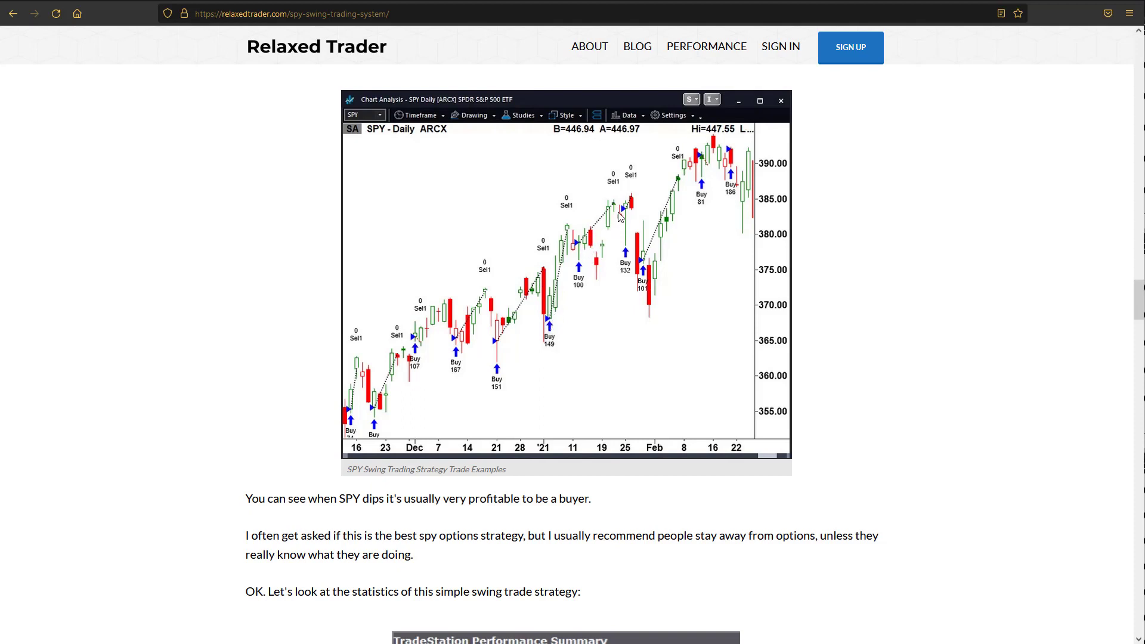
{"action": "mouse_move", "coordinate": [688, 191]}
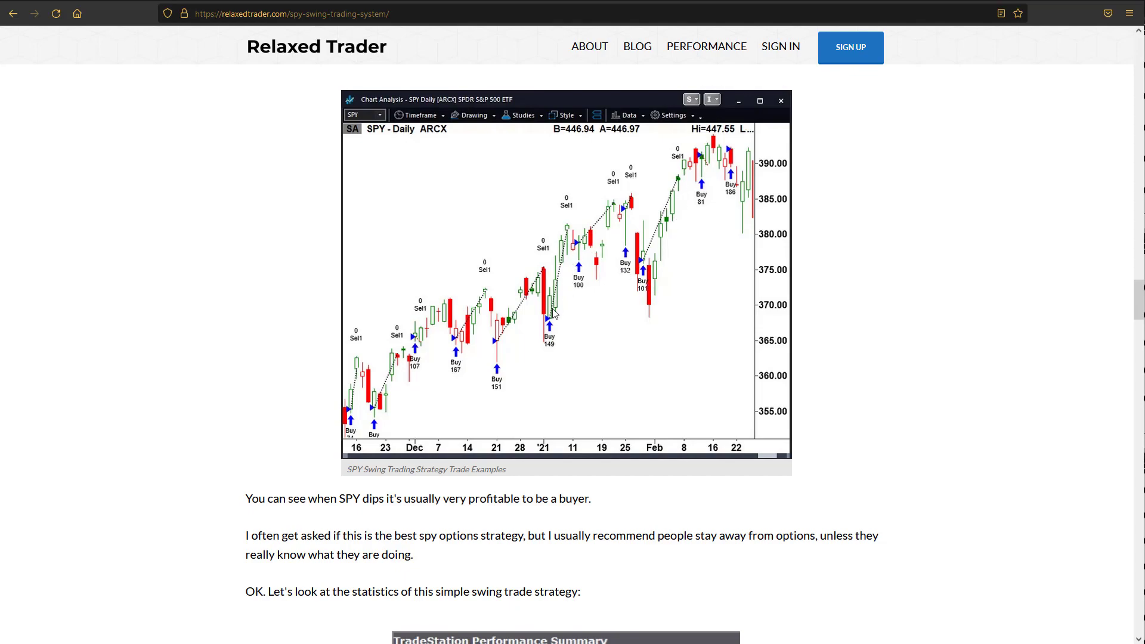
{"action": "scroll", "scroll_direction": "down", "scroll_amount": 3}
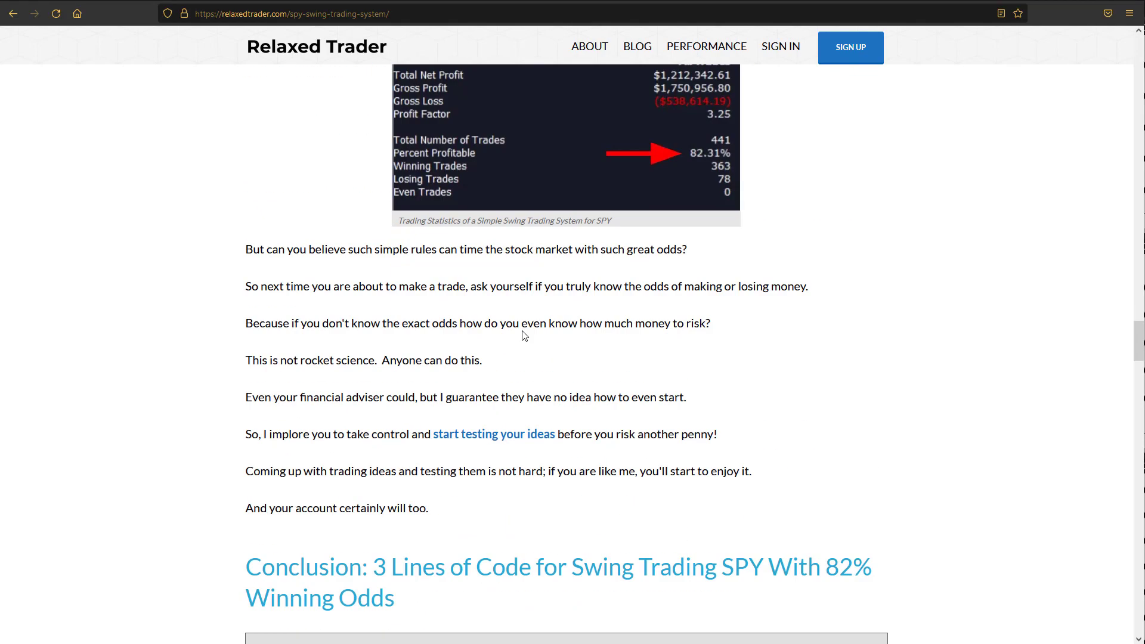
{"action": "scroll", "scroll_direction": "down", "scroll_amount": 3}
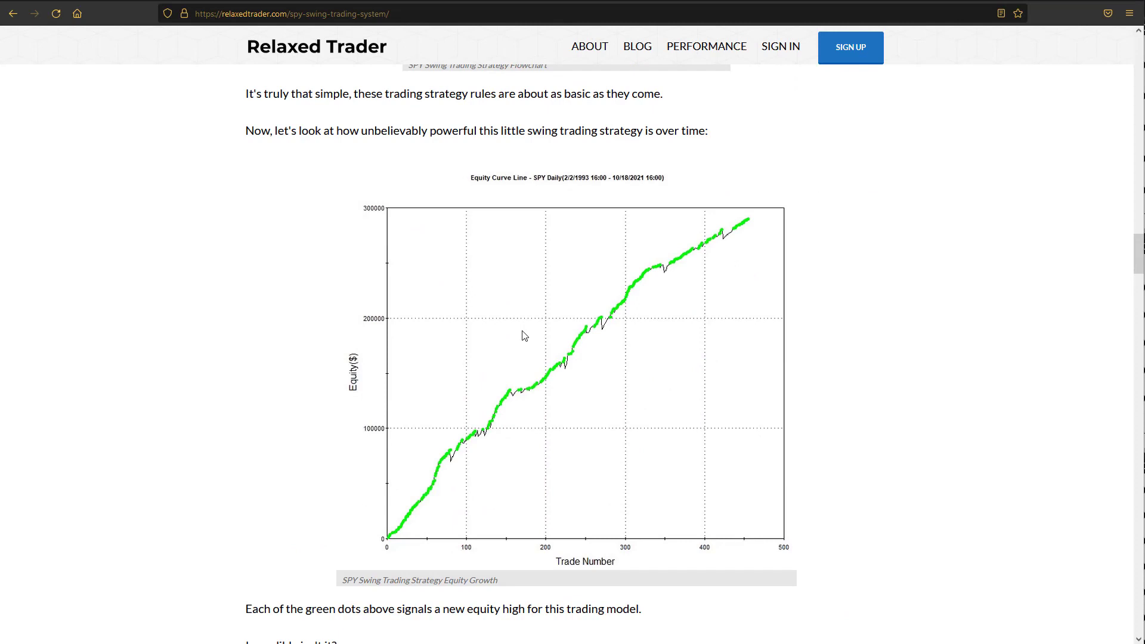
{"action": "mouse_move", "coordinate": [665, 266]}
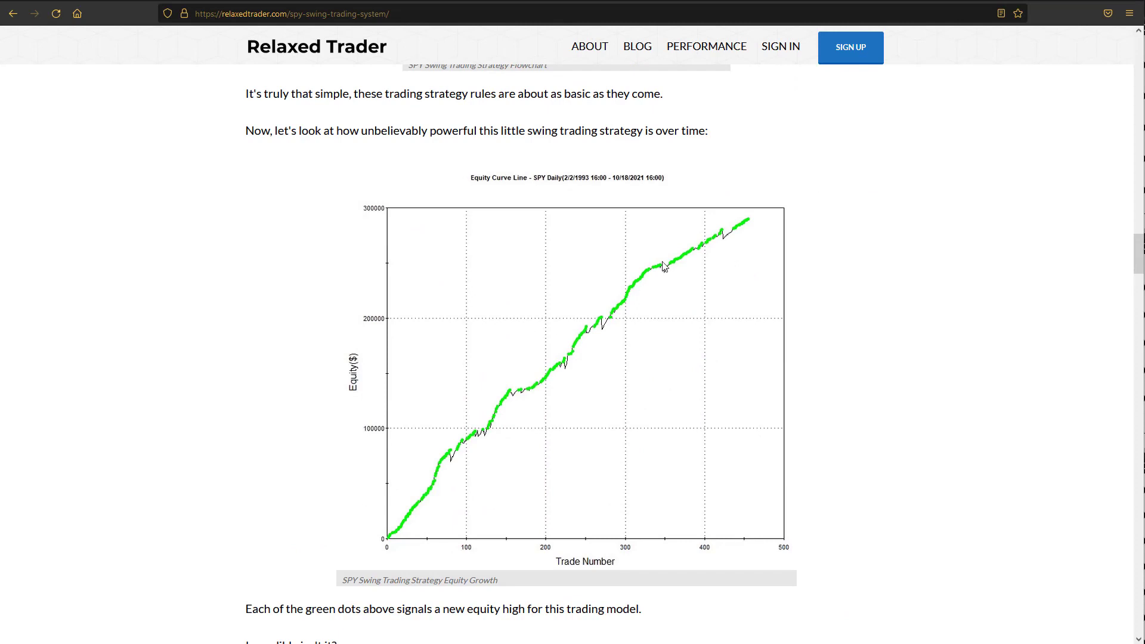
{"action": "mouse_move", "coordinate": [657, 282]}
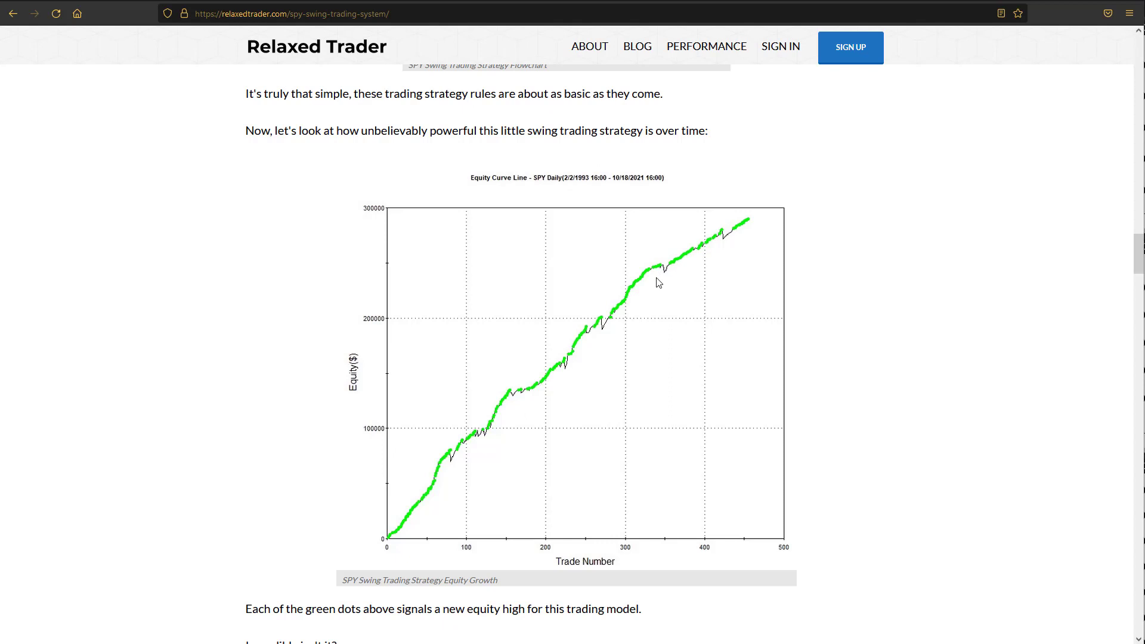
{"action": "mouse_move", "coordinate": [621, 310]}
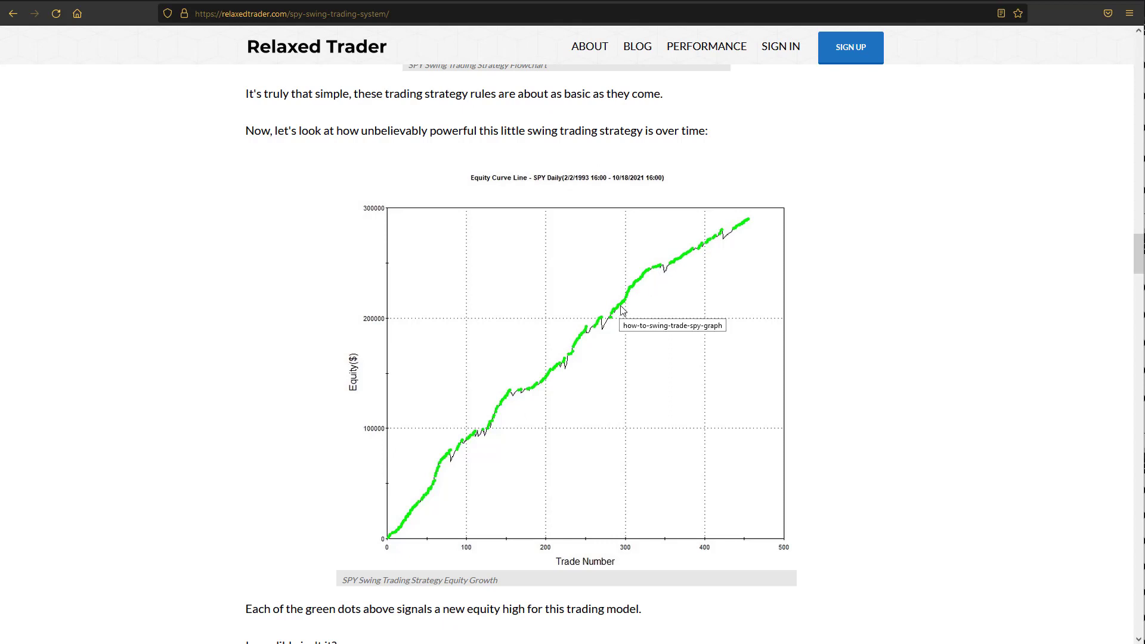
{"action": "mouse_move", "coordinate": [655, 62]}
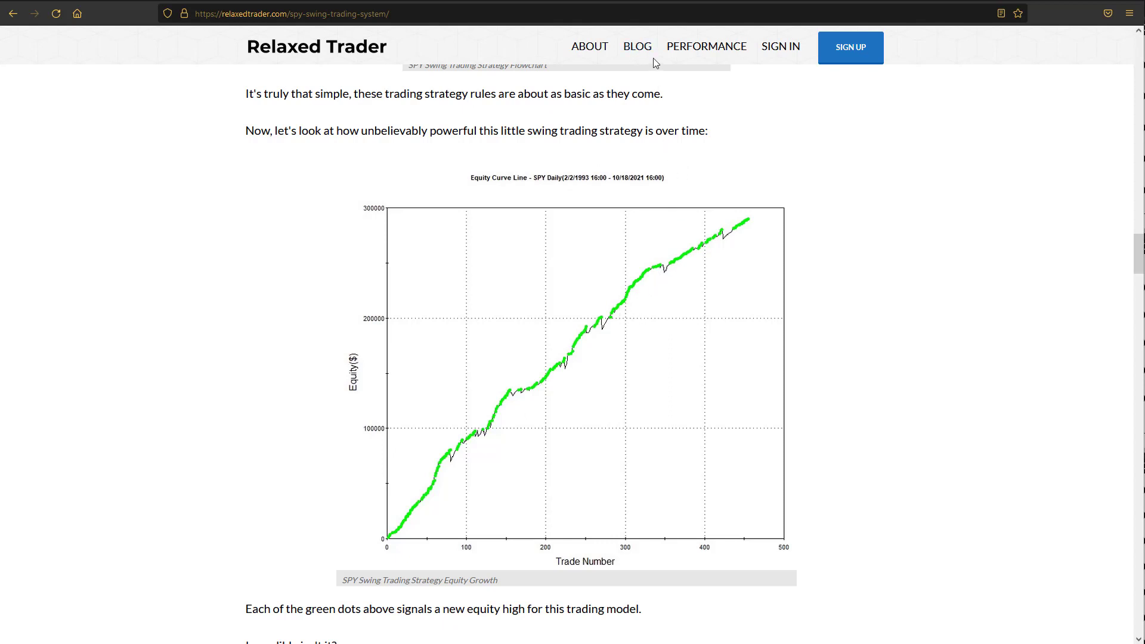
{"action": "mouse_move", "coordinate": [744, 251]}
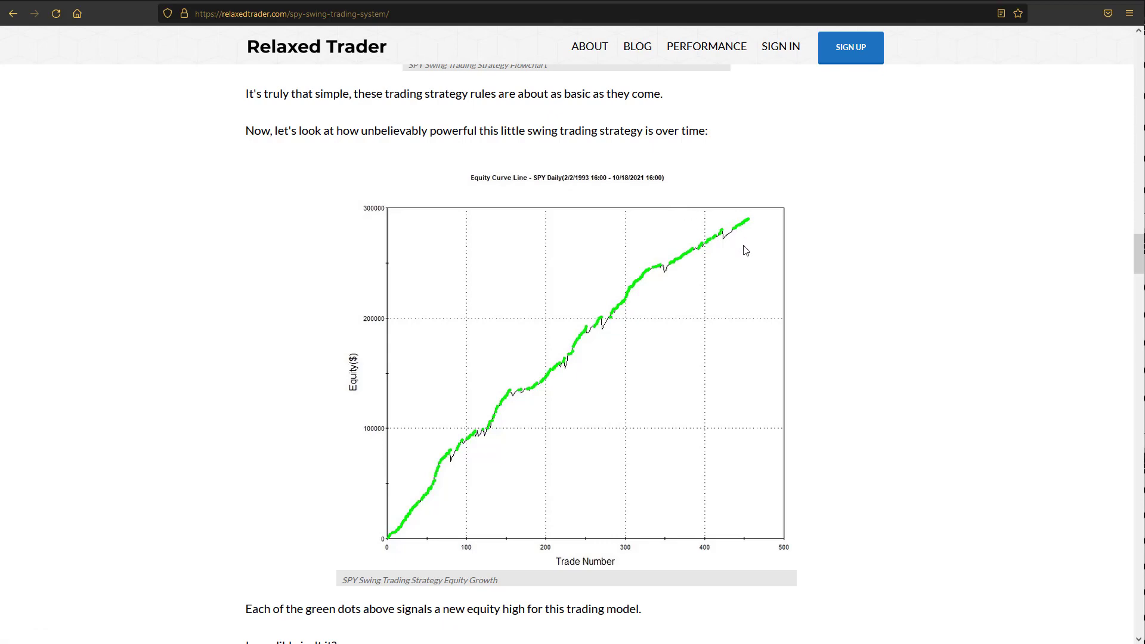
{"action": "mouse_move", "coordinate": [773, 277]}
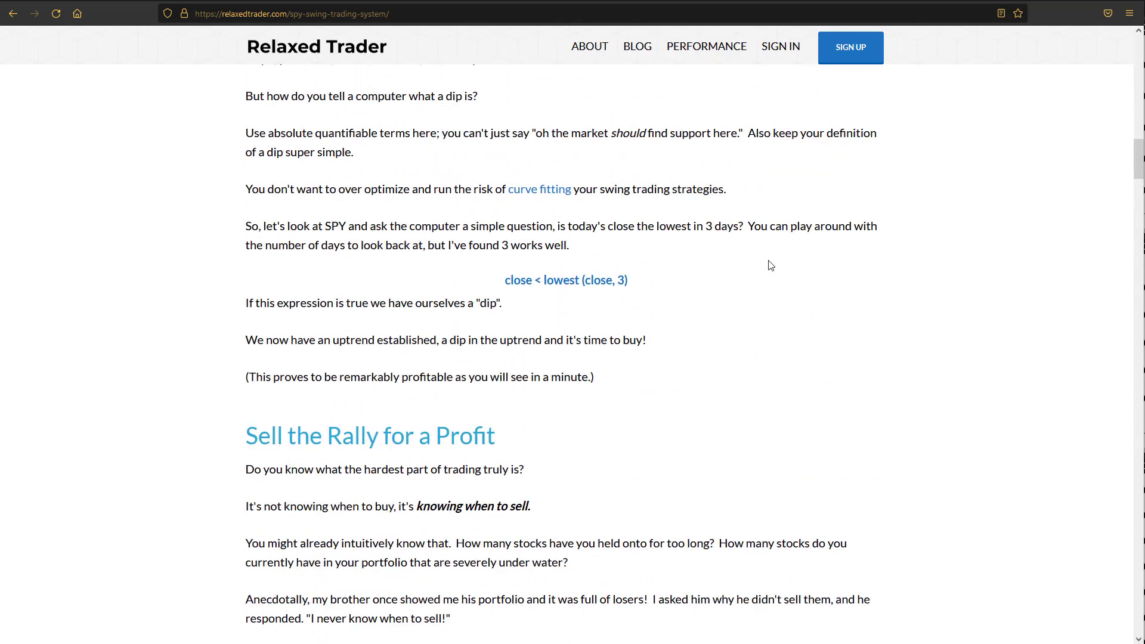
{"action": "scroll", "scroll_direction": "up", "scroll_amount": 3}
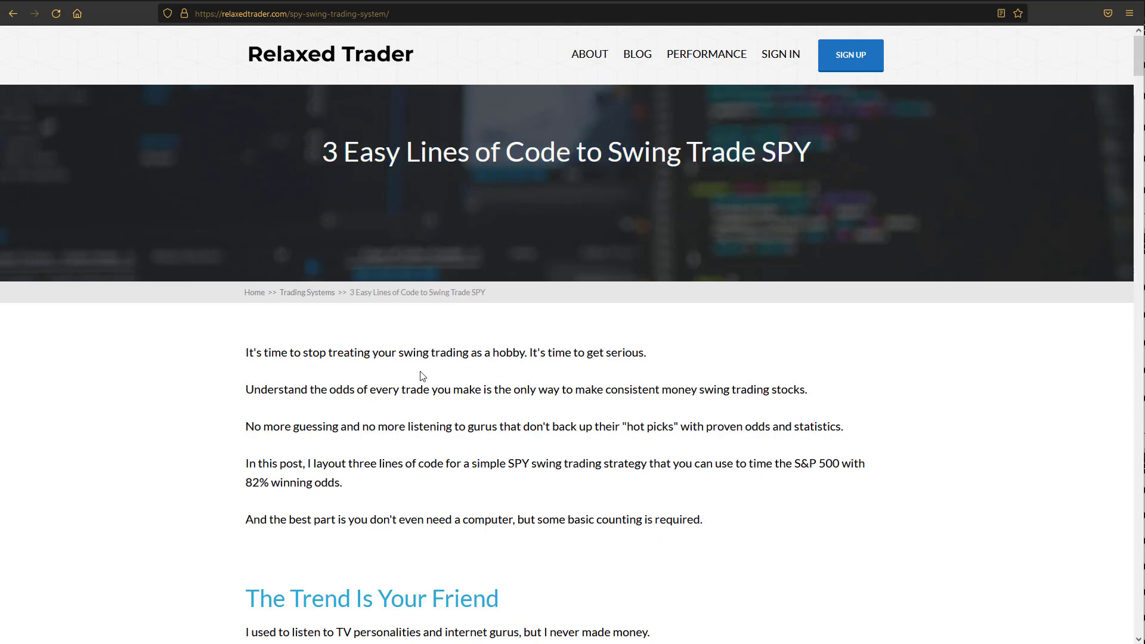
{"action": "mouse_move", "coordinate": [425, 375]}
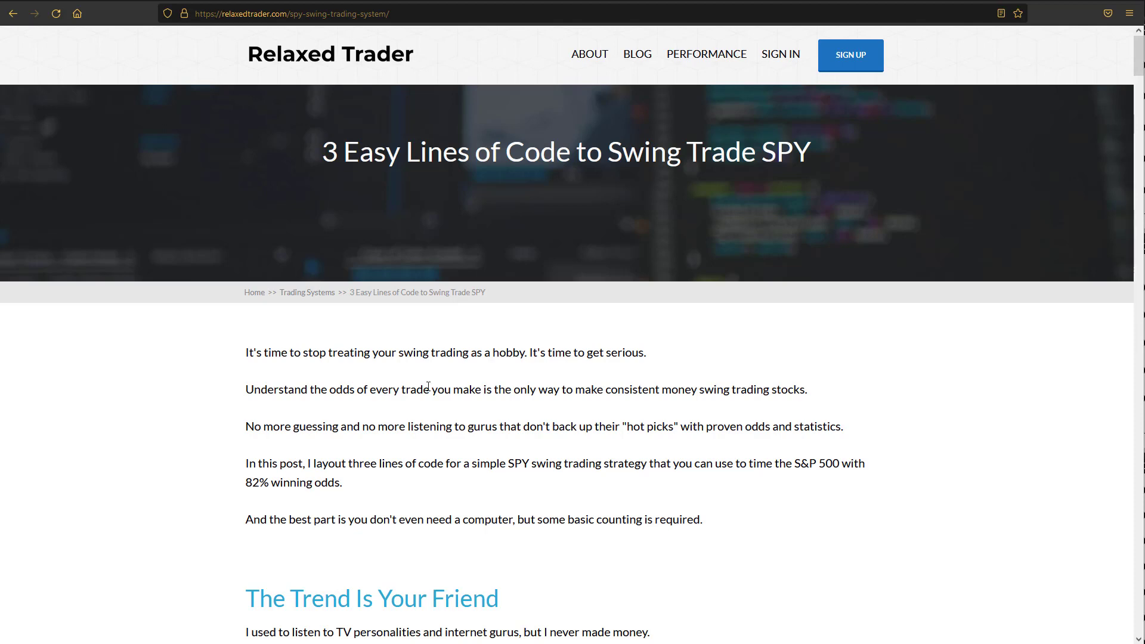
Drag across the article's title area at the top of the SPY swing-trade page.
{"action": "left_click_drag", "start_coordinate": [321, 152], "coordinate": [372, 151]}
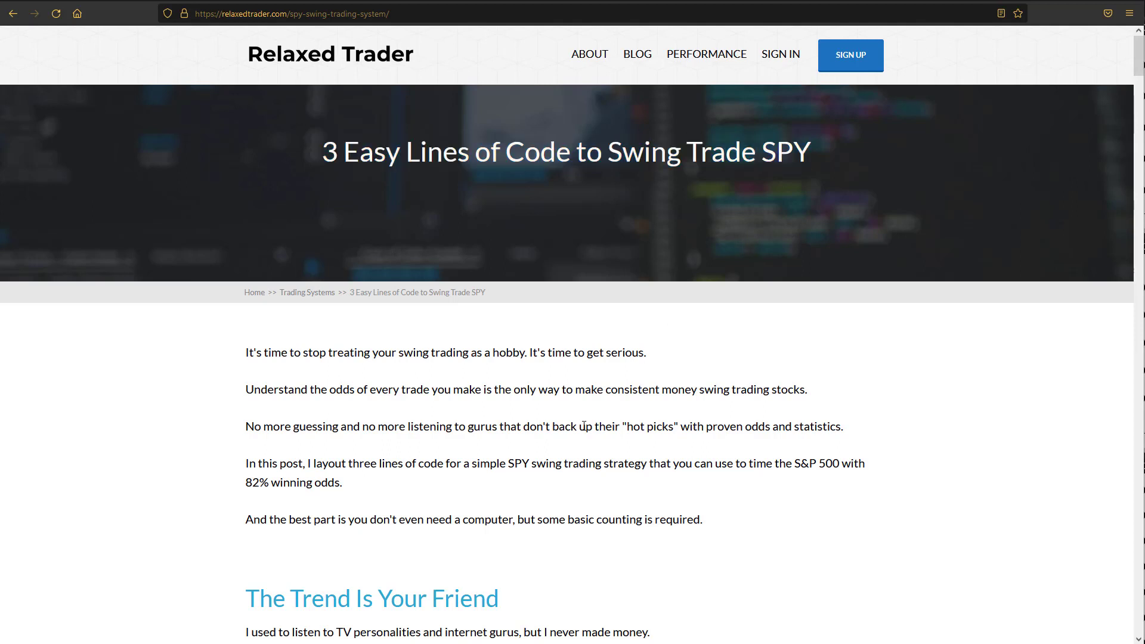
{"action": "mouse_move", "coordinate": [590, 414]}
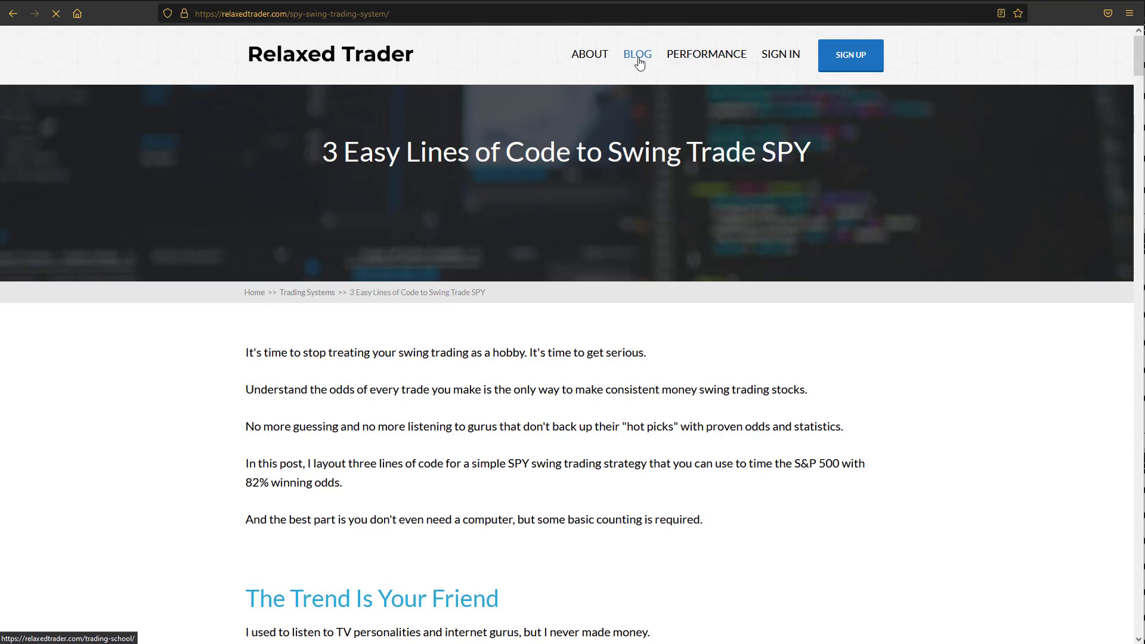
Go to BLOG in the top navigation and scroll through the Trading School post grid.
{"action": "left_click", "coordinate": [636, 54]}
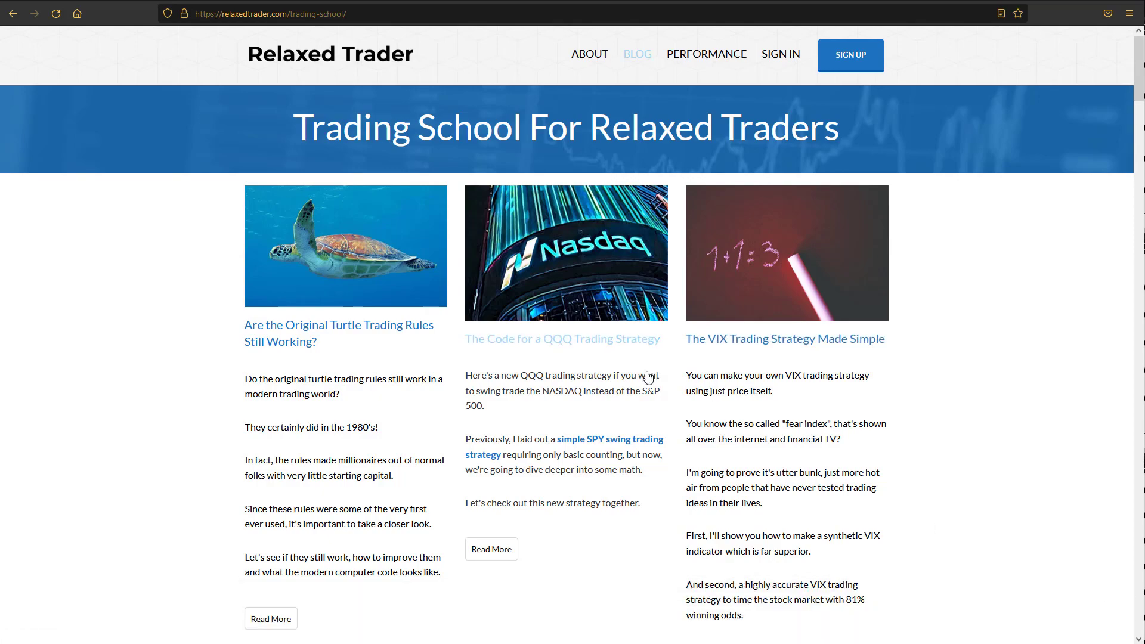
{"action": "scroll", "scroll_direction": "down", "scroll_amount": 3}
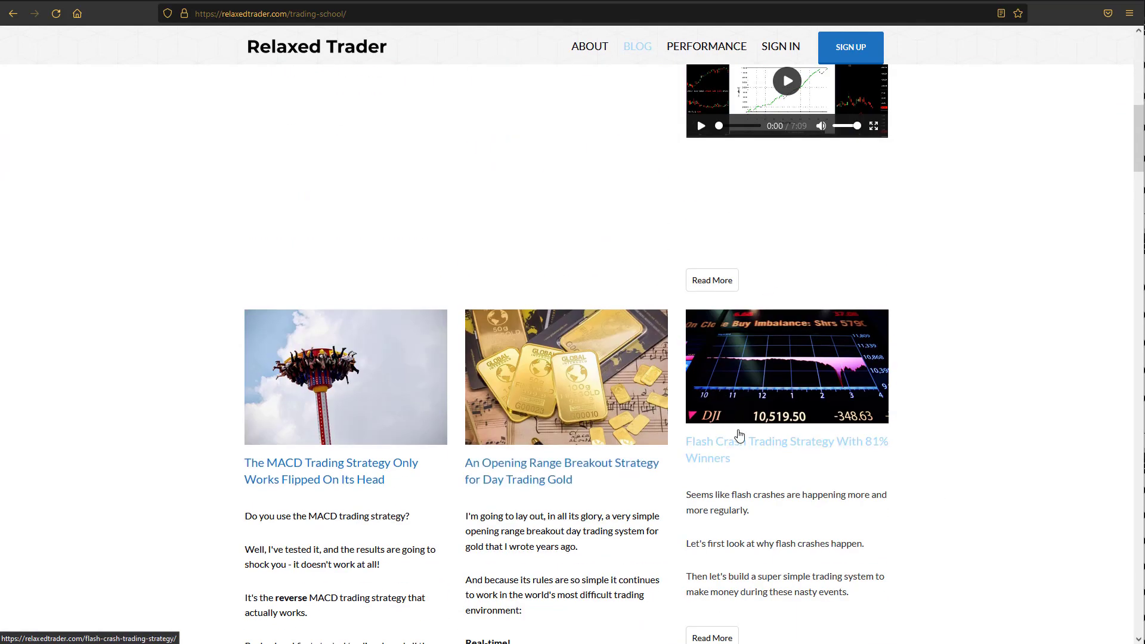
{"action": "scroll", "scroll_direction": "down", "scroll_amount": 3}
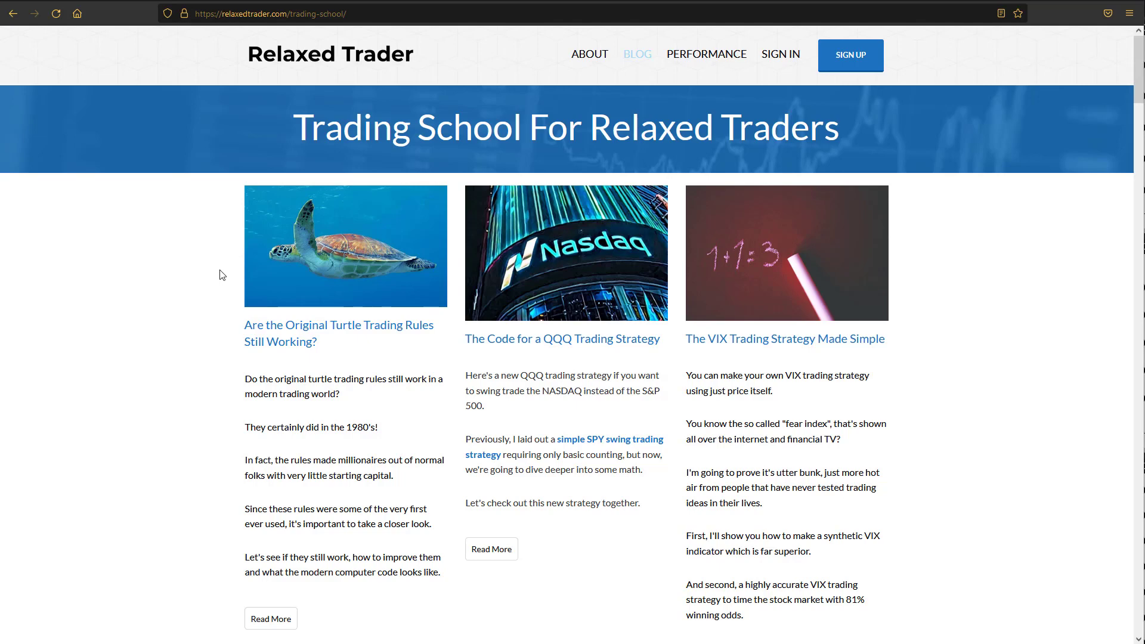
{"action": "mouse_move", "coordinate": [954, 369]}
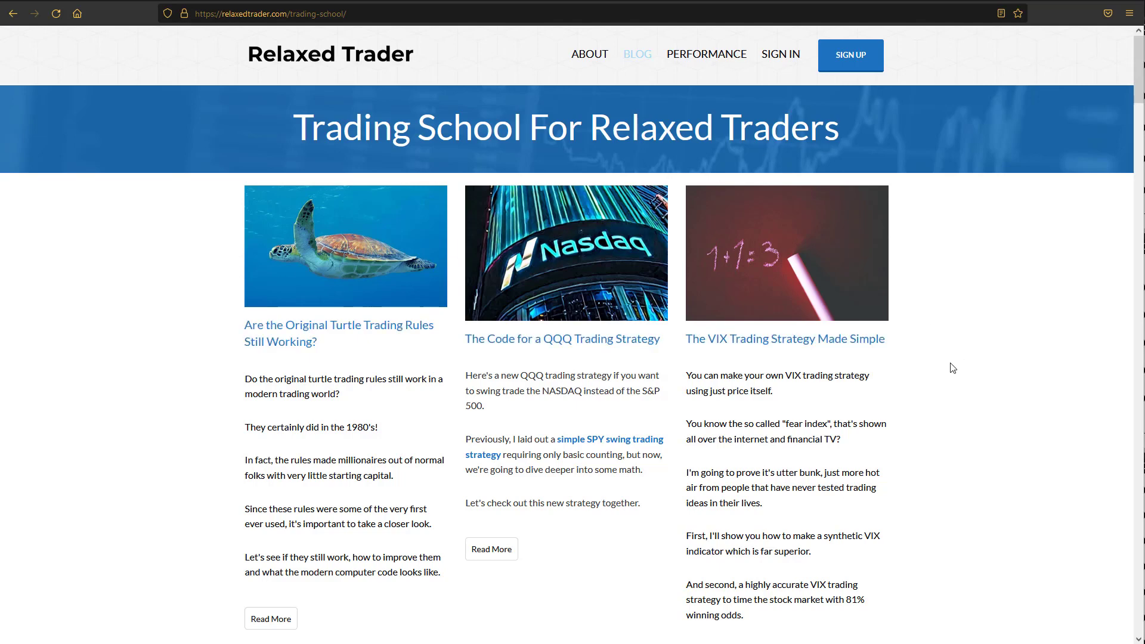
{"action": "mouse_move", "coordinate": [854, 63]}
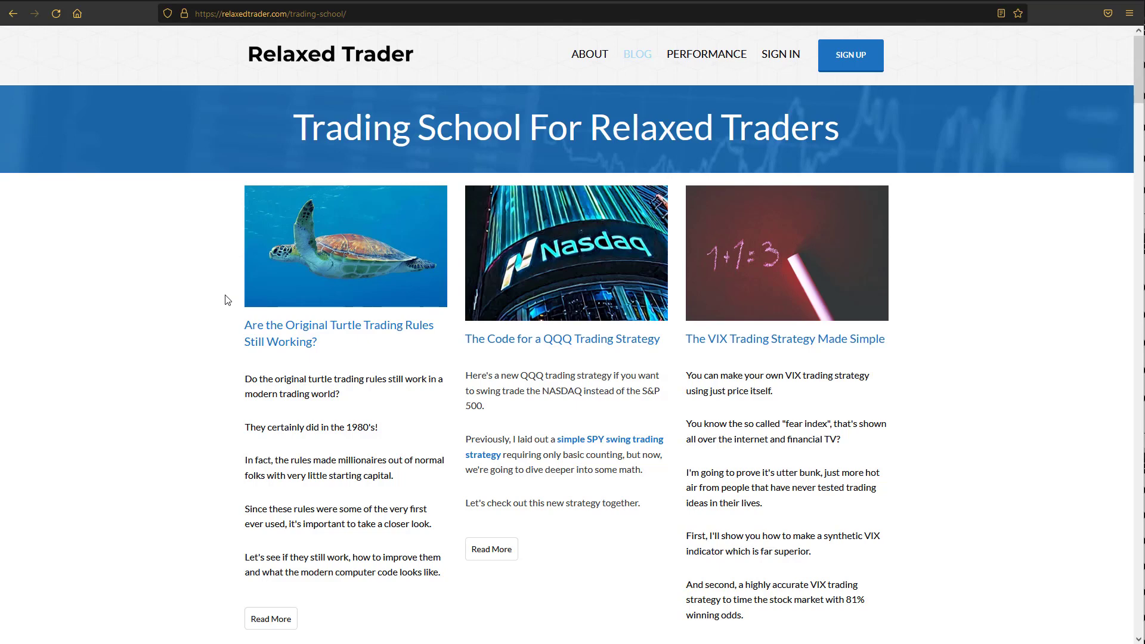
{"action": "mouse_move", "coordinate": [225, 326]}
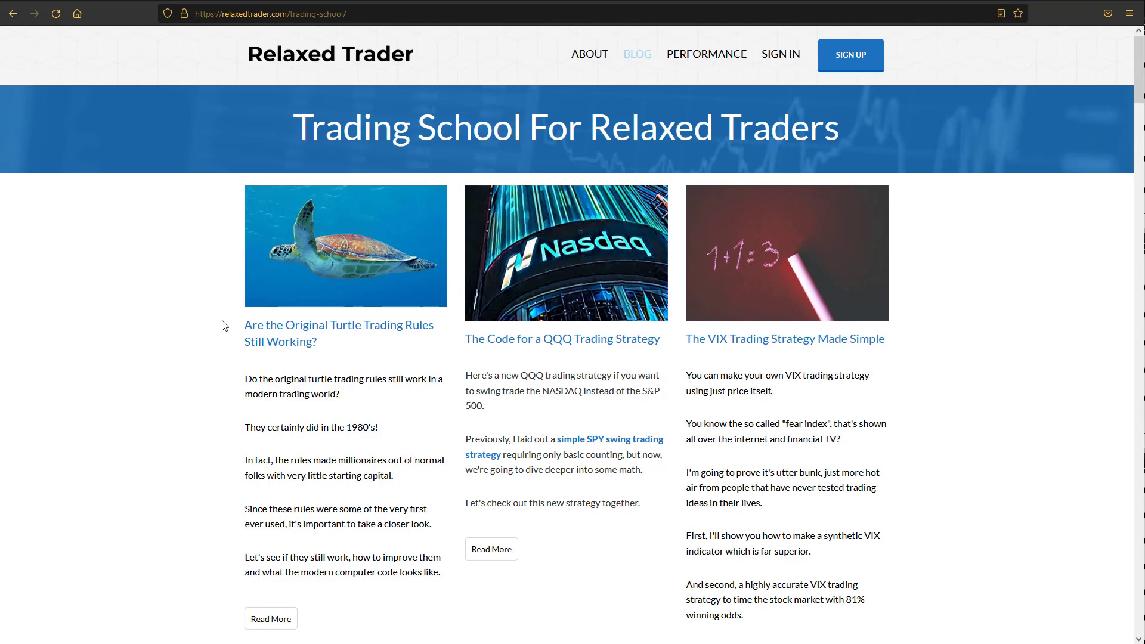